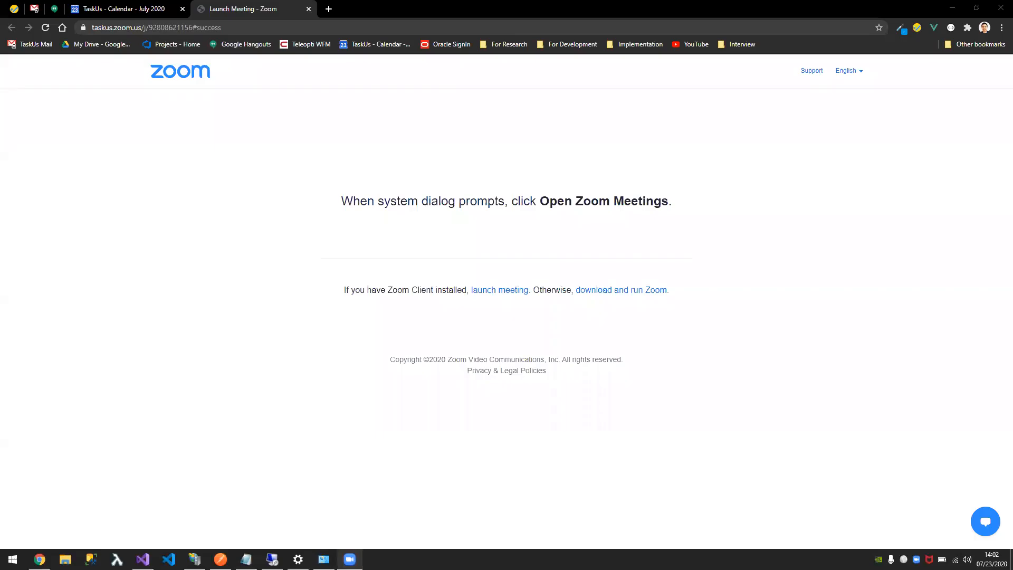
{"action": "mouse_move", "coordinate": [604, 190]}
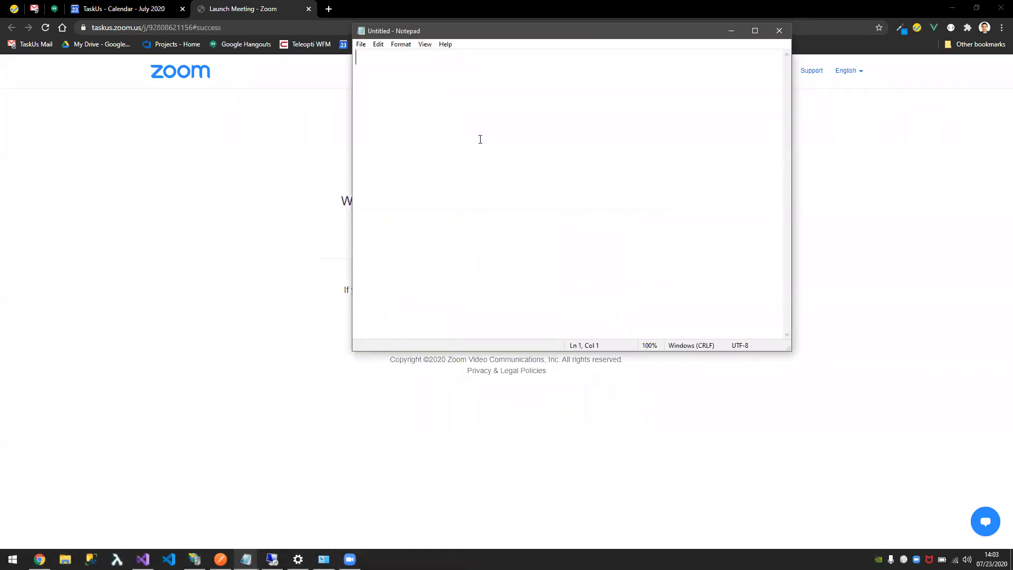
- Type a Boost note listing Coaching, RCA and Performance Reviews, then select the top lines
{"action": "type", "text": "Boost"}
{"action": "type", "text": "-"}
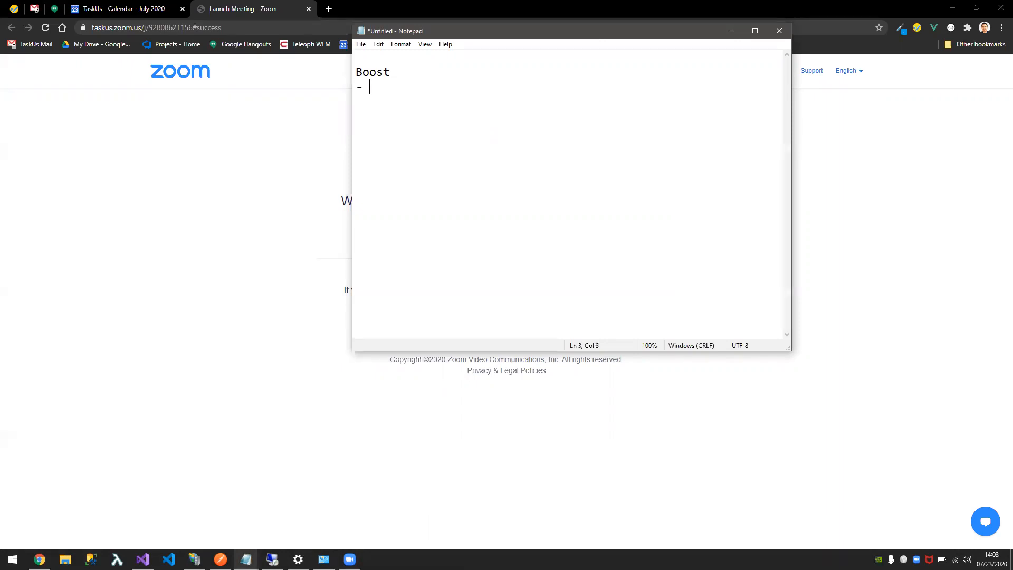
{"action": "type", "text": "Coaching"}
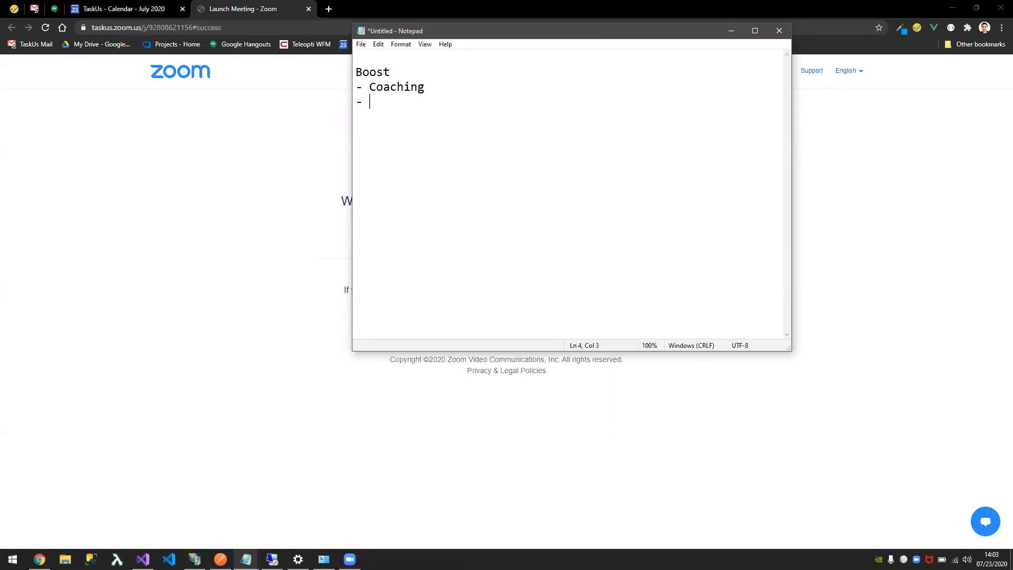
{"action": "type", "text": "RCA"}
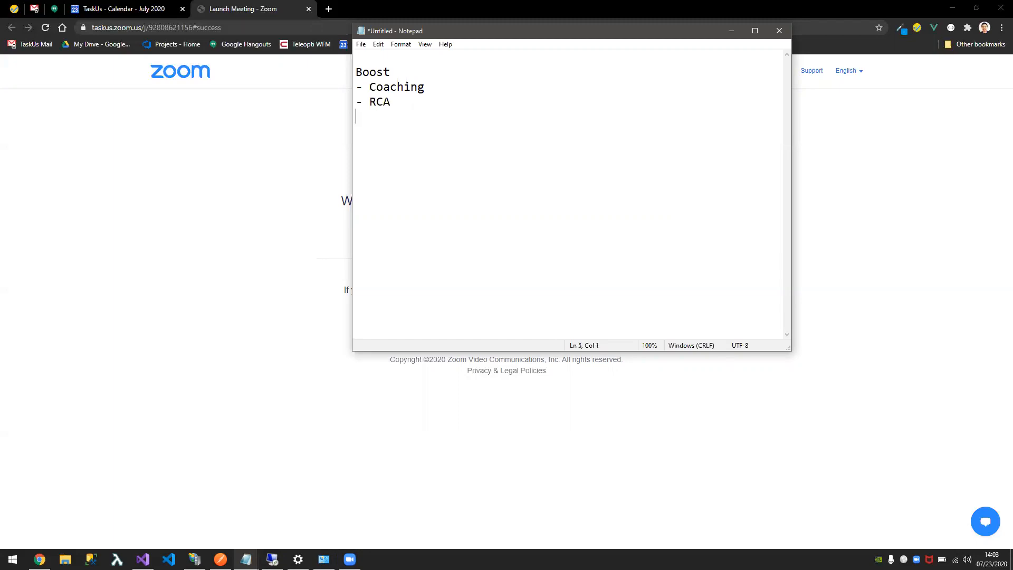
{"action": "type", "text": "- Performance"}
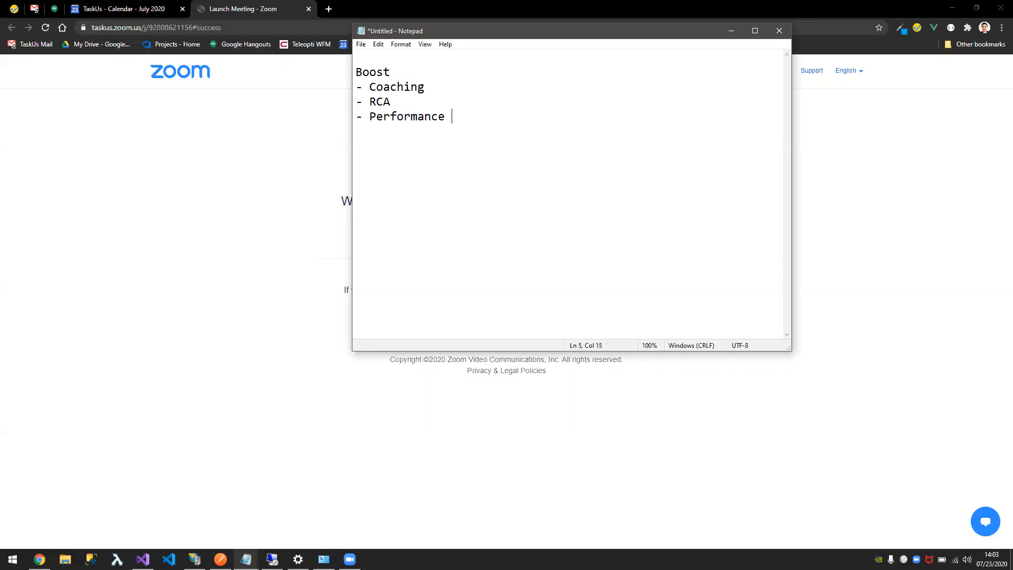
{"action": "type", "text": "Reviews"}
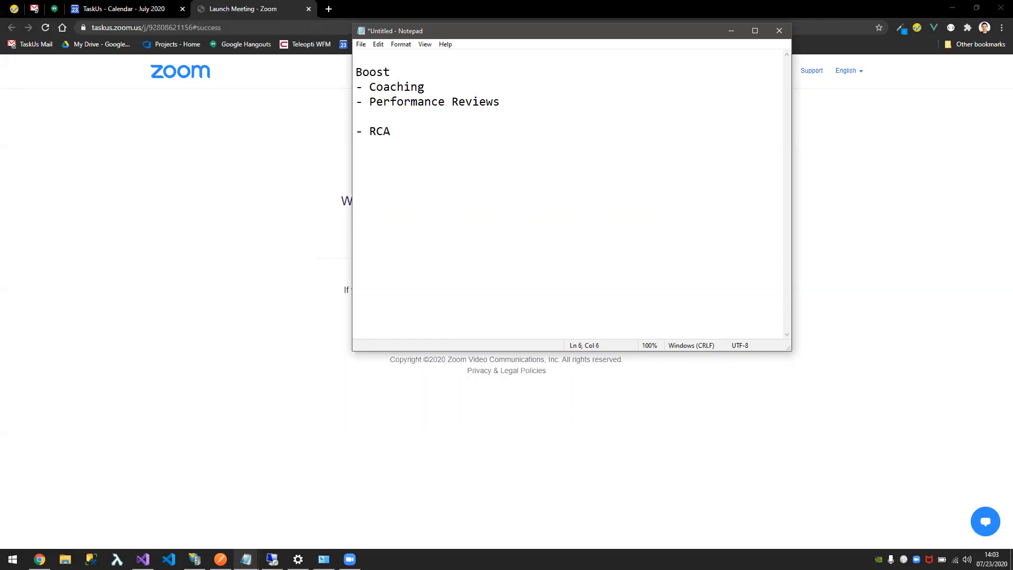
{"action": "left_click_drag", "start_coordinate": [365, 72], "coordinate": [500, 102]}
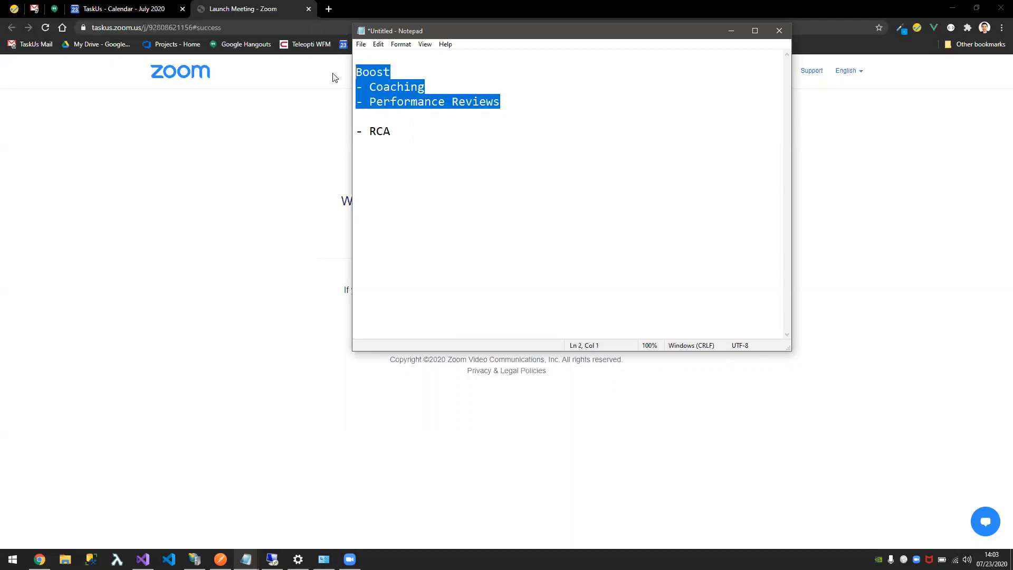
{"action": "mouse_move", "coordinate": [493, 109]}
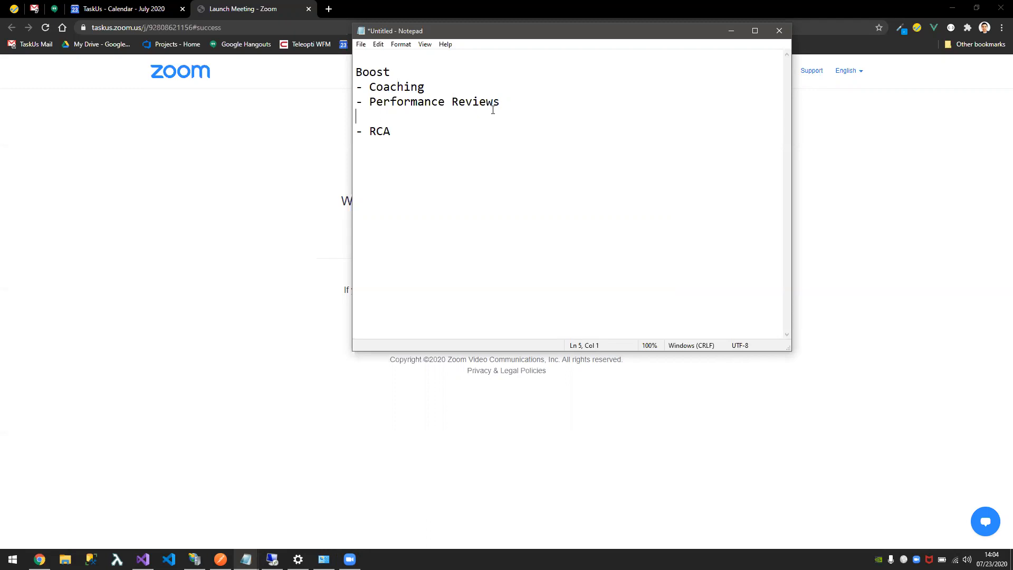
- Append '(SPA) -> IIS' to Boost and add a 'Microservice - 1db per service' line
{"action": "left_click", "coordinate": [427, 86]}
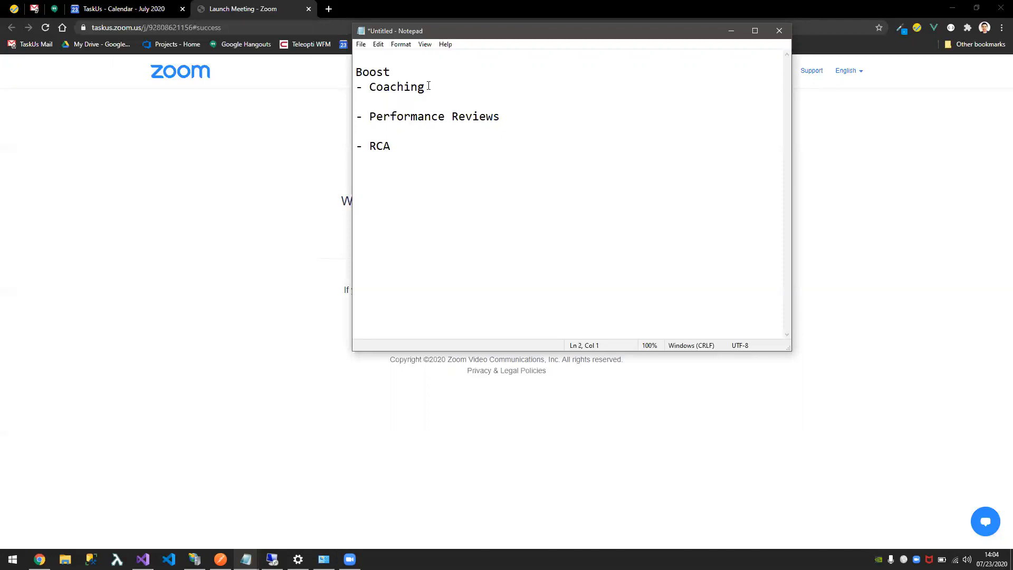
{"action": "type", "text": "(SP"}
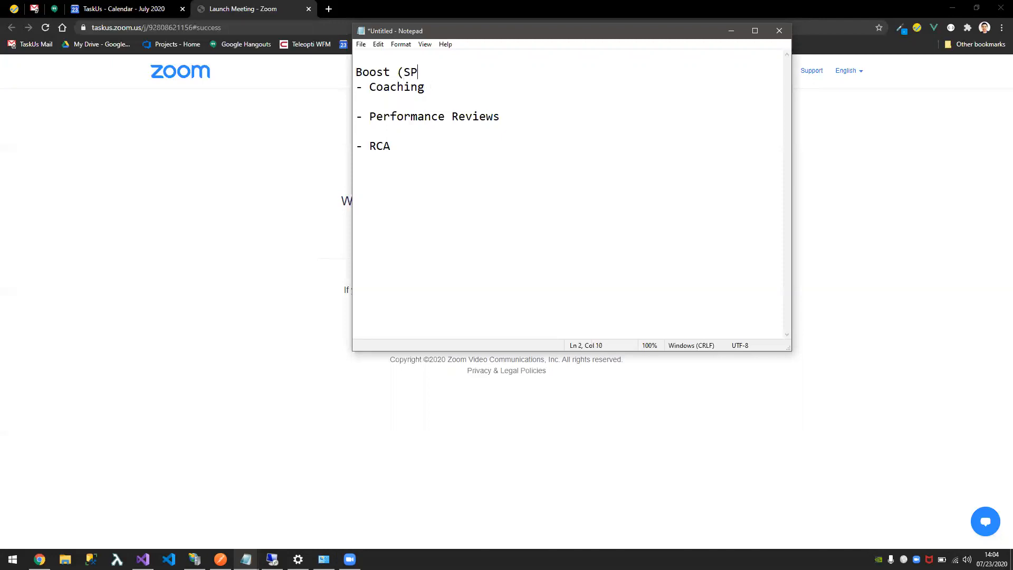
{"action": "type", "text": "A)"}
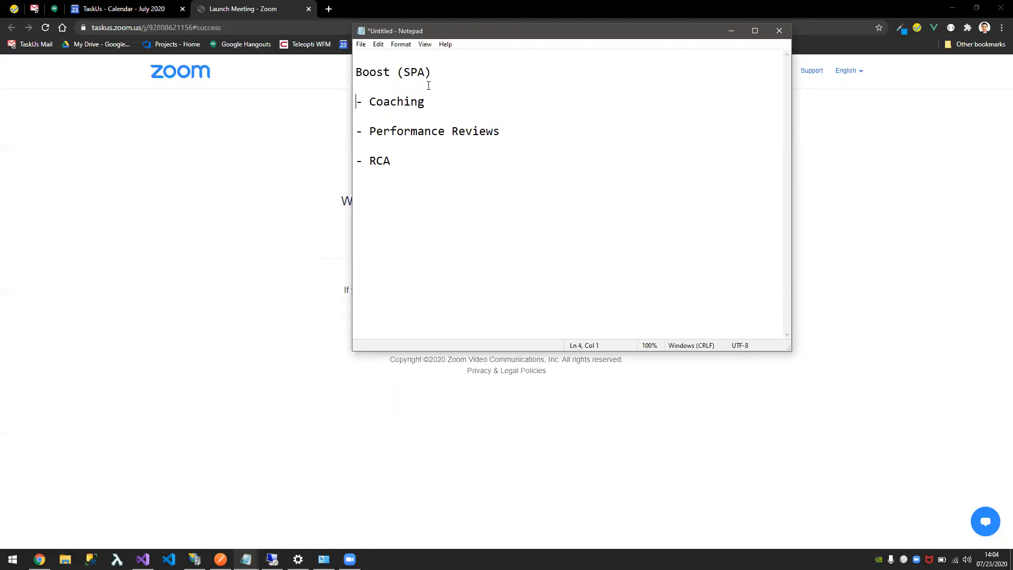
{"action": "type", "text": "Microser"}
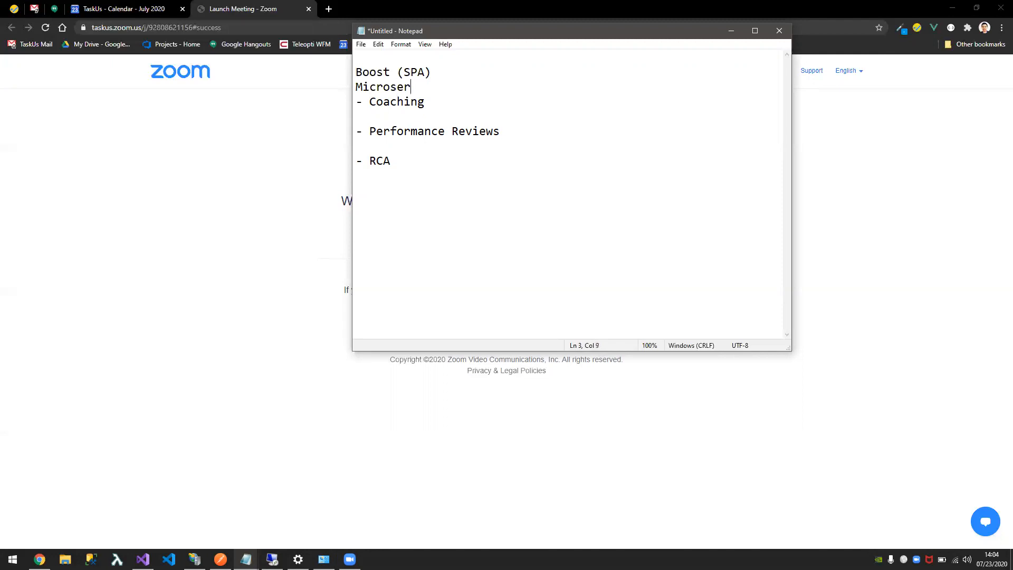
{"action": "type", "text": "vice"}
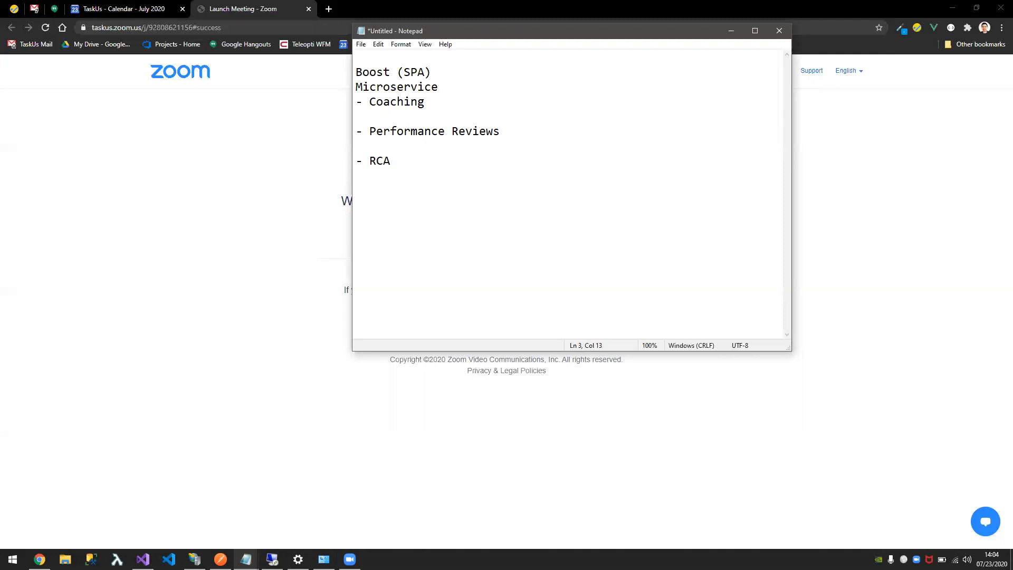
{"action": "type", "text": "- 1bd"}
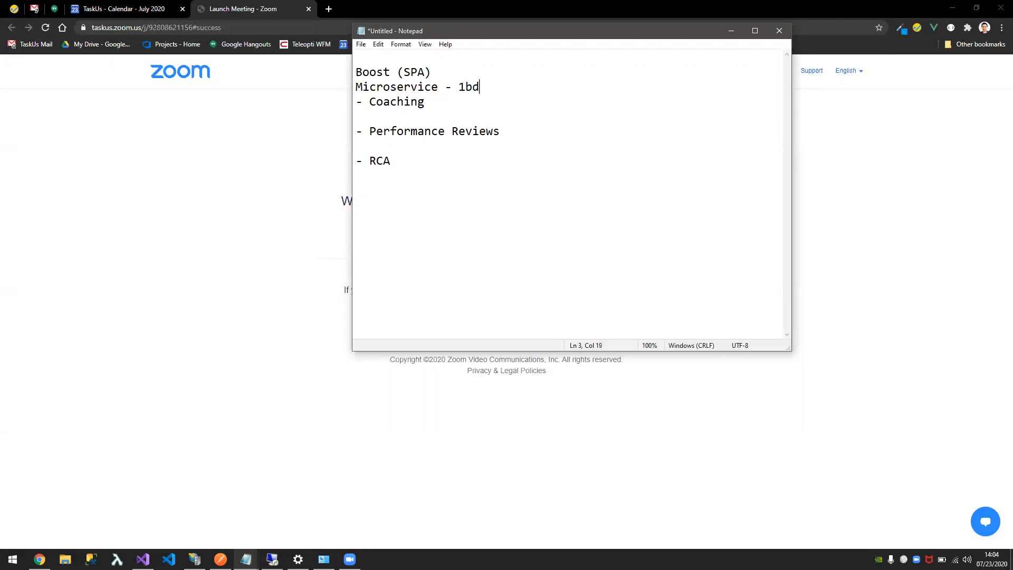
{"action": "type", "text": "b per"}
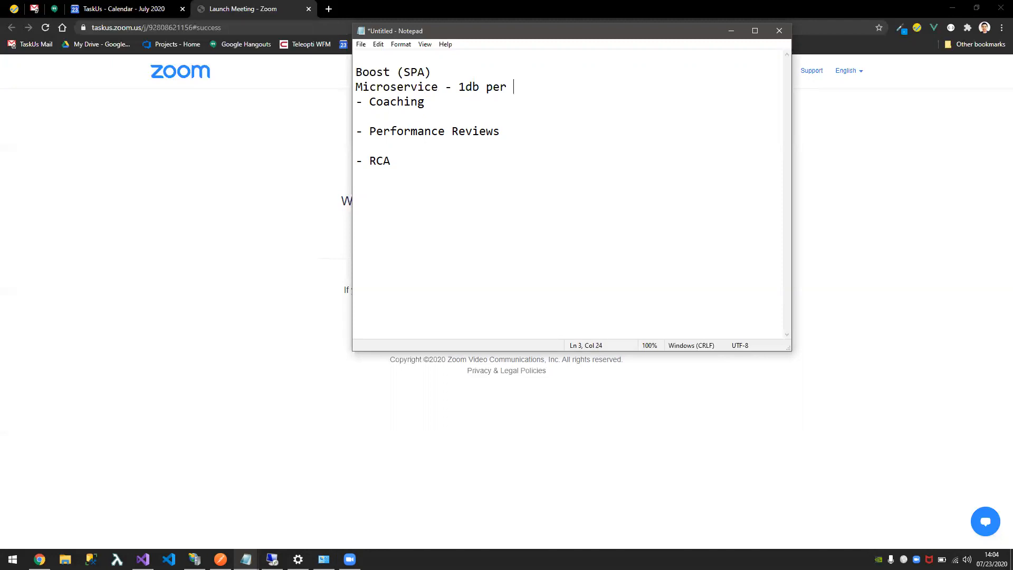
{"action": "type", "text": "service"}
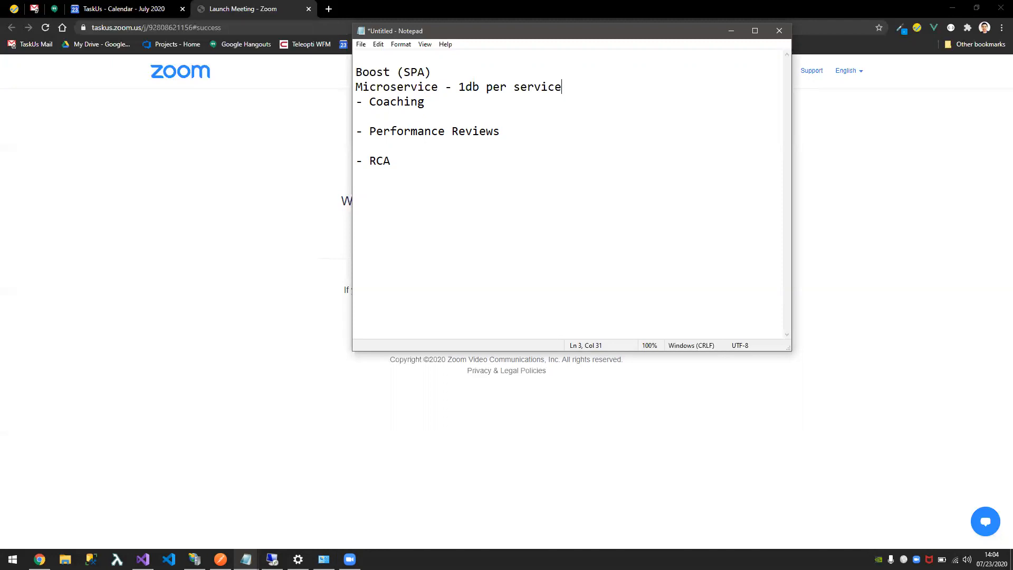
{"action": "key", "text": "Enter"}
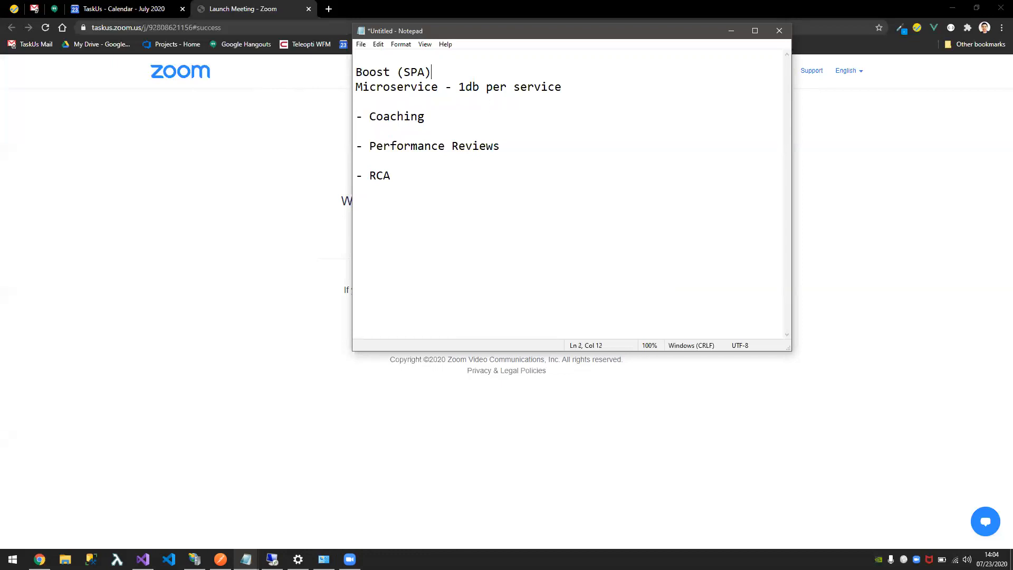
{"action": "type", "text": "-> II"}
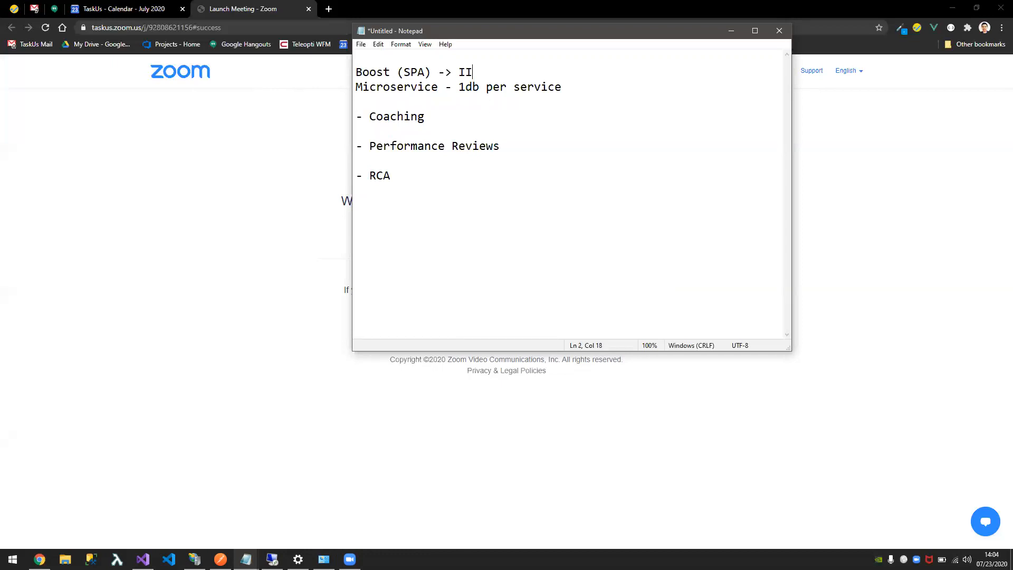
{"action": "type", "text": "S"}
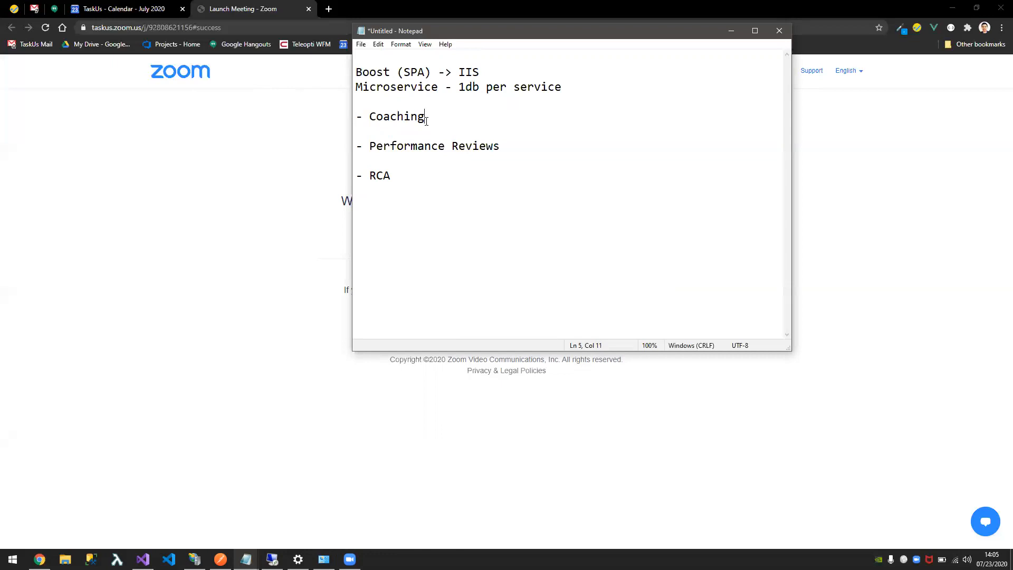
{"action": "mouse_move", "coordinate": [430, 119]}
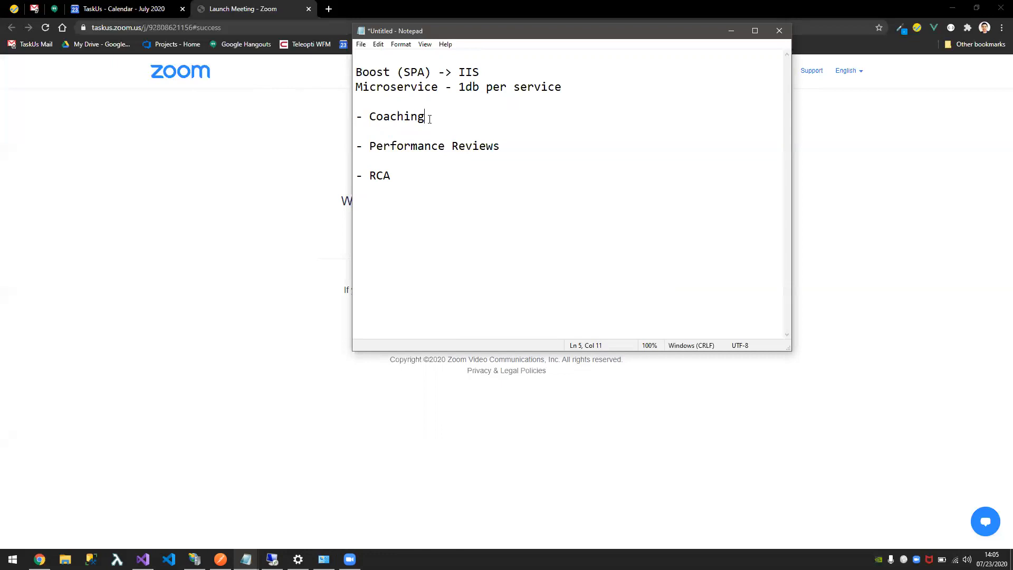
- Remove the blank lines between the list items and add the heading 'Api Gateway (Ocelot)'
{"action": "key", "text": "Backspace"}
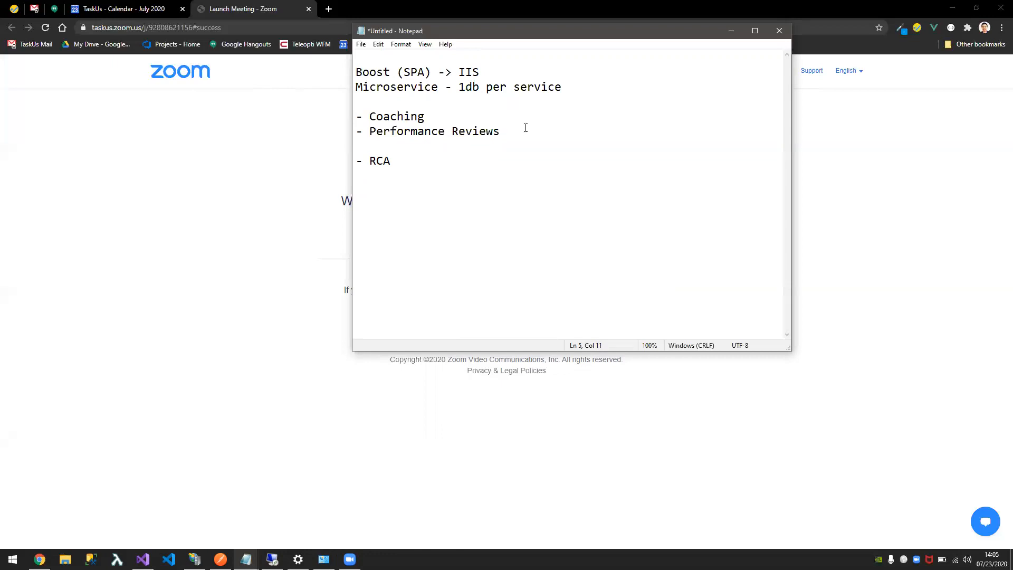
{"action": "key", "text": "Backspace"}
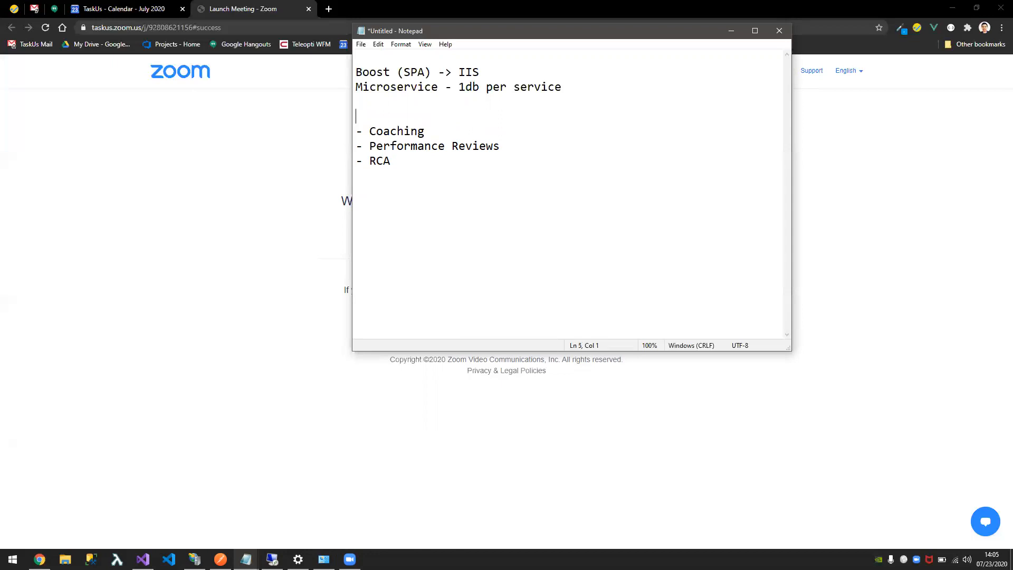
{"action": "type", "text": "Apigateway"}
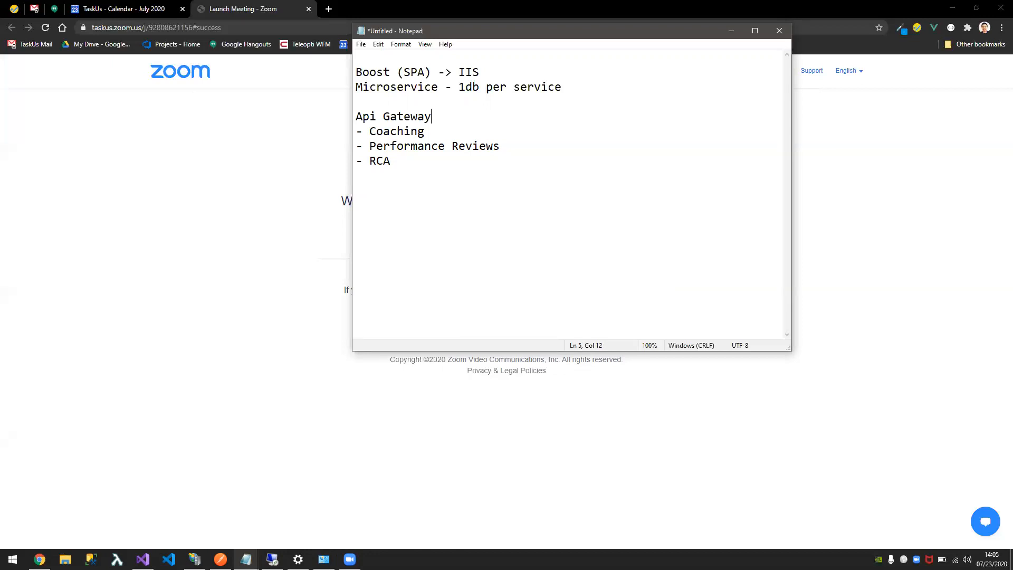
{"action": "type", "text": "(Ocelo"}
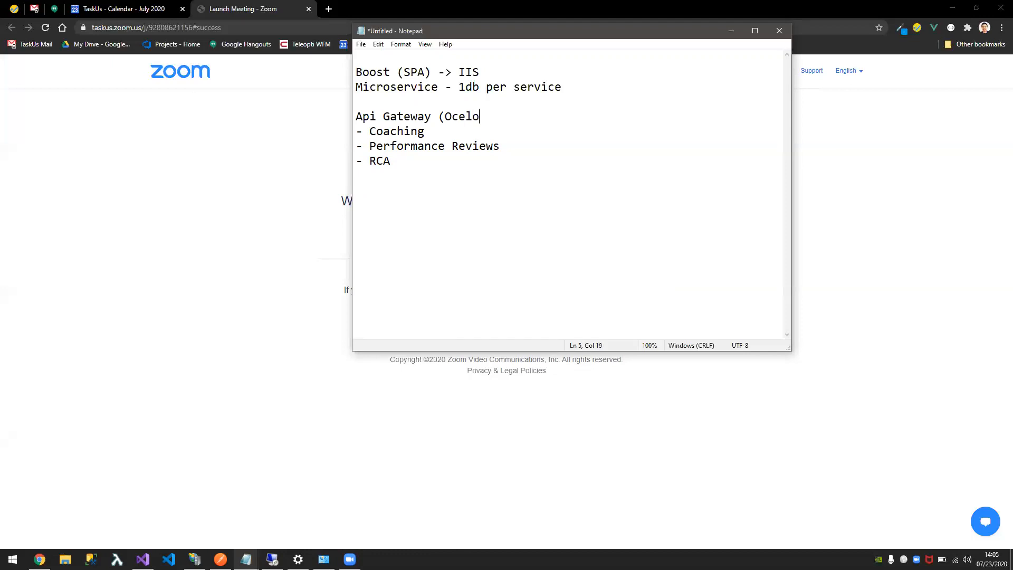
{"action": "type", "text": "t)"}
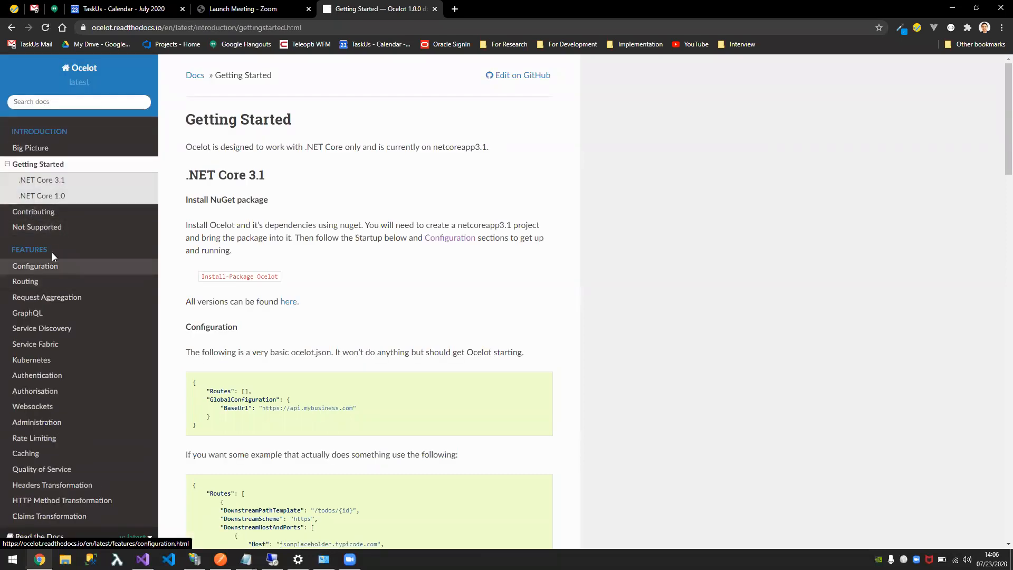
- Go to Ocelot's Big Picture page from the sidebar and scroll through its diagrams
{"action": "scroll", "scroll_direction": "down", "scroll_amount": 3}
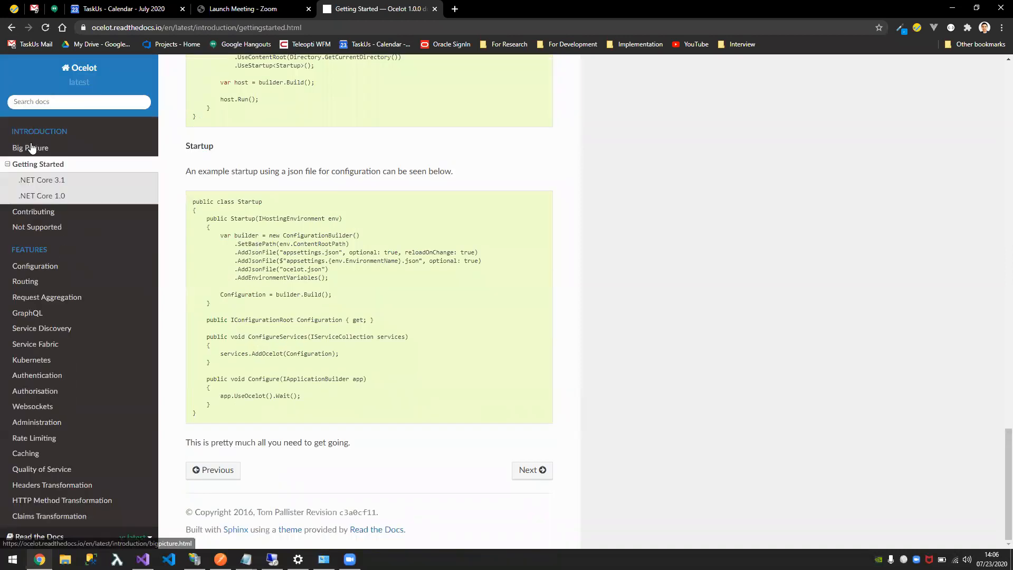
{"action": "left_click", "coordinate": [30, 148]}
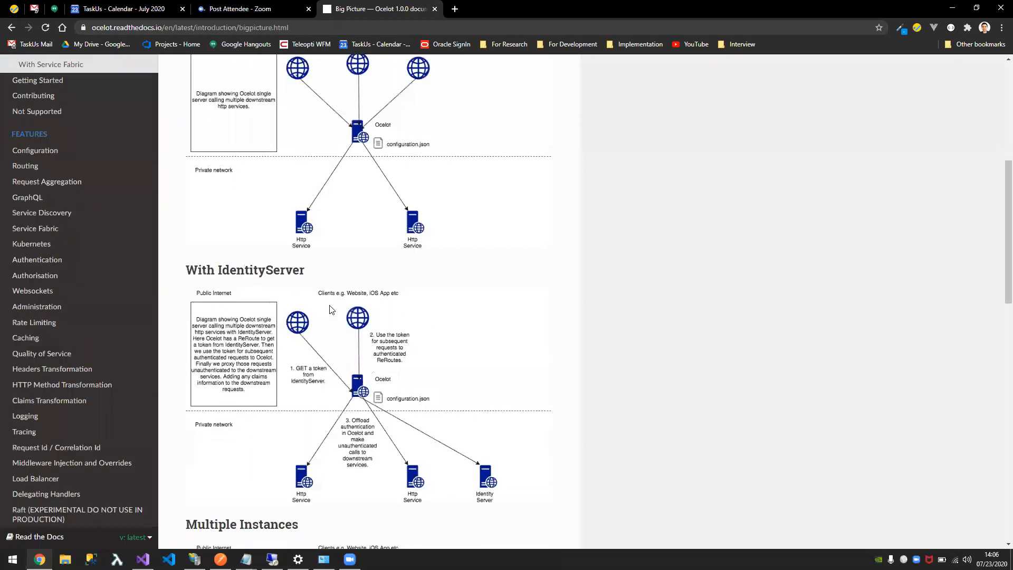
{"action": "scroll", "scroll_direction": "down", "scroll_amount": 3}
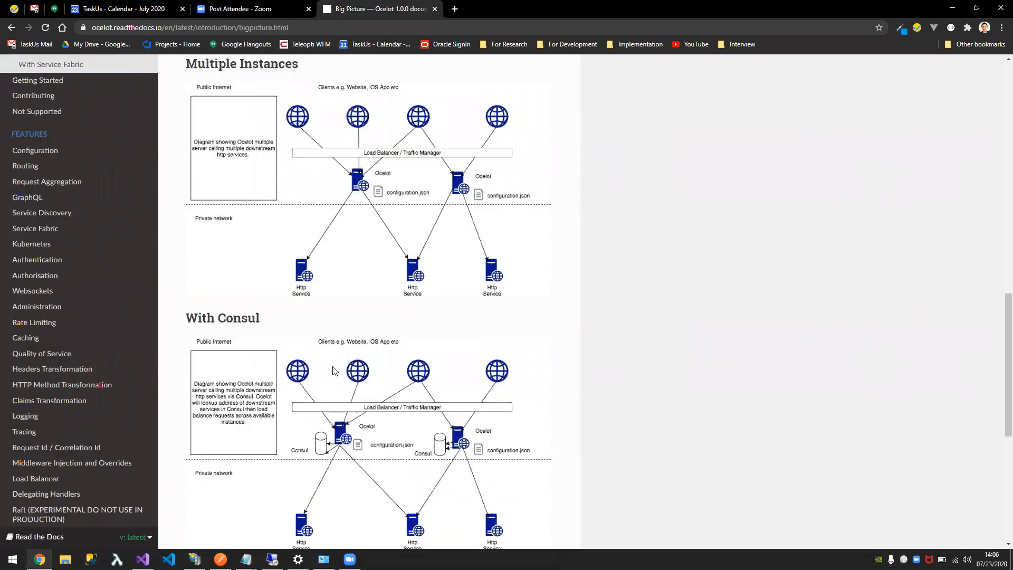
{"action": "scroll", "scroll_direction": "down", "scroll_amount": 3}
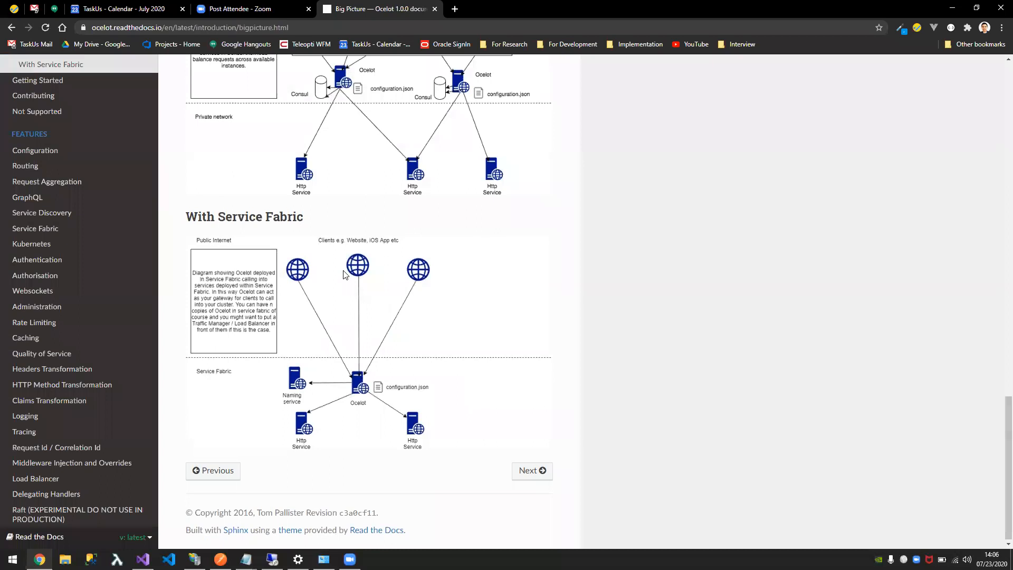
{"action": "scroll", "scroll_direction": "down", "scroll_amount": 3}
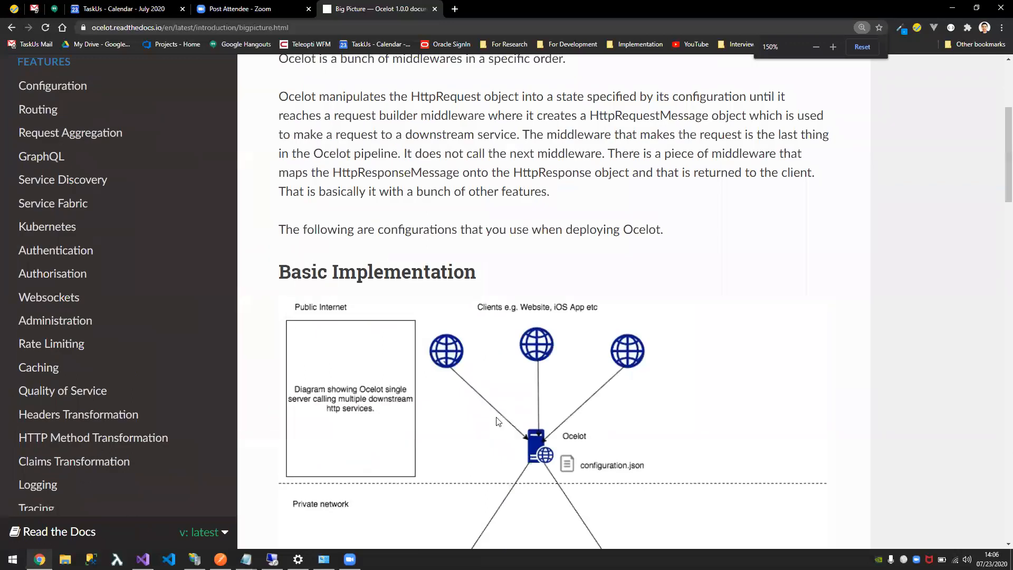
- Scroll the Big Picture page down to the Basic Implementation diagram
{"action": "scroll", "scroll_direction": "down", "scroll_amount": 3}
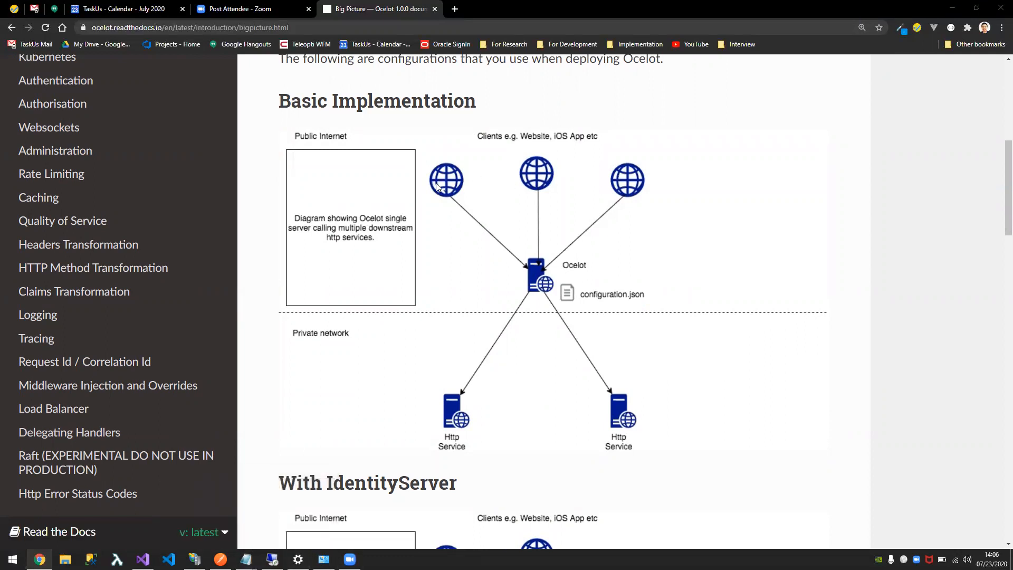
{"action": "mouse_move", "coordinate": [472, 184]}
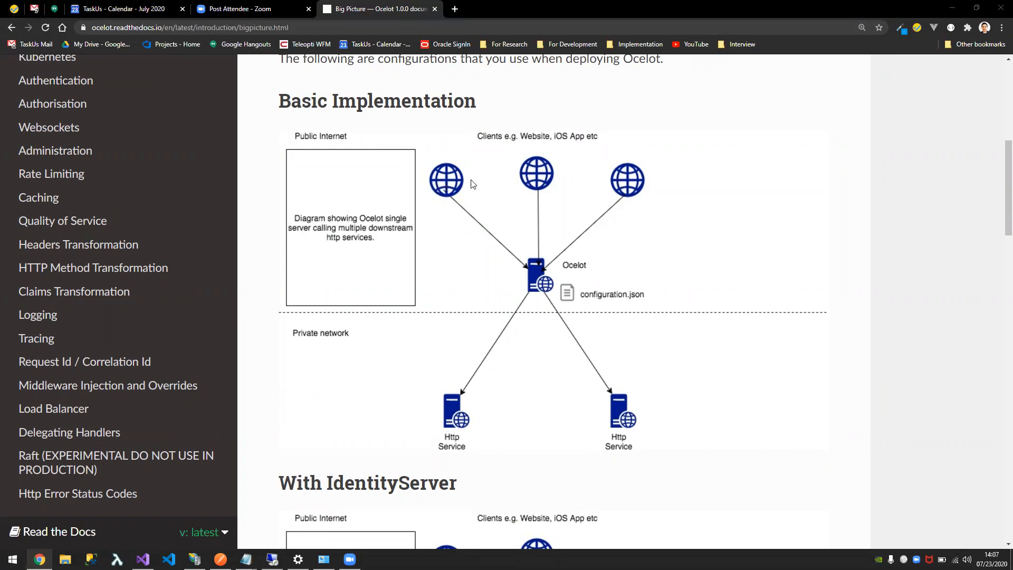
{"action": "mouse_move", "coordinate": [458, 179]}
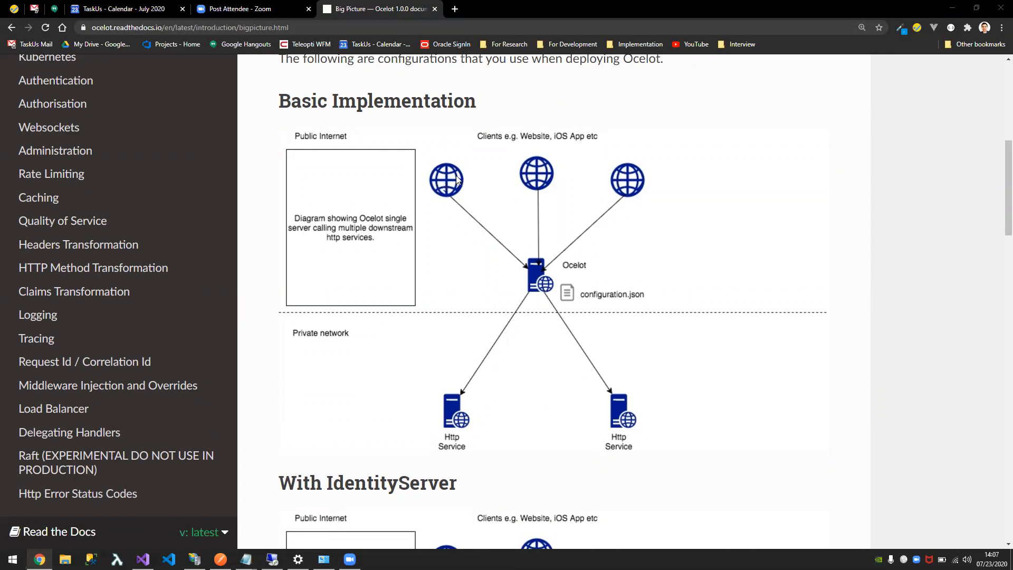
{"action": "mouse_move", "coordinate": [538, 275]}
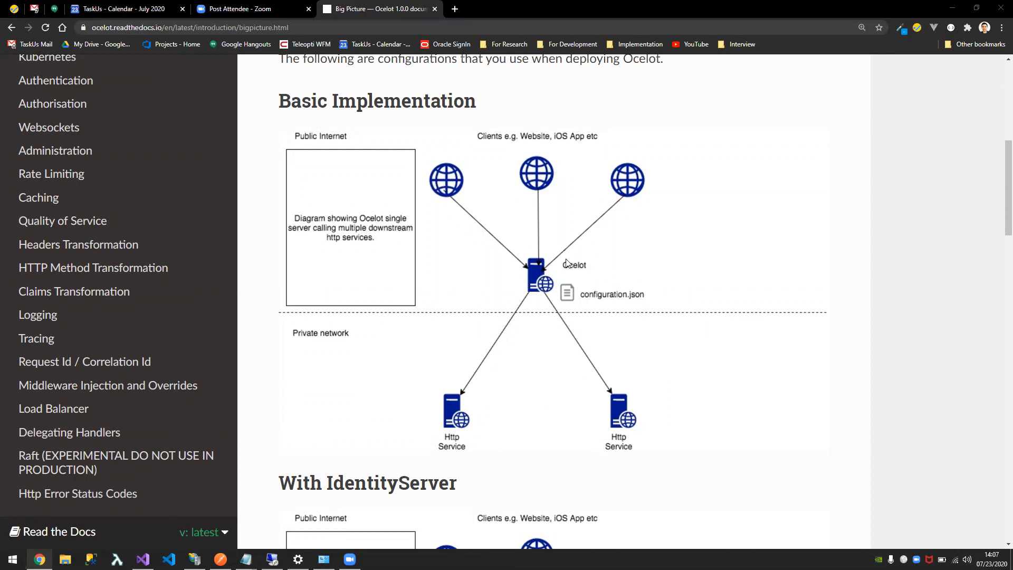
{"action": "mouse_move", "coordinate": [545, 278]}
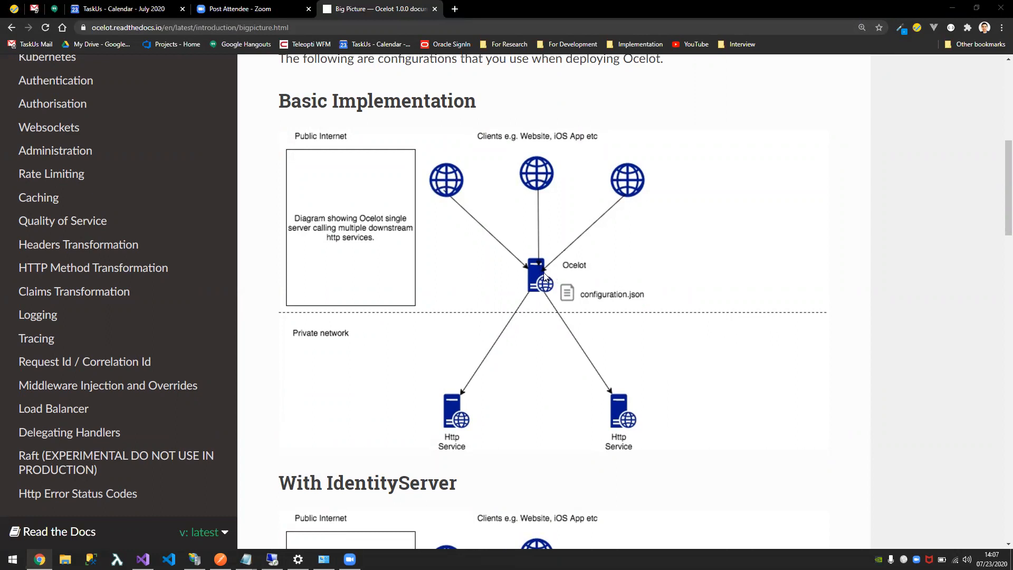
{"action": "mouse_move", "coordinate": [442, 186]}
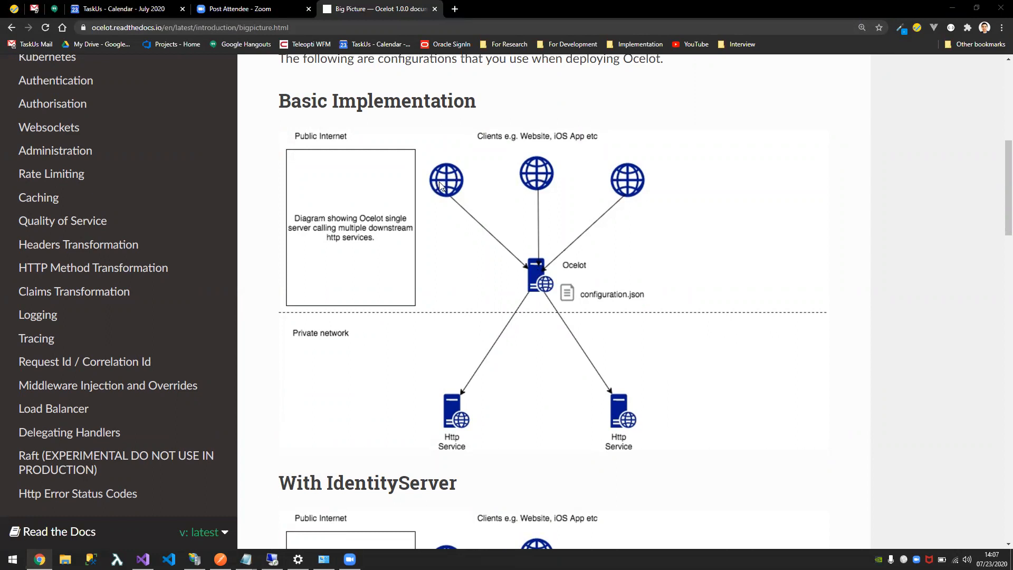
{"action": "mouse_move", "coordinate": [492, 267]}
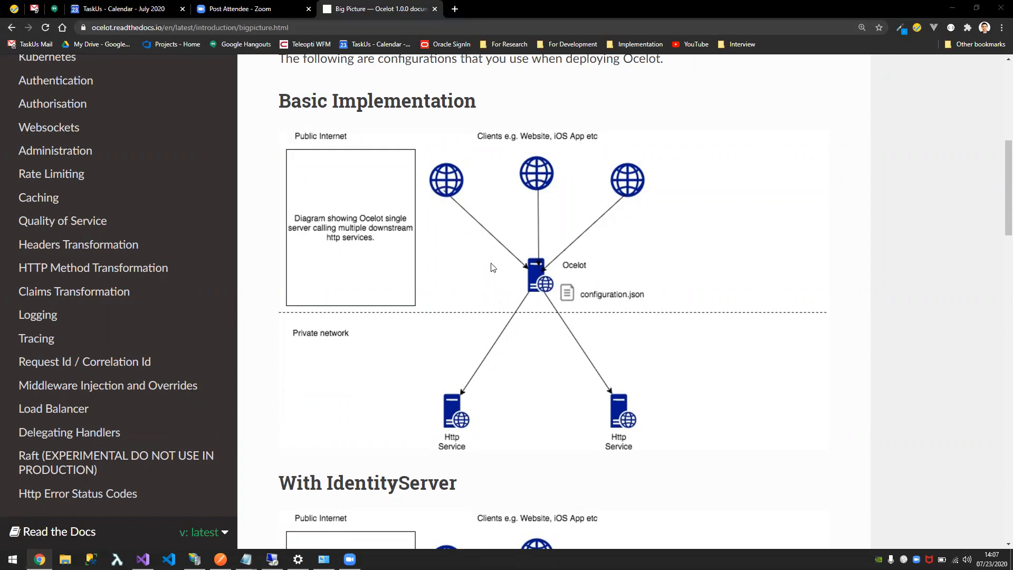
{"action": "mouse_move", "coordinate": [432, 173]}
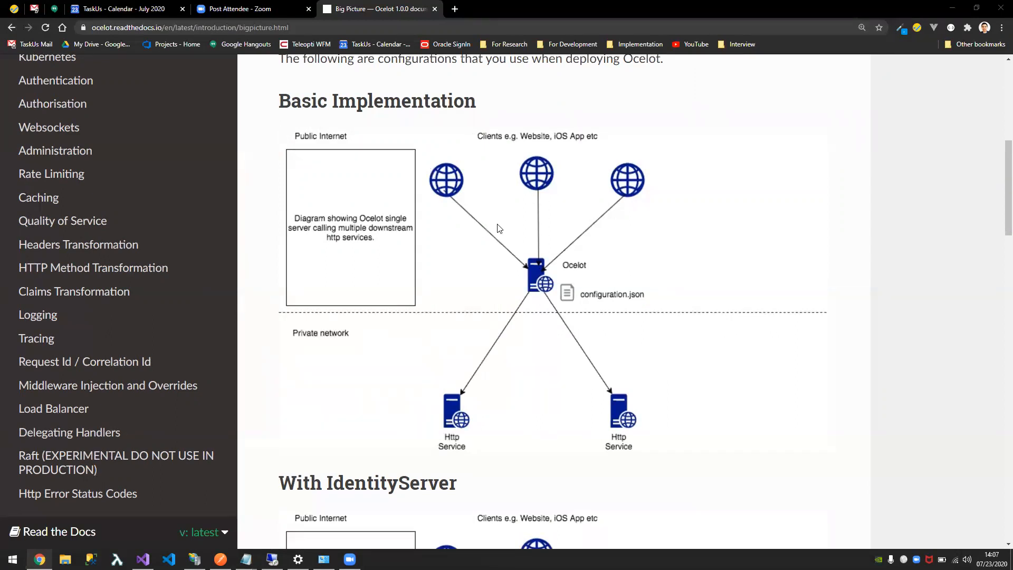
{"action": "mouse_move", "coordinate": [518, 197]}
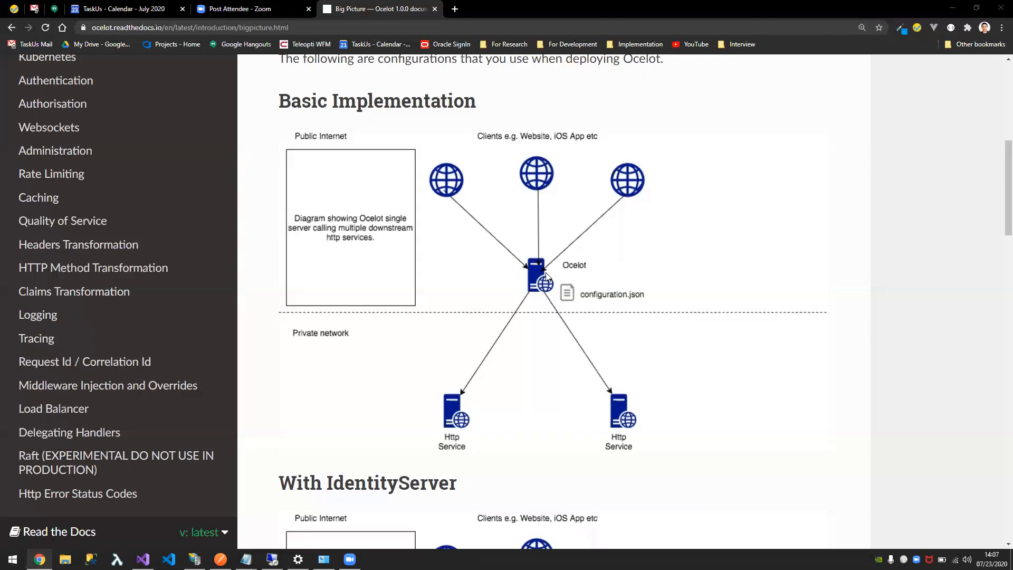
{"action": "mouse_move", "coordinate": [322, 426]}
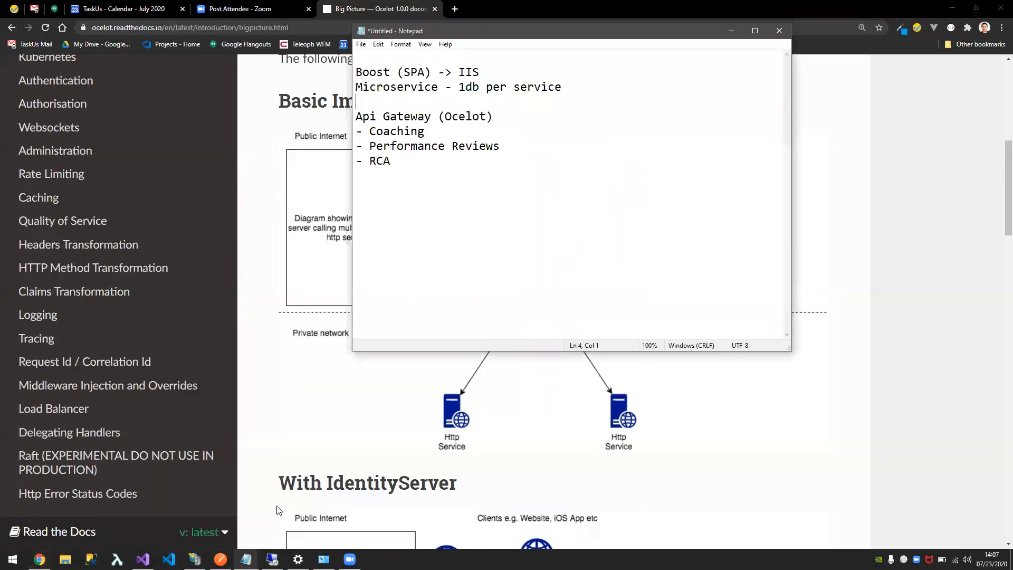
- Assign owners: Coaching to CJ, Performance Reviews to Abishek, RCA to Anshita
{"action": "left_click", "coordinate": [496, 116]}
{"action": "type", "text": " -"}
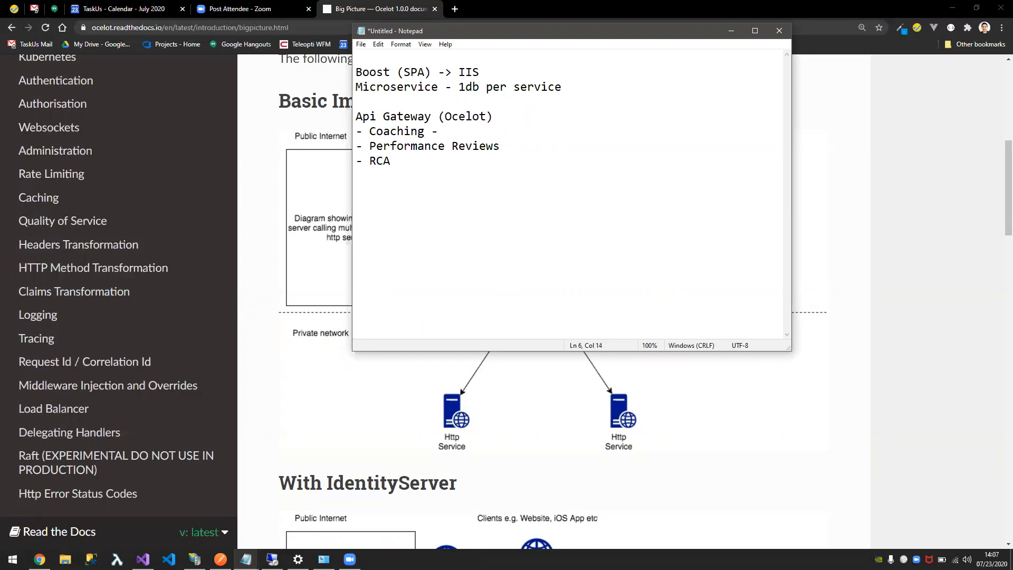
{"action": "type", "text": "CJ"}
{"action": "left_click", "coordinate": [570, 160]}
{"action": "type", "text": " - As"}
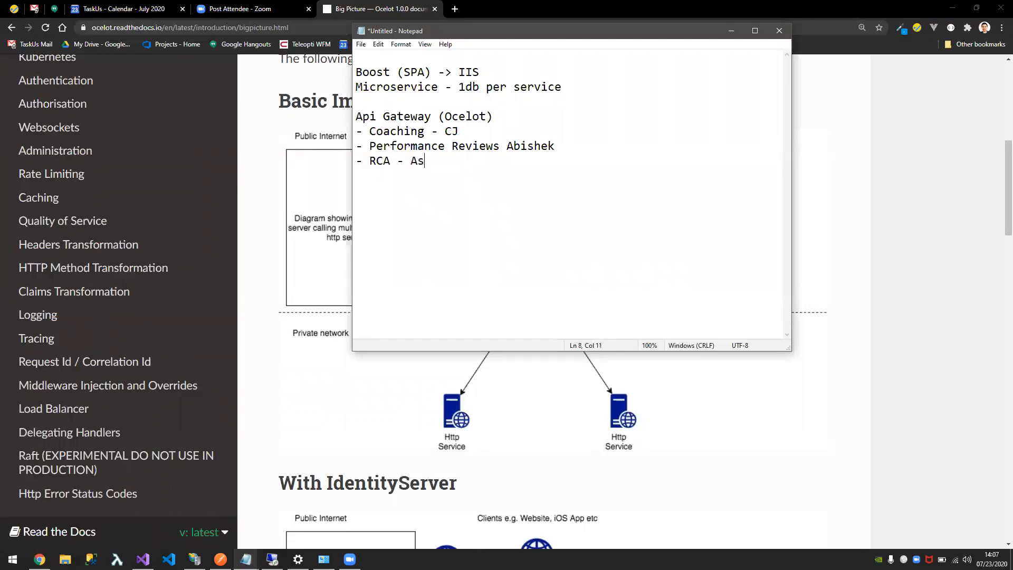
{"action": "type", "text": "nhit"}
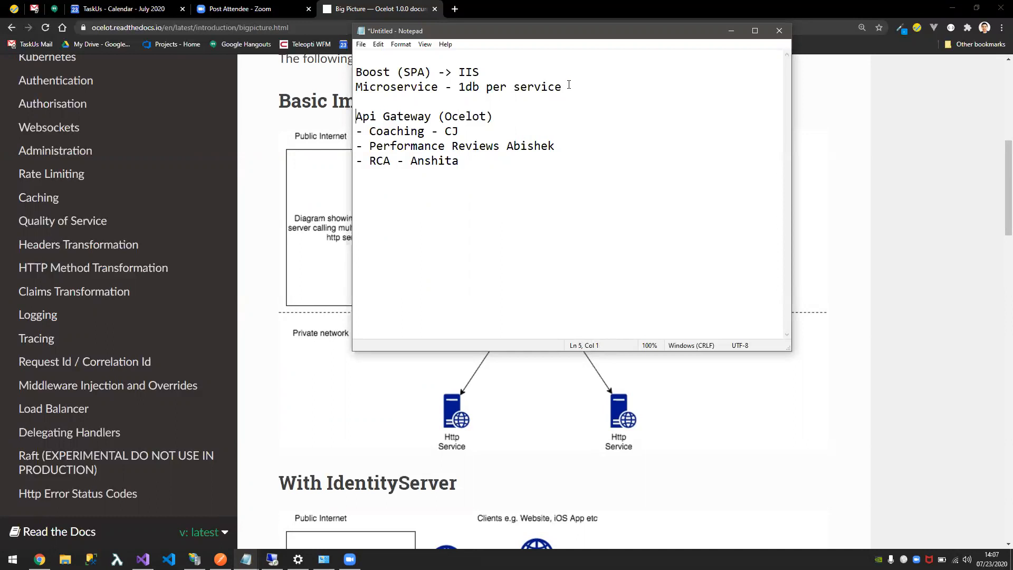
{"action": "left_click", "coordinate": [562, 87]}
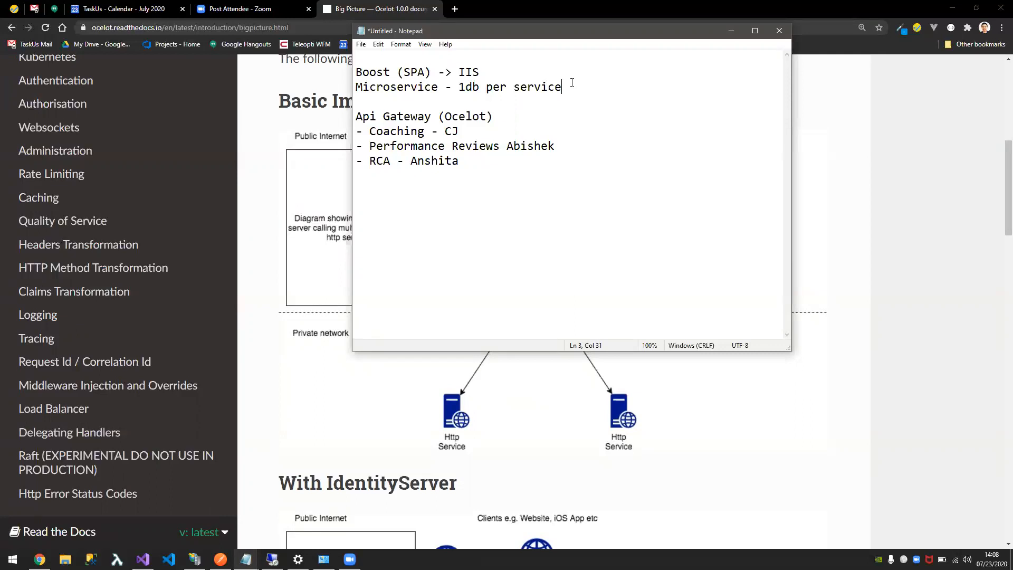
{"action": "mouse_move", "coordinate": [299, 362]}
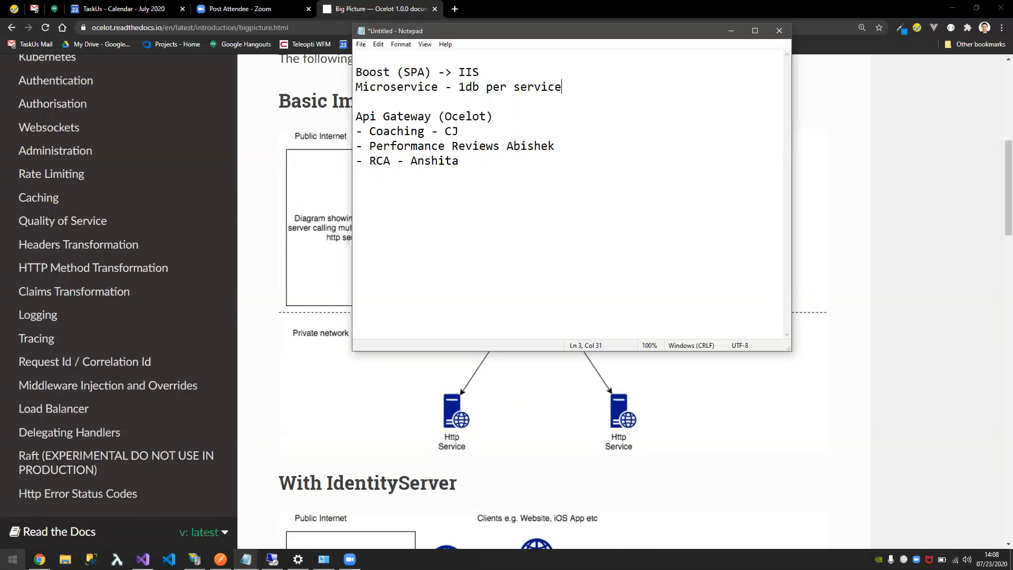
{"action": "mouse_move", "coordinate": [18, 557]}
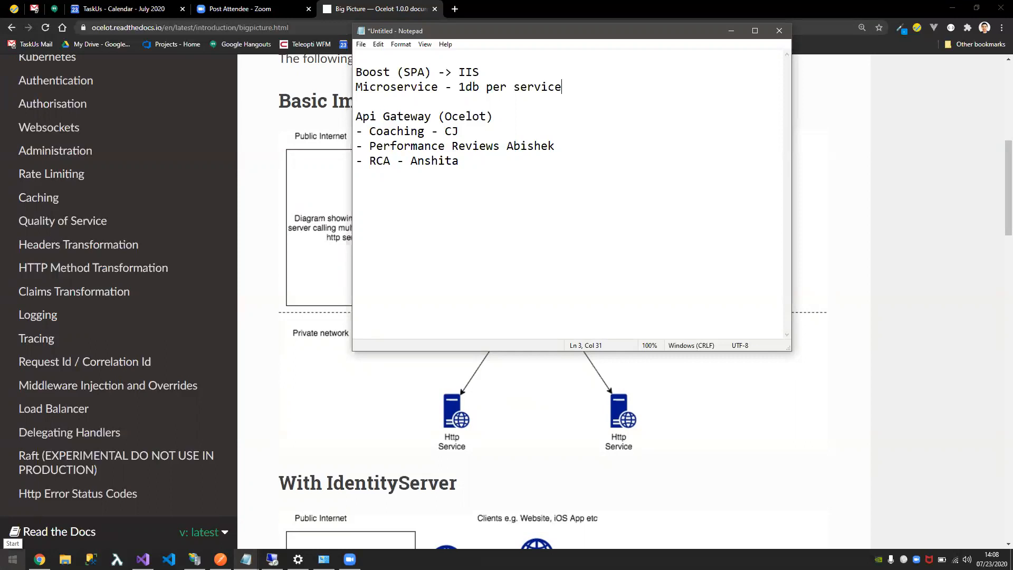
{"action": "type", "text": "iis"}
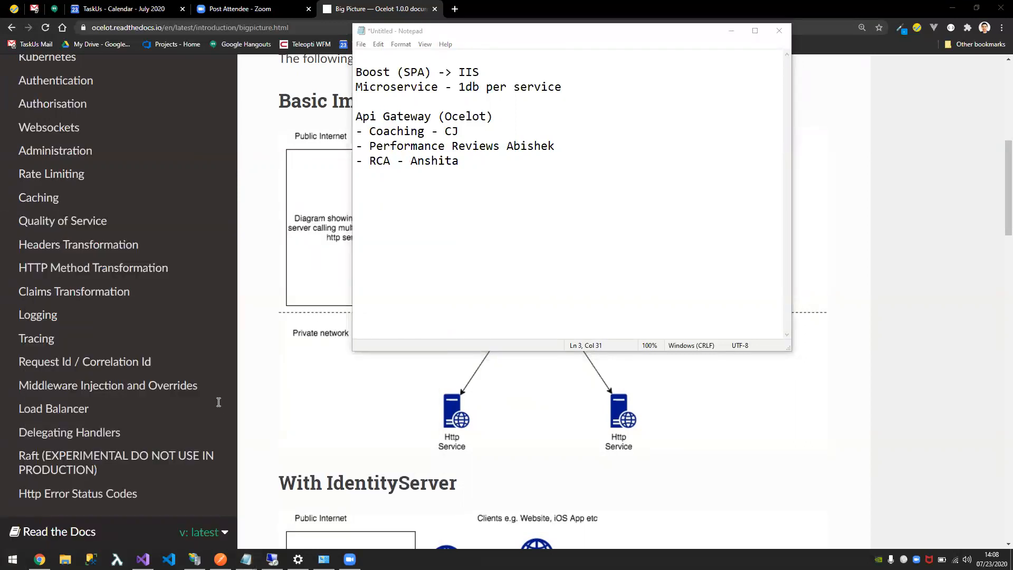
{"action": "mouse_move", "coordinate": [436, 332]}
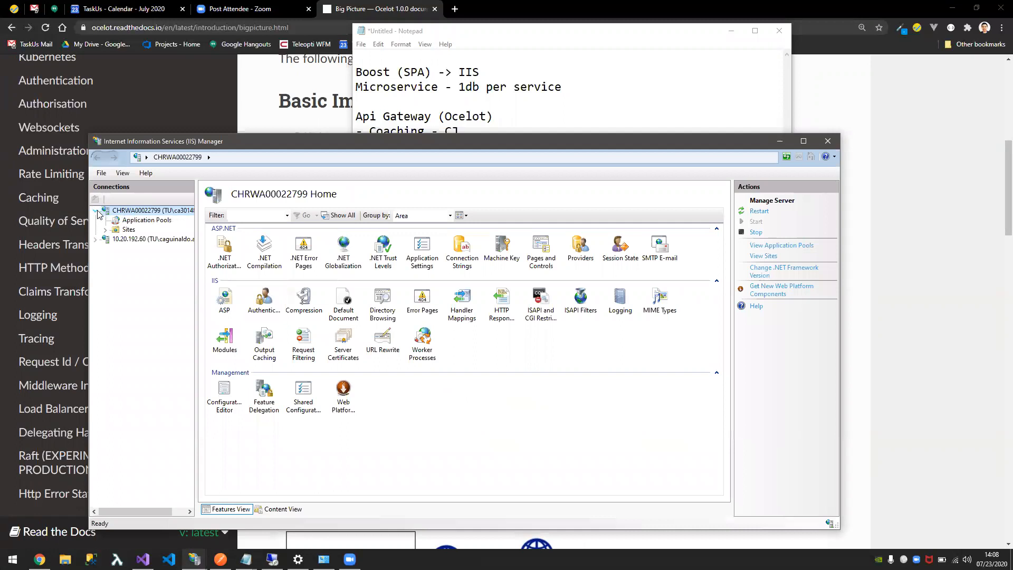
- Browse the EPMS Api site at *:3000 (http) from IIS Manager's Sites list
{"action": "left_click", "coordinate": [128, 229]}
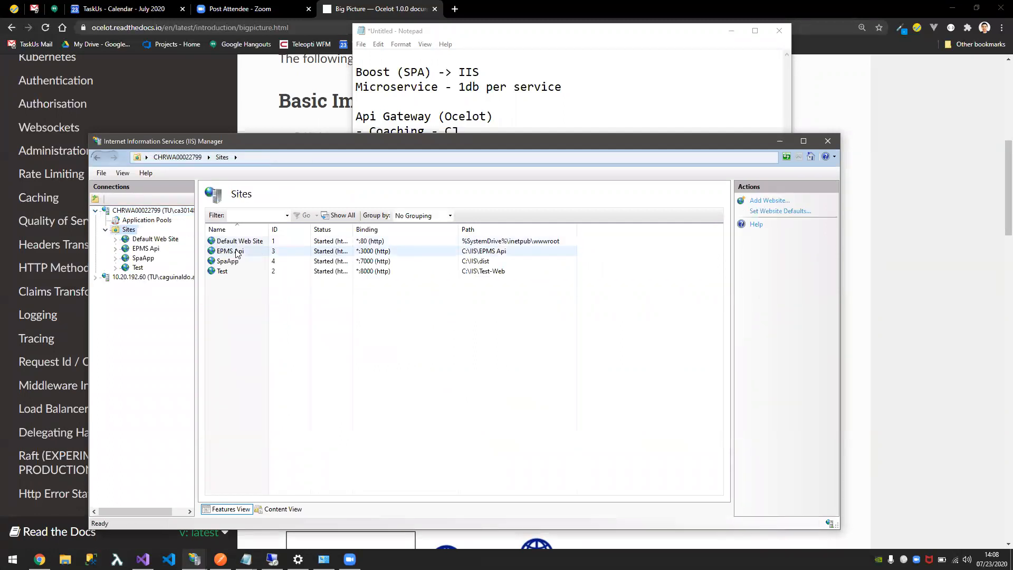
{"action": "left_click", "coordinate": [229, 251]}
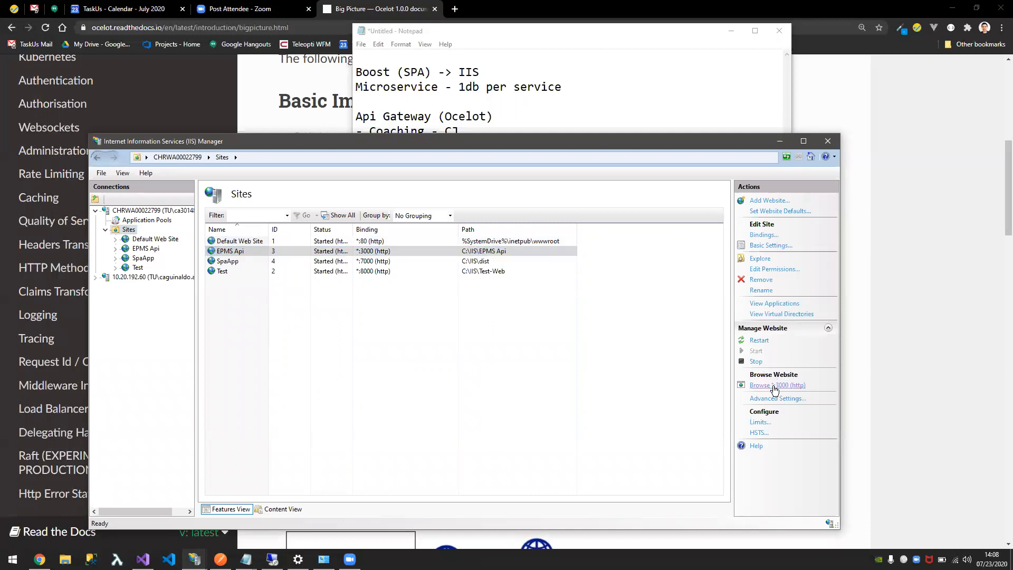
{"action": "left_click", "coordinate": [777, 385]}
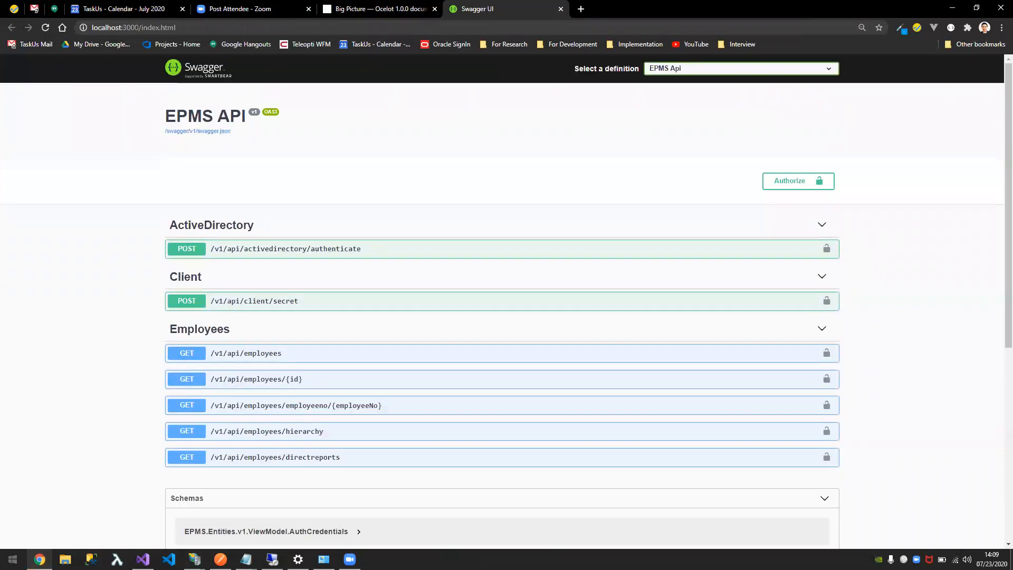
{"action": "left_click", "coordinate": [9, 559]}
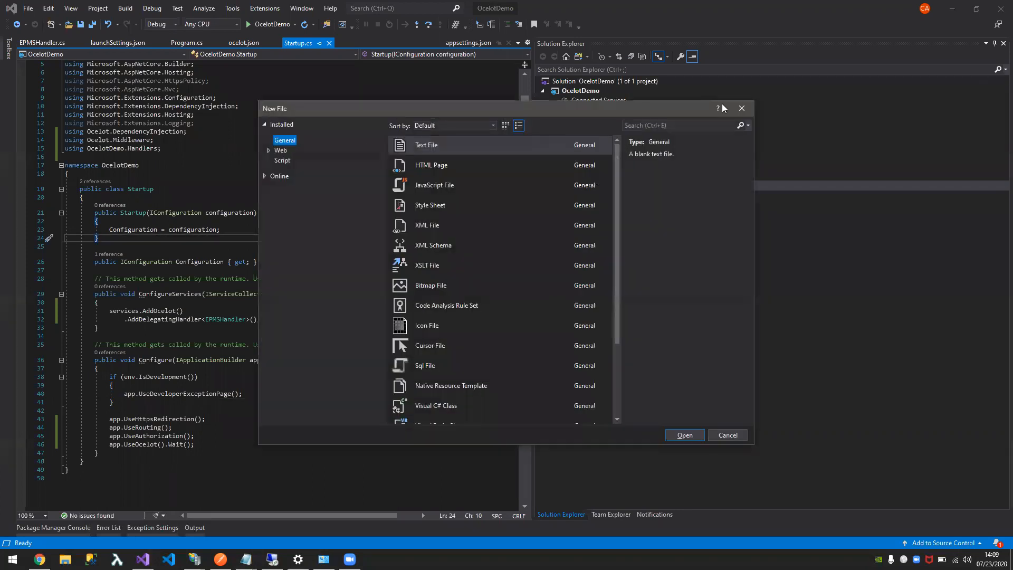
- Start an ASP.NET Core Web Application named NewOcelotDemo, with solution and project in one directory
{"action": "left_click", "coordinate": [727, 434]}
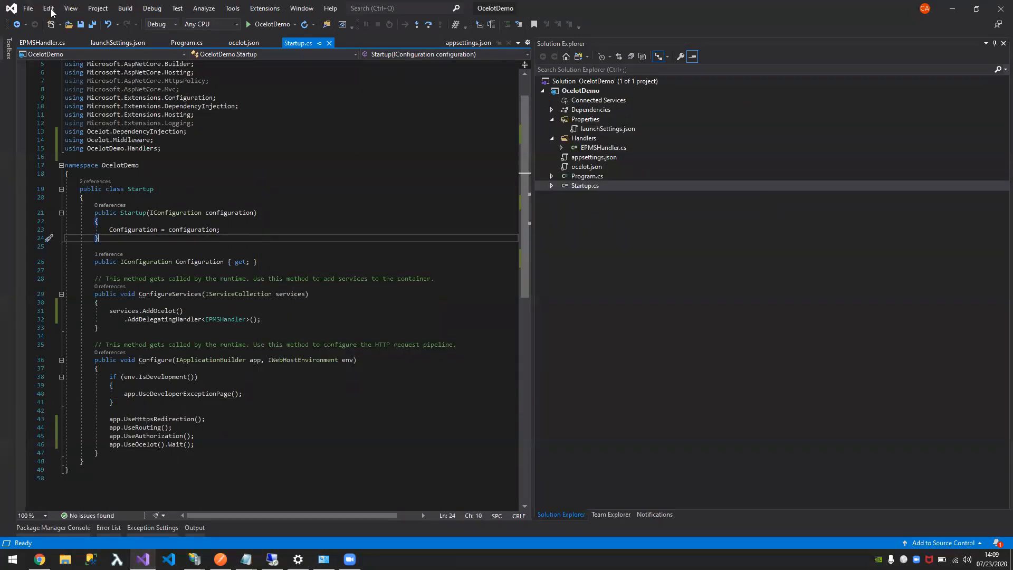
{"action": "left_click", "coordinate": [29, 9]}
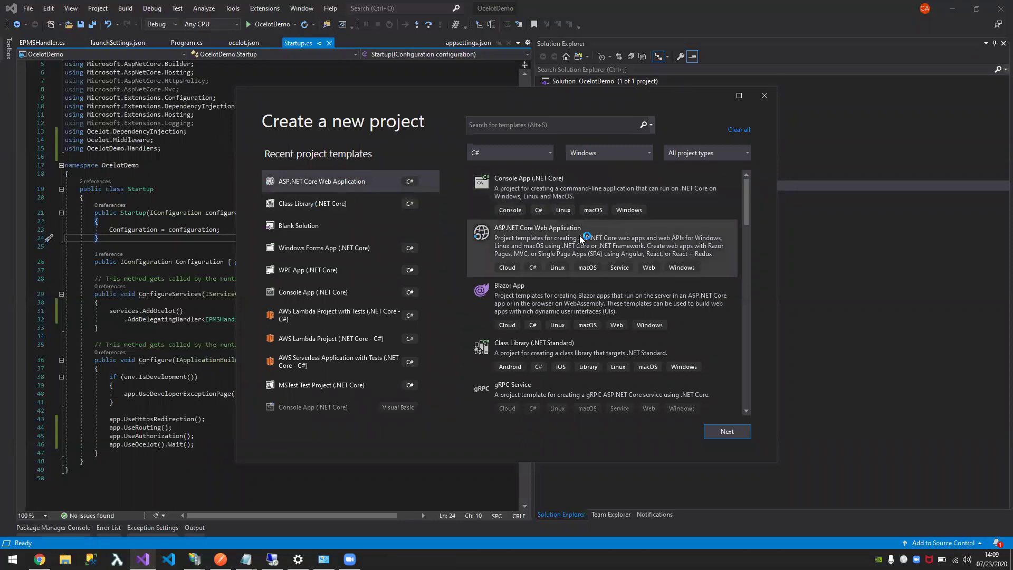
{"action": "left_click", "coordinate": [727, 431]}
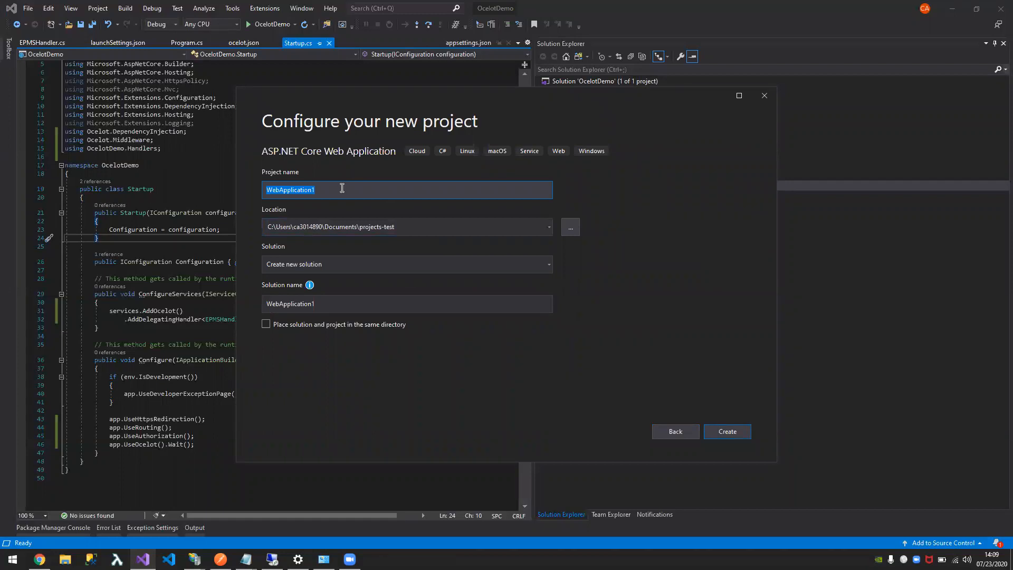
{"action": "type", "text": "NewOcelotDemo"}
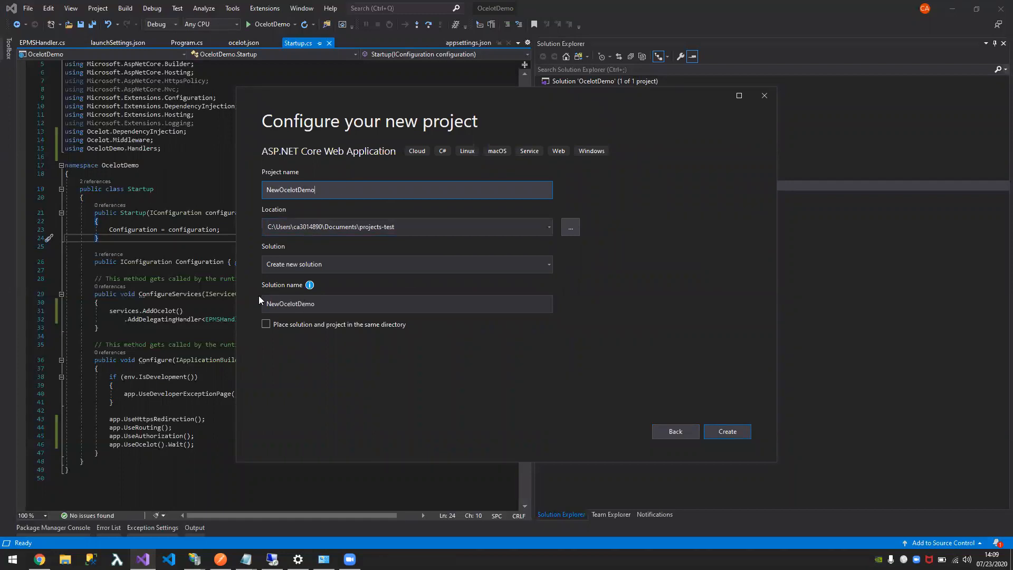
{"action": "left_click", "coordinate": [265, 324]}
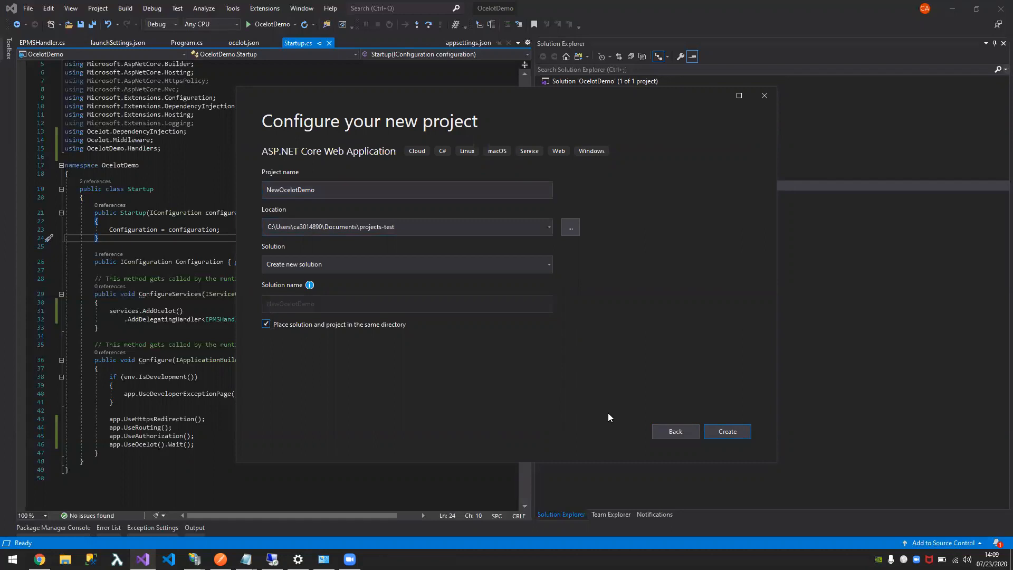
{"action": "left_click", "coordinate": [727, 431]}
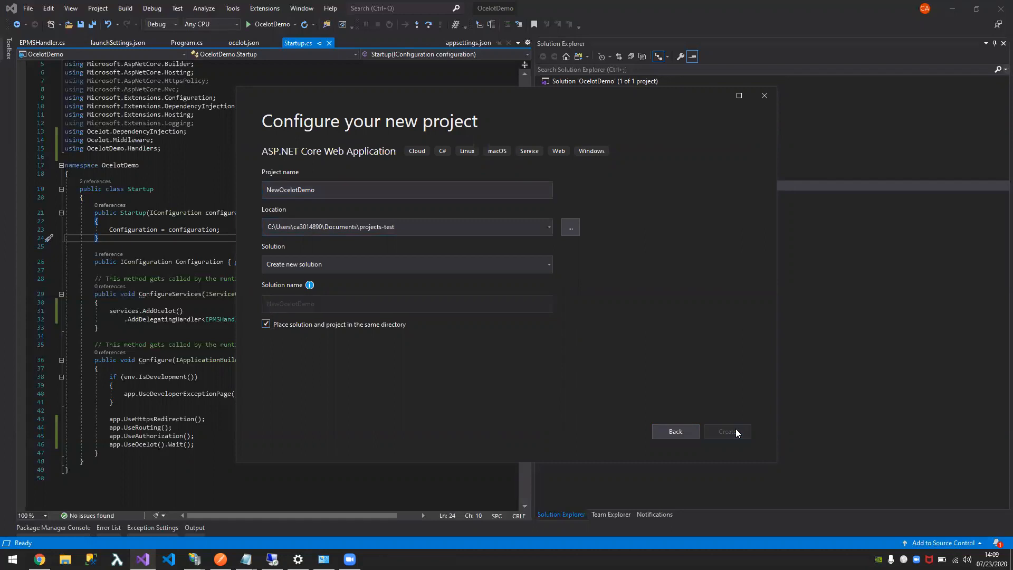
{"action": "left_click", "coordinate": [727, 431]}
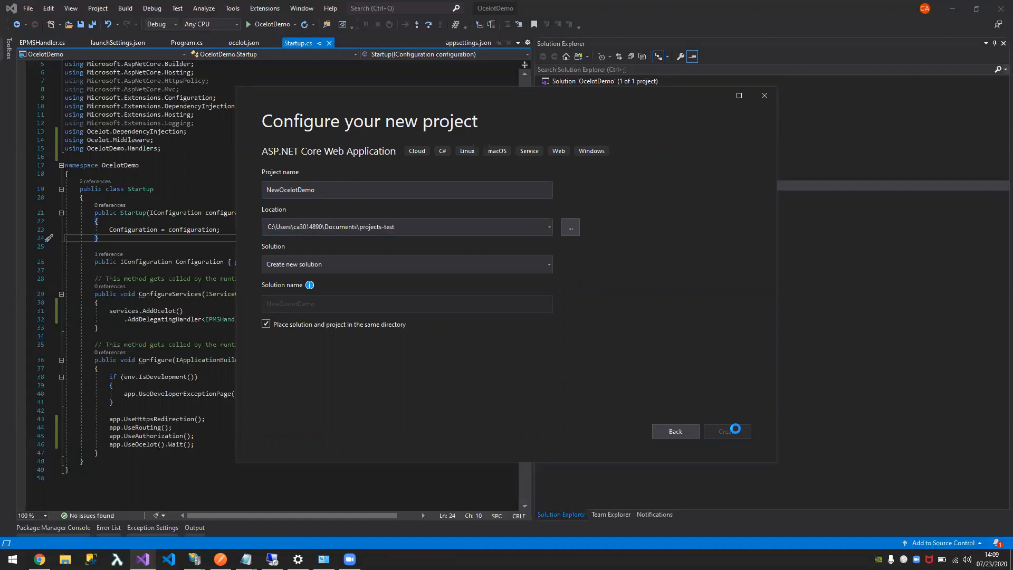
{"action": "left_click", "coordinate": [726, 431]}
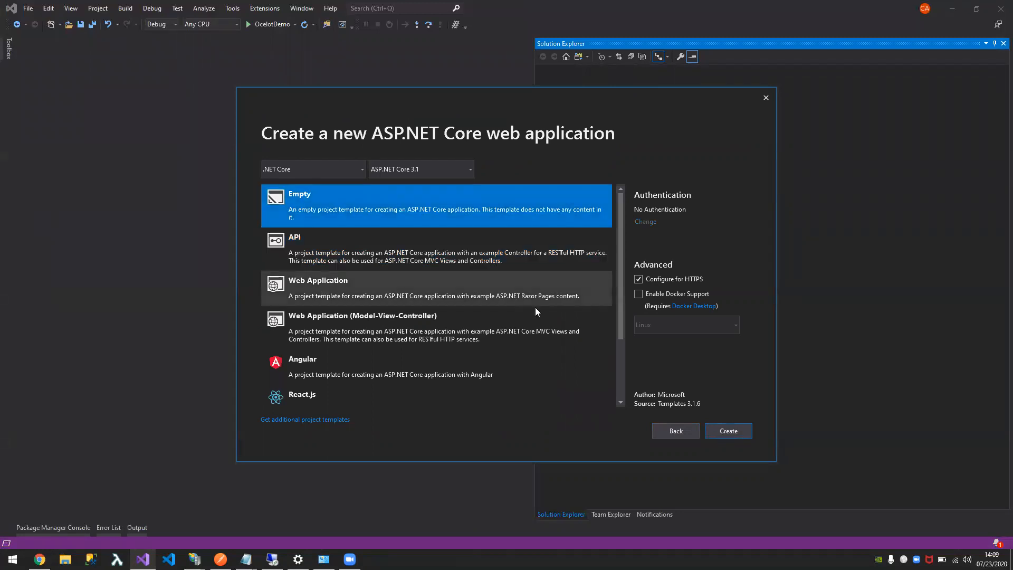
- Choose the API template and generate the project
{"action": "left_click", "coordinate": [441, 248]}
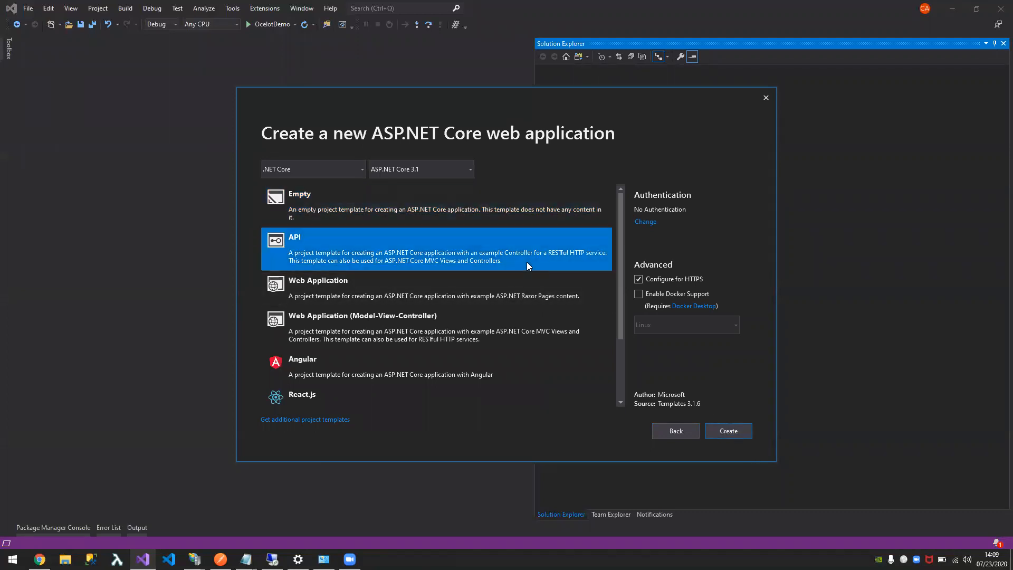
{"action": "left_click", "coordinate": [728, 431]}
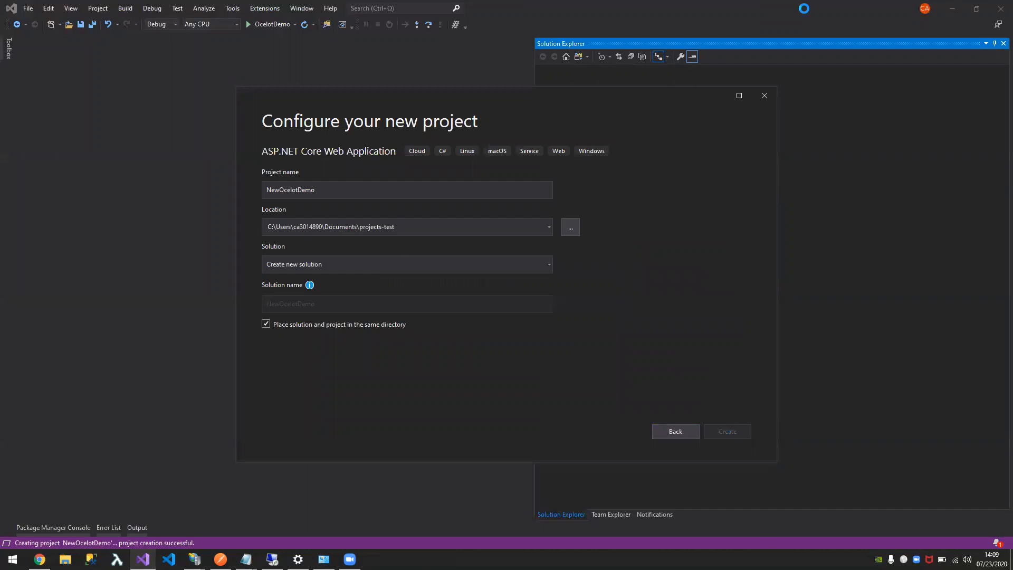
{"action": "left_click", "coordinate": [726, 431]}
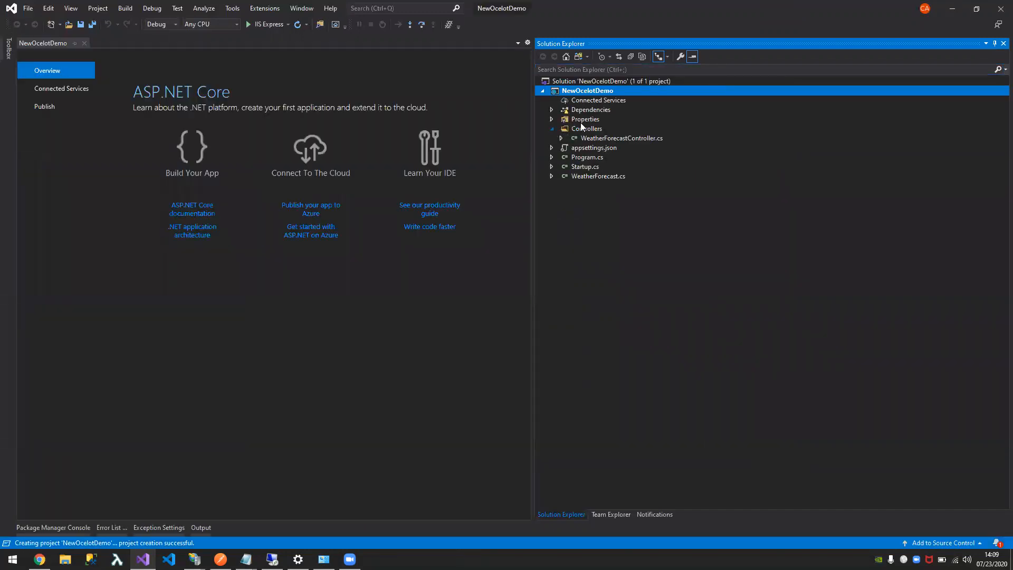
- Delete the Controllers folder and WeatherForecast.cs from Solution Explorer
{"action": "double_click", "coordinate": [598, 176]}
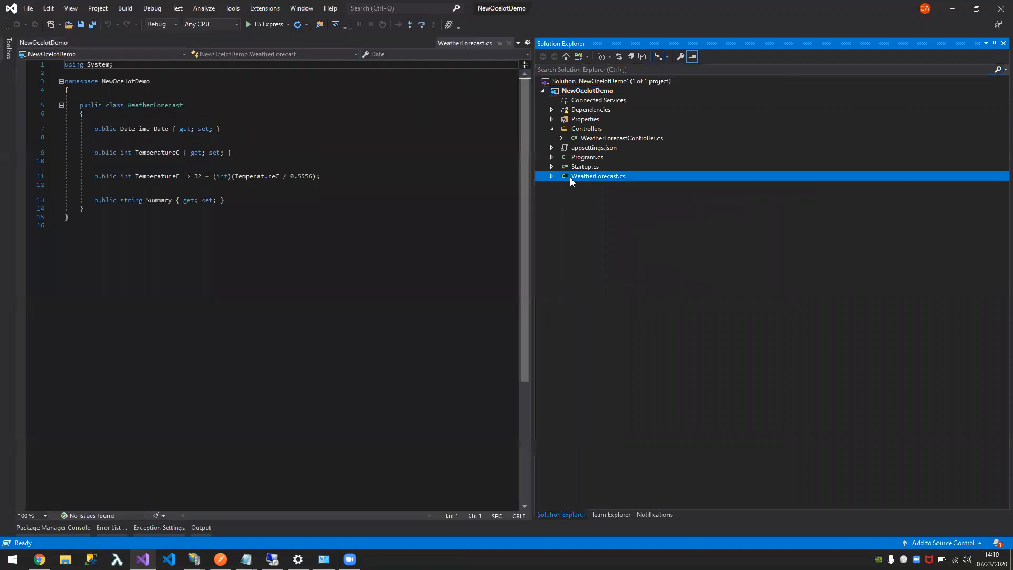
{"action": "right_click", "coordinate": [586, 128]}
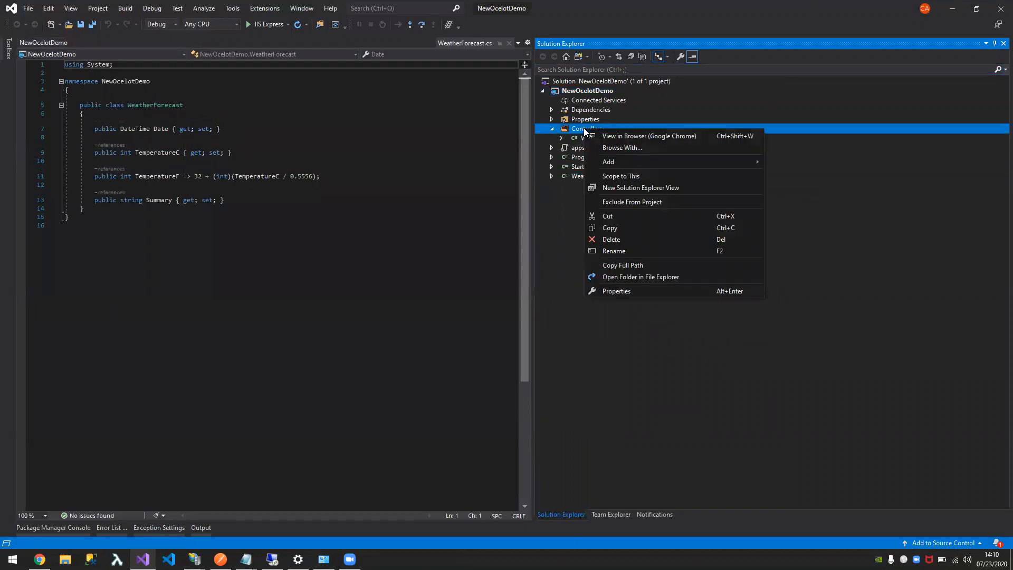
{"action": "left_click", "coordinate": [611, 239]}
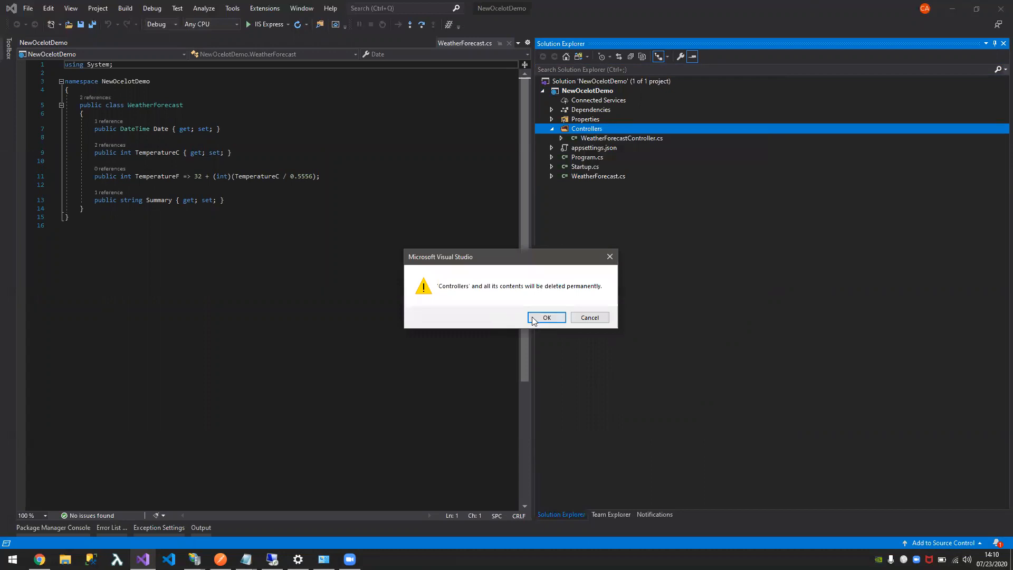
{"action": "left_click", "coordinate": [546, 317]}
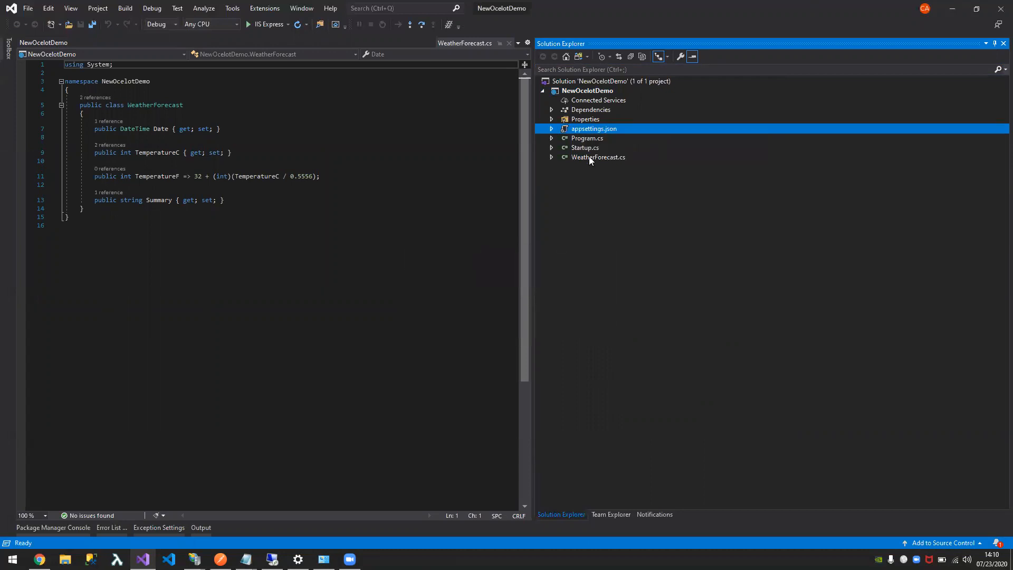
{"action": "right_click", "coordinate": [598, 157]}
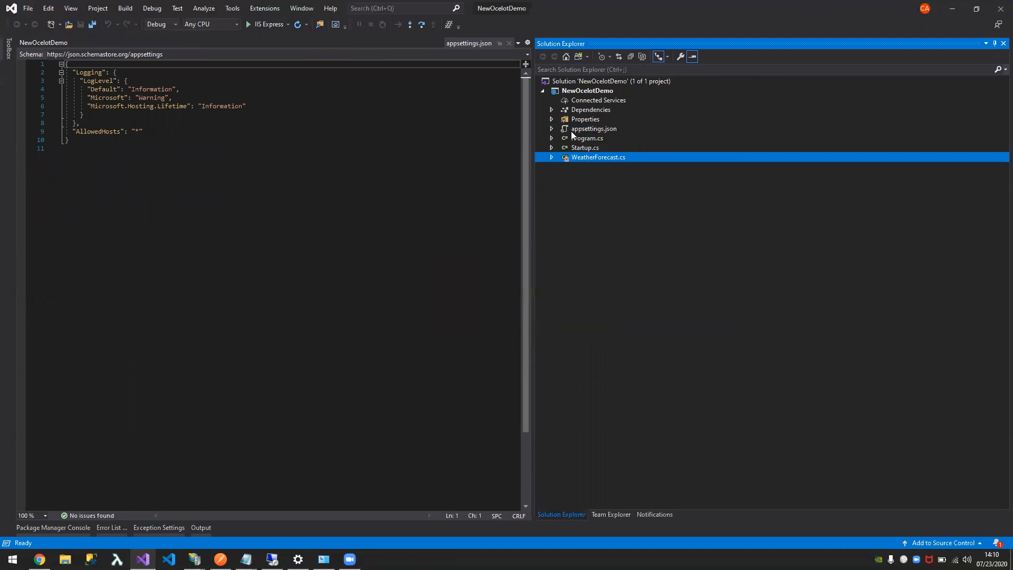
{"action": "right_click", "coordinate": [587, 90]}
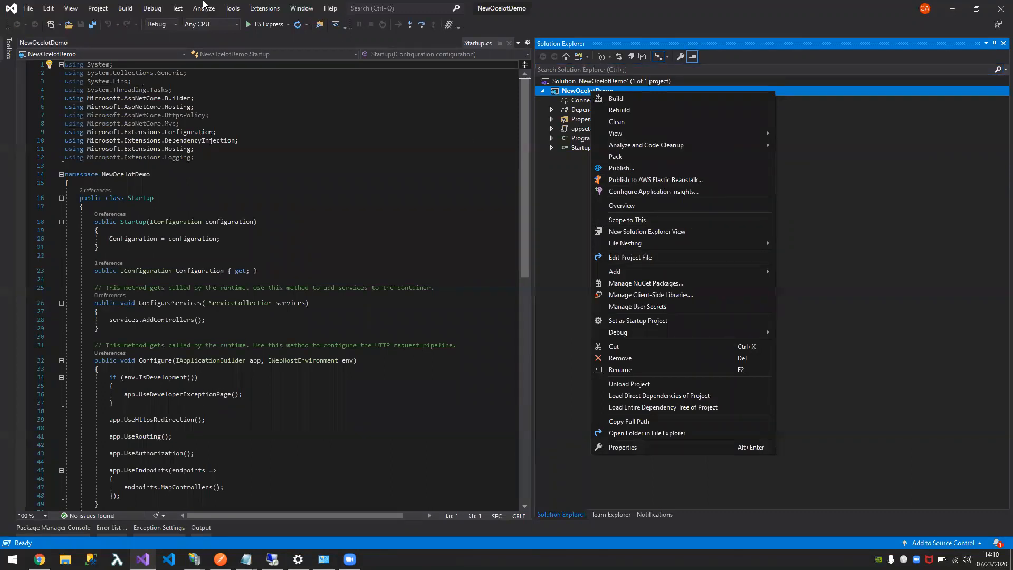
- Search NuGet for ocelot and install 16.0.1 into NewOcelotDemo, accepting the licence
{"action": "left_click", "coordinate": [232, 8]}
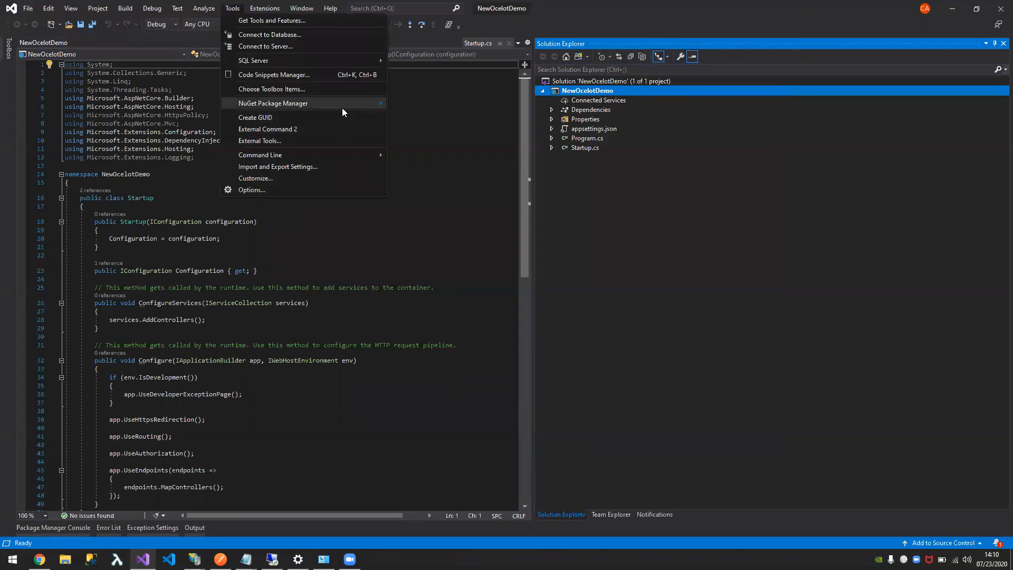
{"action": "left_click", "coordinate": [273, 103]}
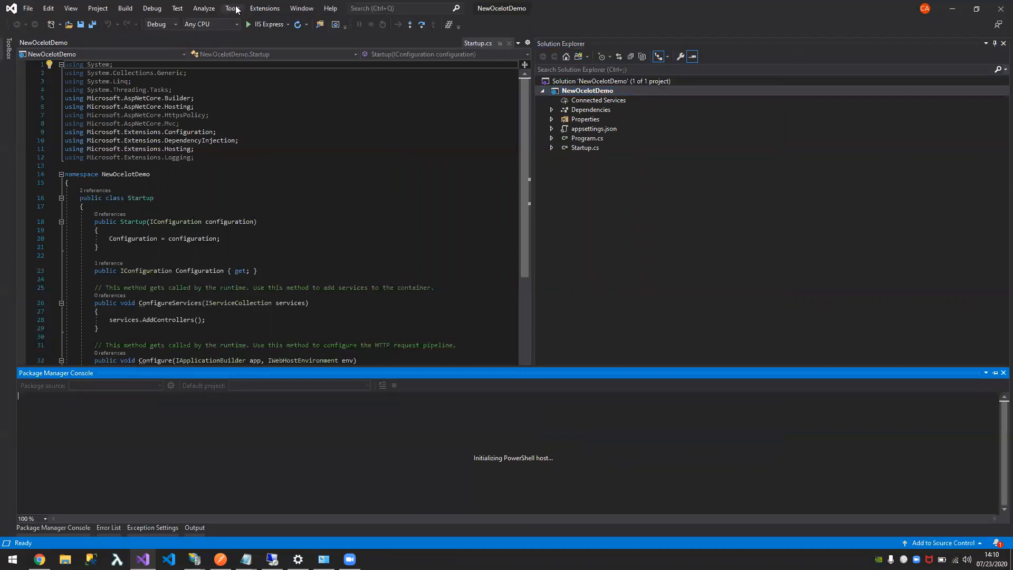
{"action": "left_click", "coordinate": [233, 8]}
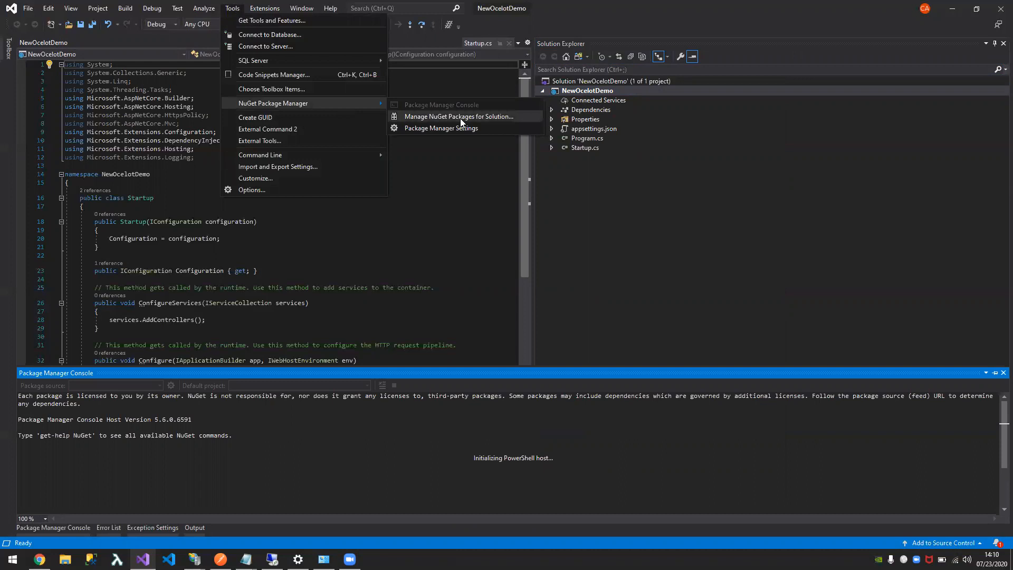
{"action": "left_click", "coordinate": [459, 116]}
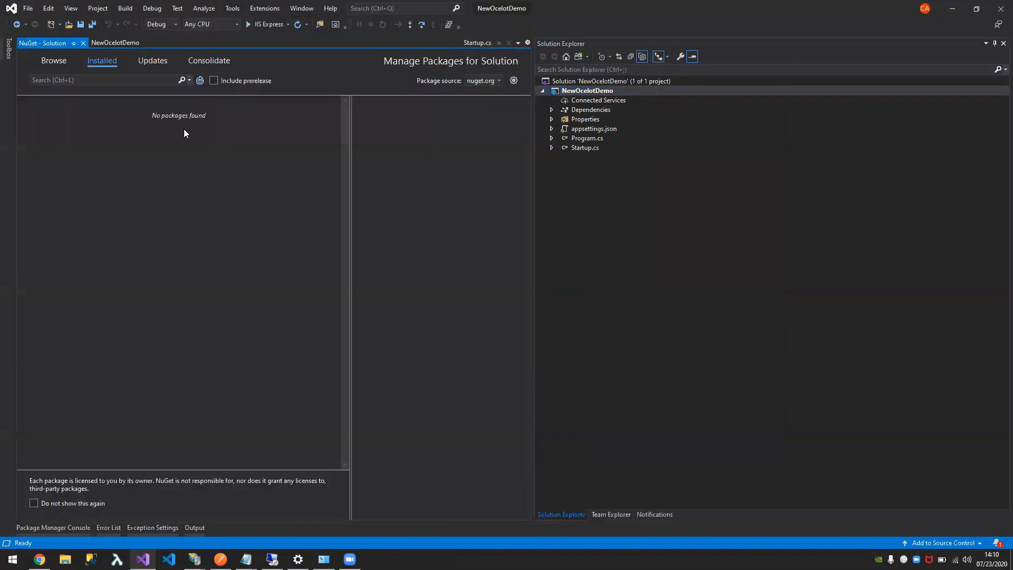
{"action": "left_click", "coordinate": [53, 60]}
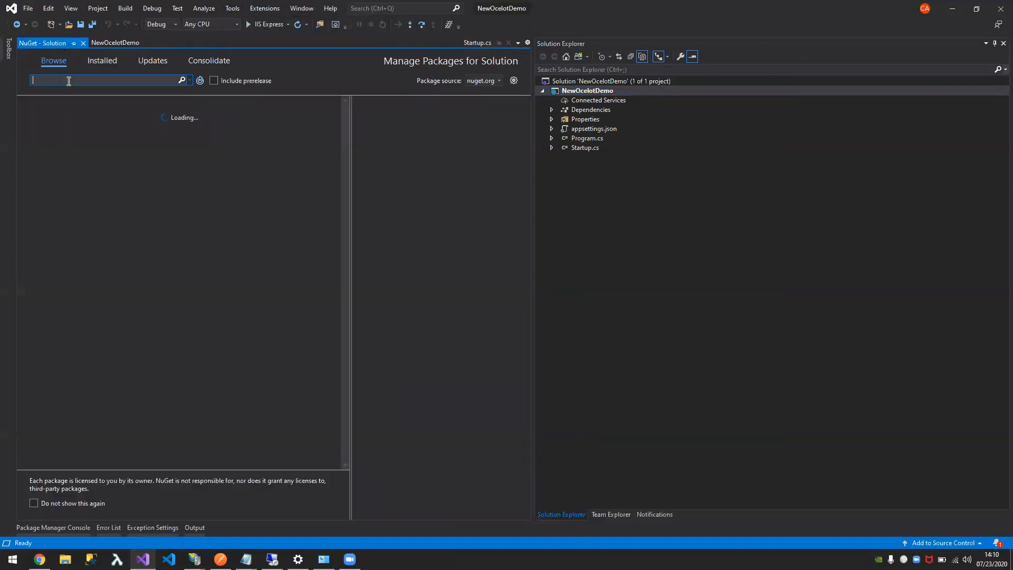
{"action": "type", "text": "ocel"}
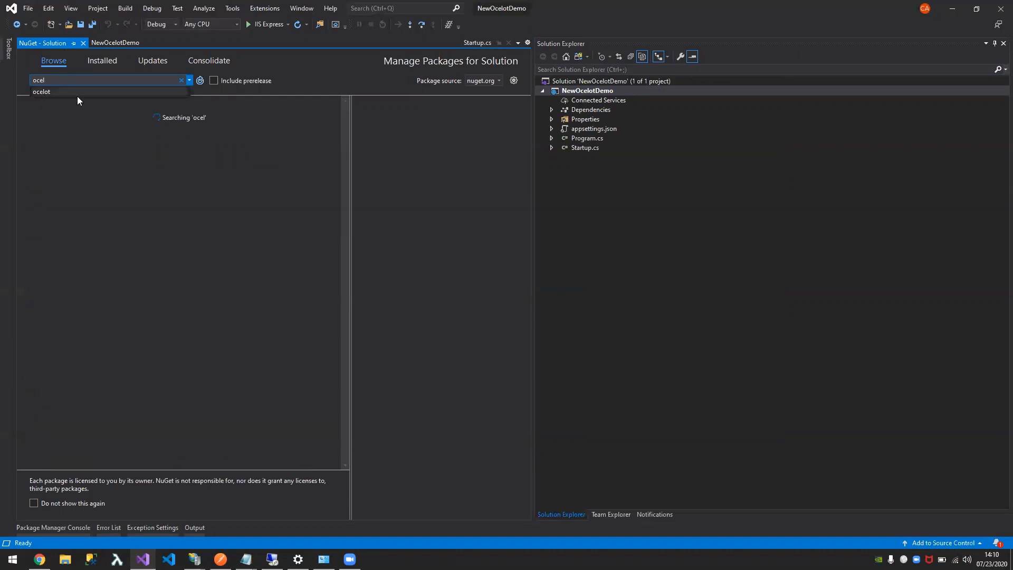
{"action": "left_click", "coordinate": [41, 91]}
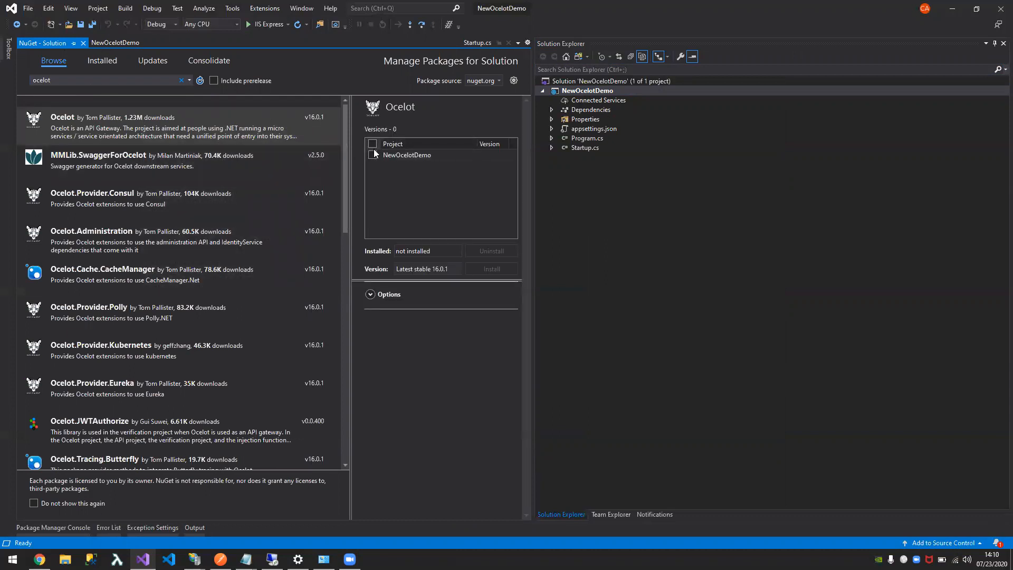
{"action": "left_click", "coordinate": [372, 155]}
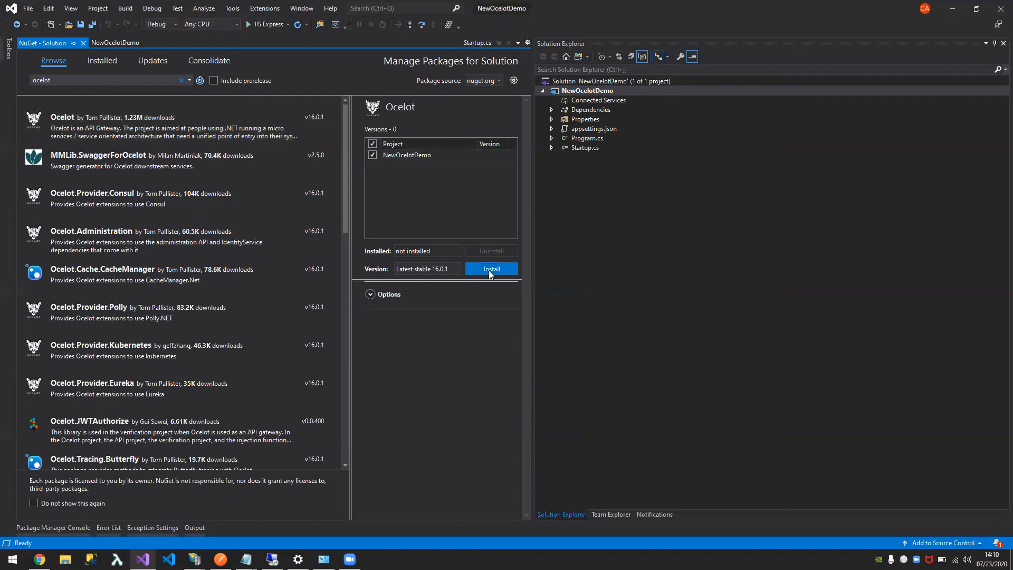
{"action": "left_click", "coordinate": [491, 269]}
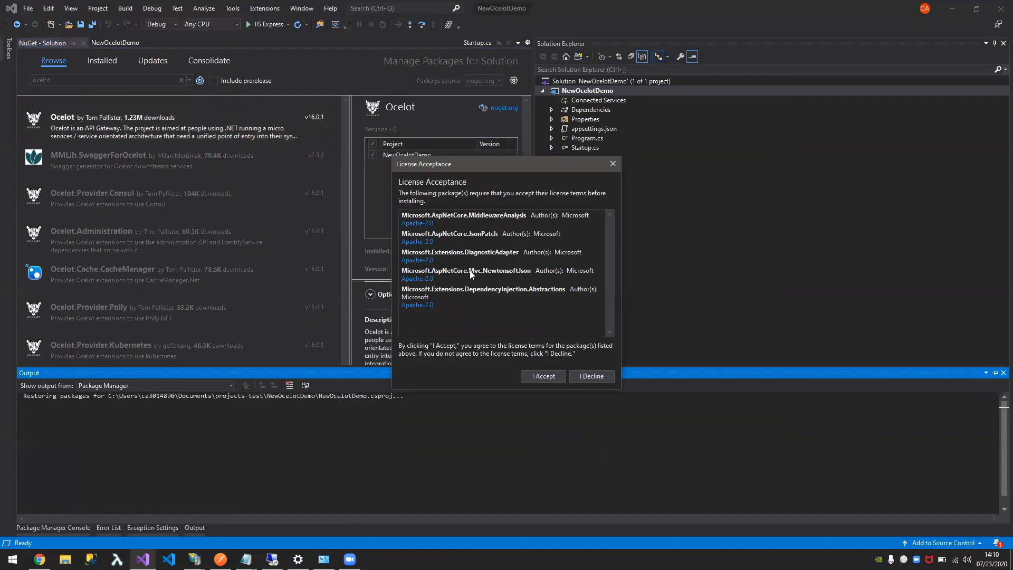
{"action": "left_click", "coordinate": [542, 376]}
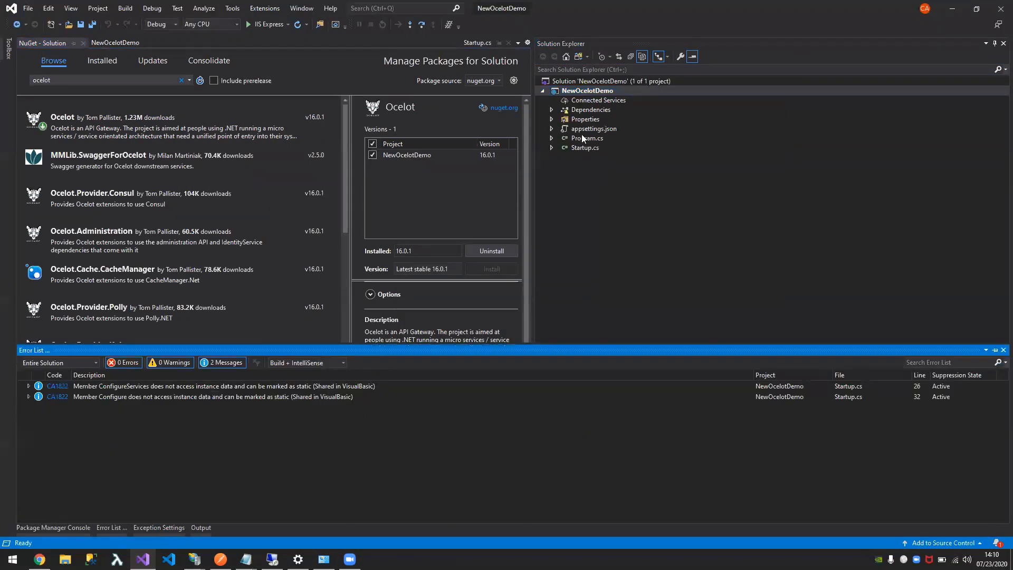
{"action": "left_click", "coordinate": [585, 148]}
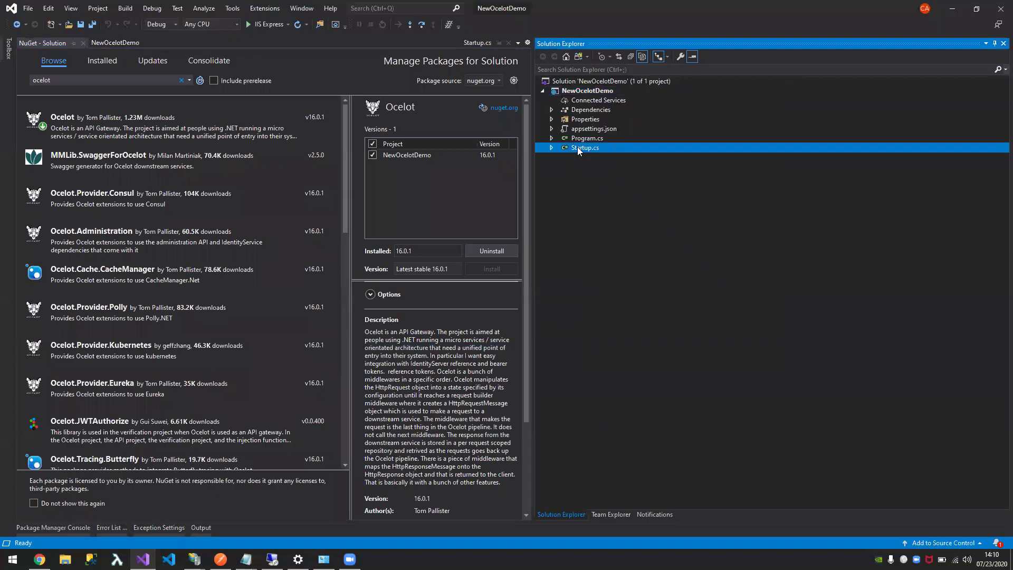
- In Startup.cs, swap in services.AddOcelot() and app.UseOcelot().Wait() for controllers and endpoints
{"action": "double_click", "coordinate": [585, 147]}
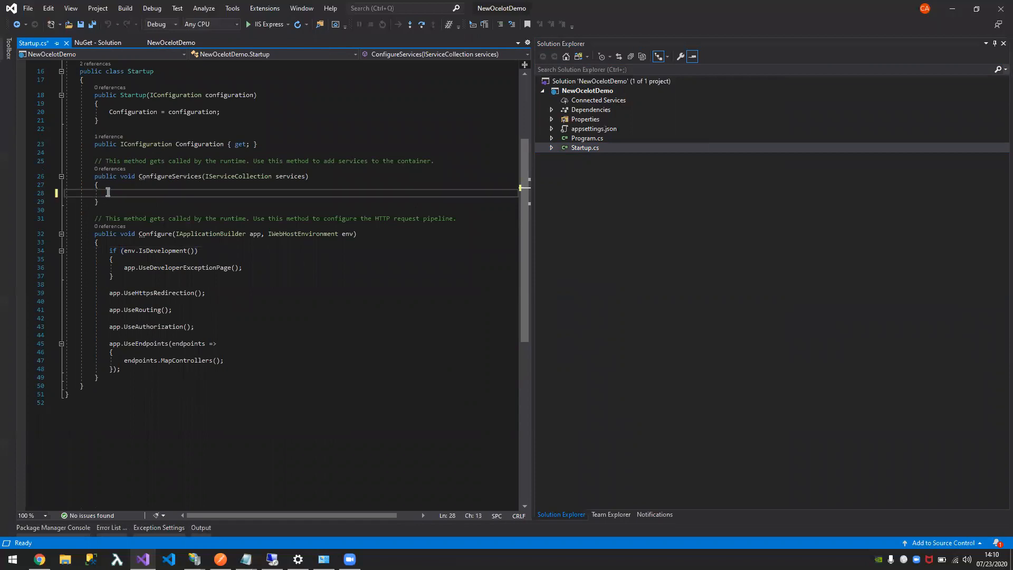
{"action": "type", "text": "services"}
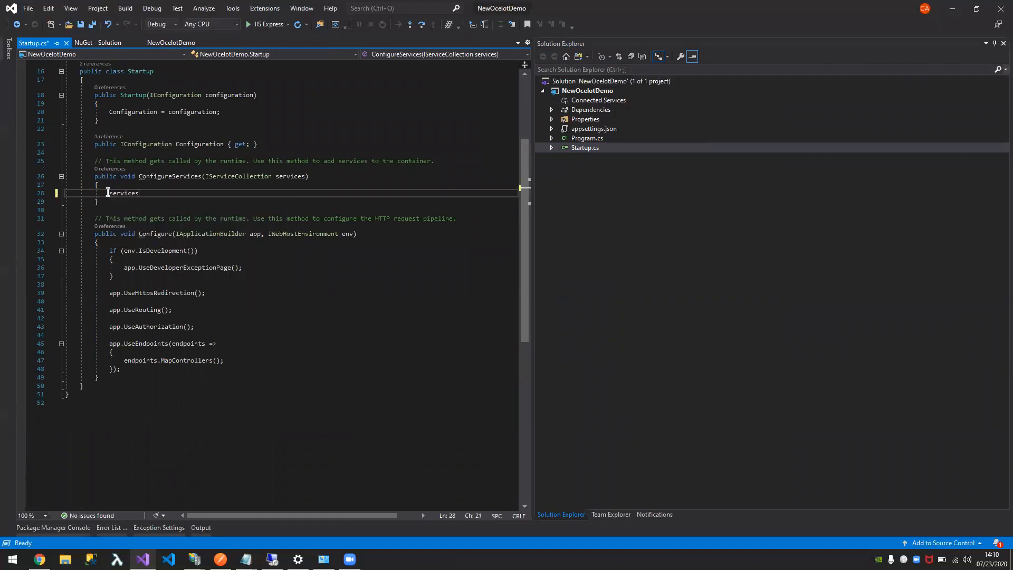
{"action": "type", "text": ".addoc"}
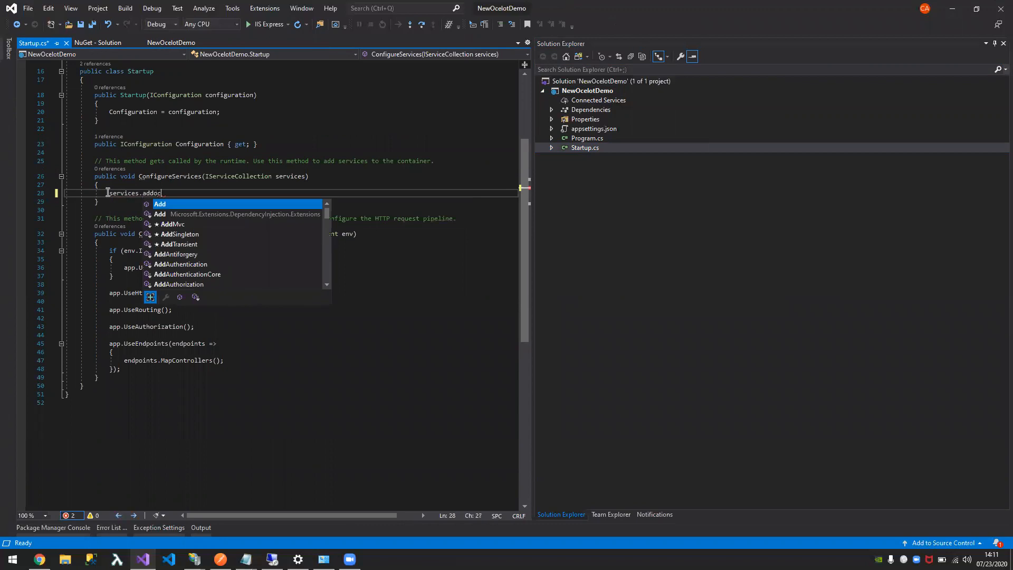
{"action": "type", "text": "Ocelot();"}
{"action": "left_click", "coordinate": [290, 343]}
{"action": "type", "text": "app"}
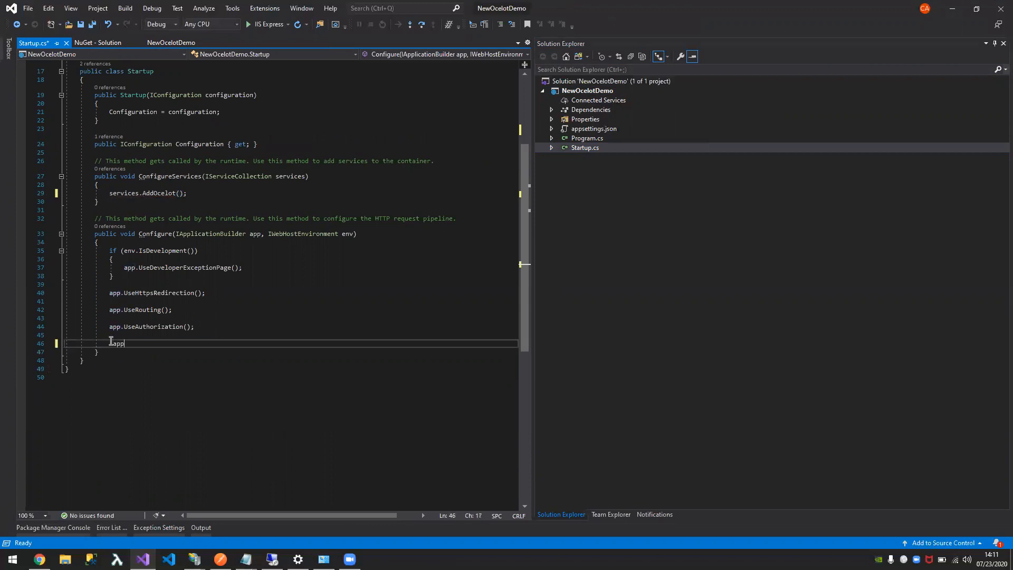
{"action": "type", "text": ".use"}
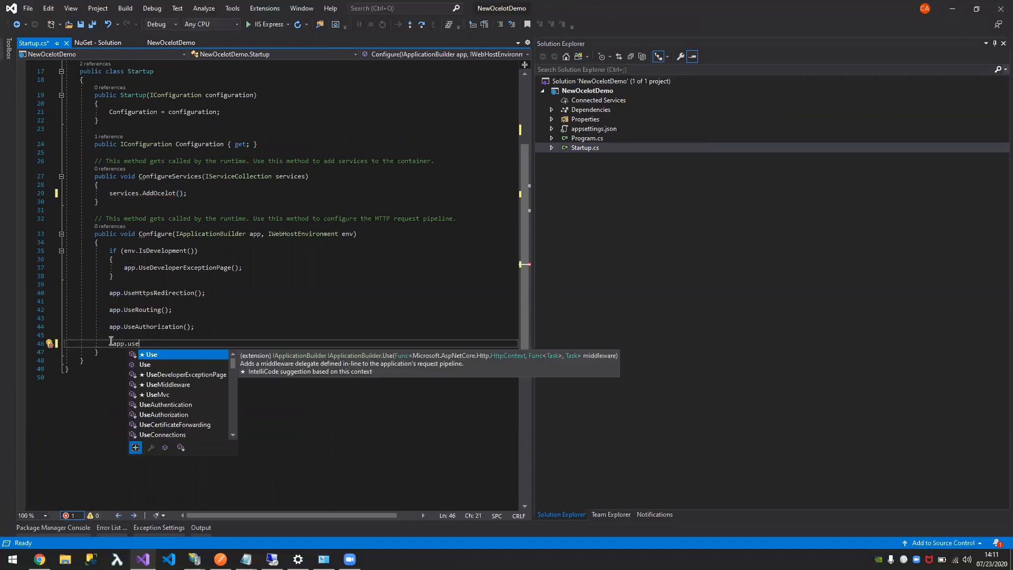
{"action": "type", "text": "Ocelot"}
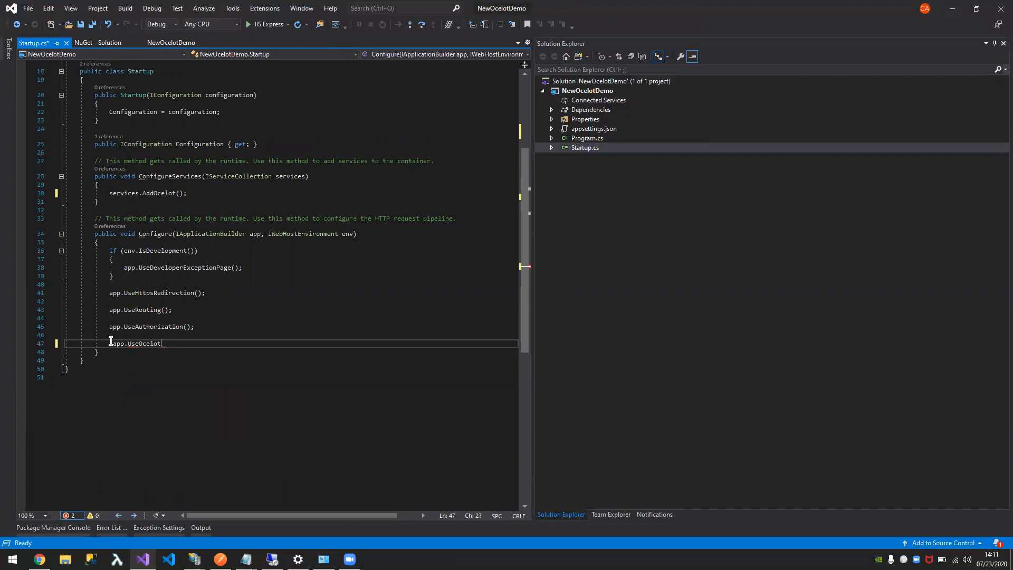
{"action": "type", "text": "().Wait"}
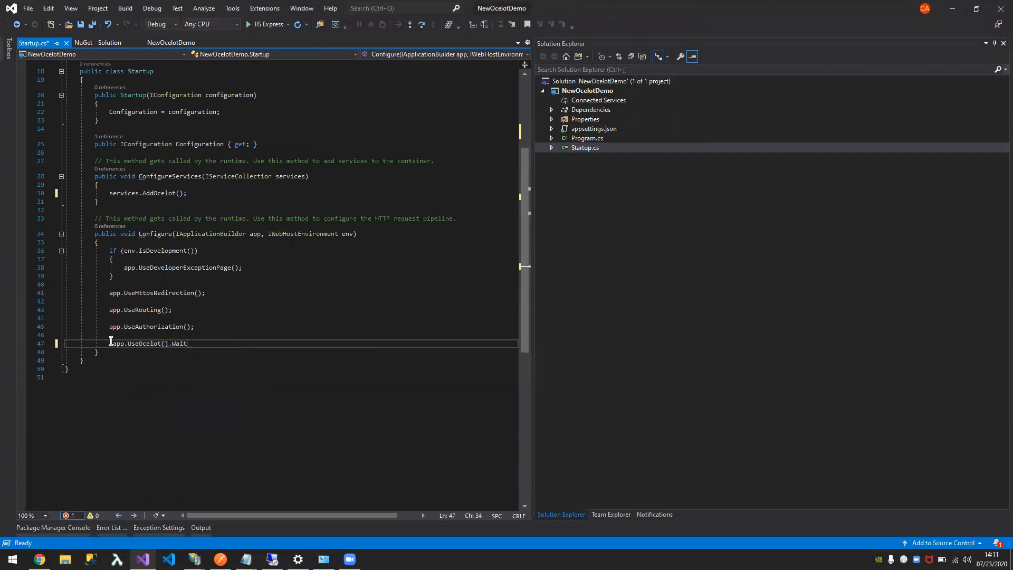
{"action": "type", "text": "();"}
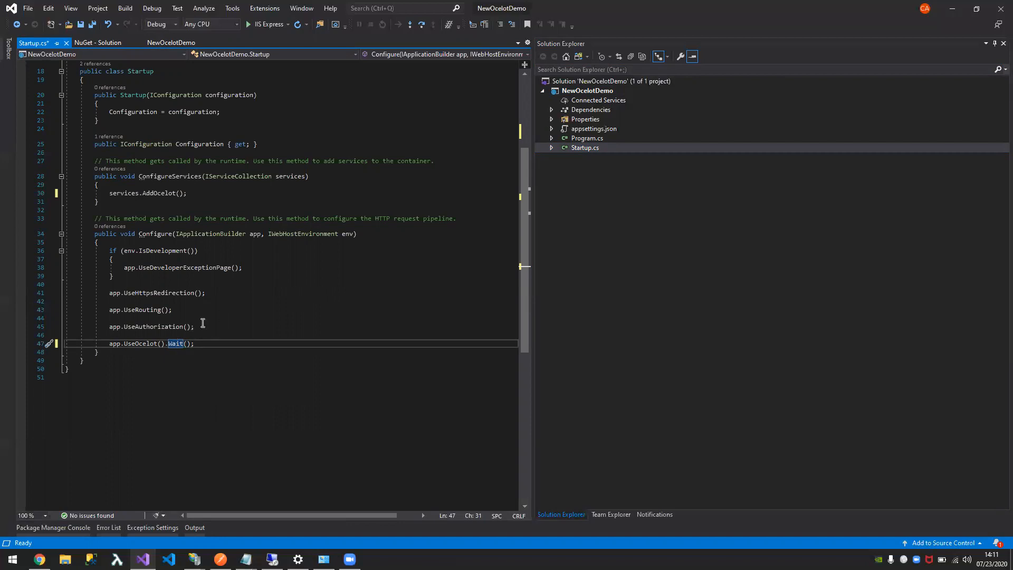
{"action": "mouse_move", "coordinate": [207, 323]}
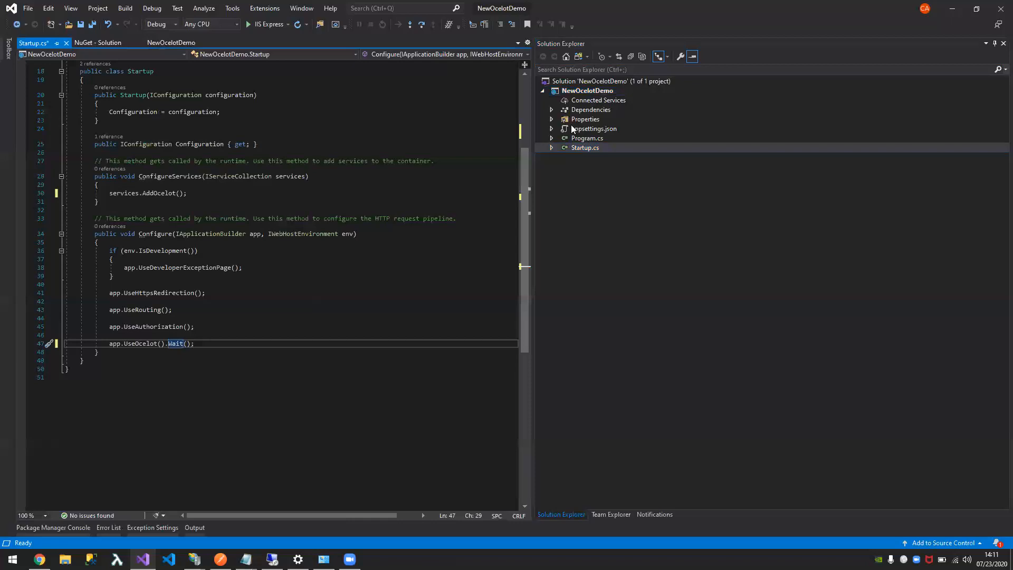
- Create a new JSON File item named ocelot.json in the NewOcelotDemo project
{"action": "double_click", "coordinate": [594, 129]}
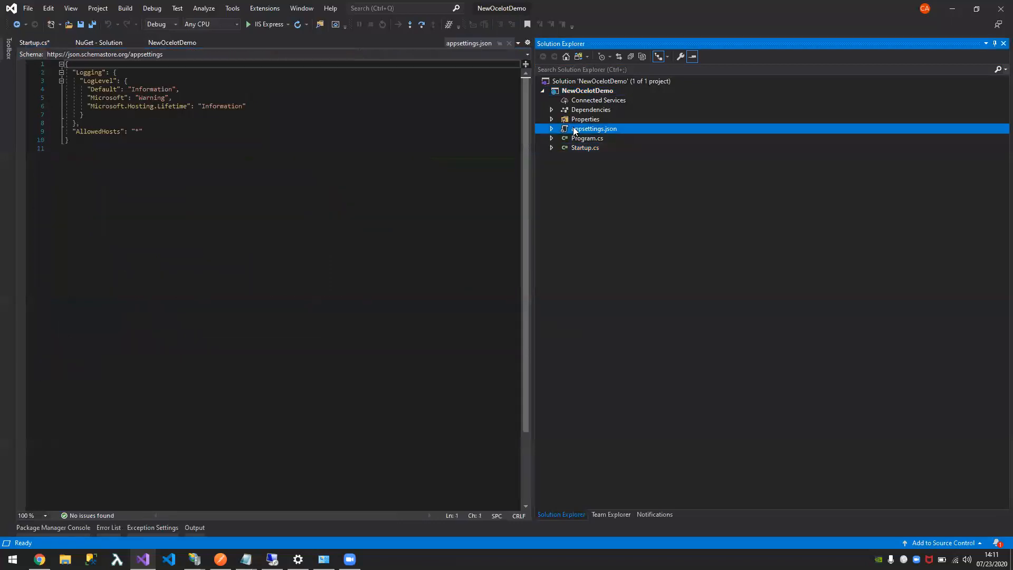
{"action": "right_click", "coordinate": [587, 90]}
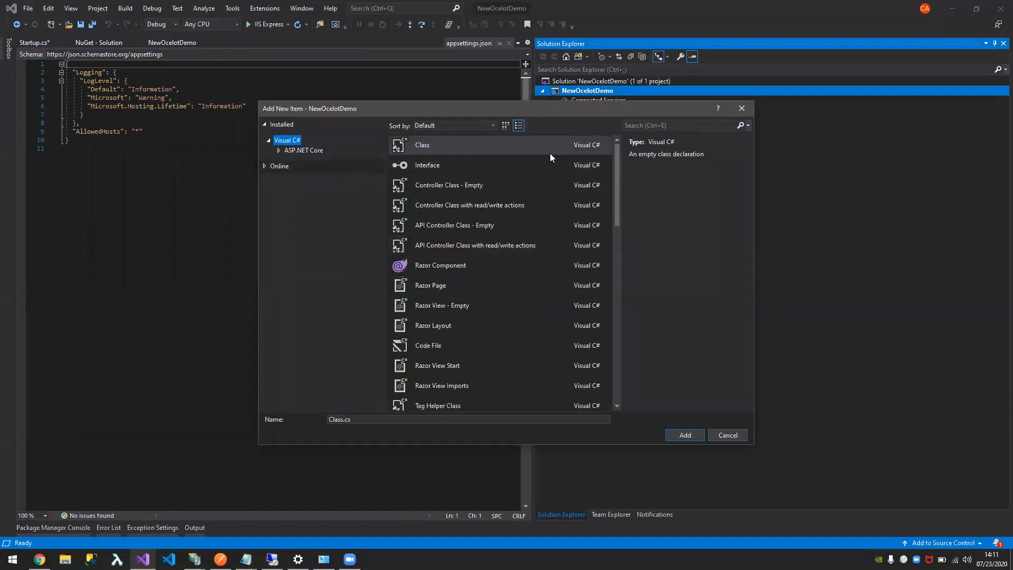
{"action": "type", "text": "json"}
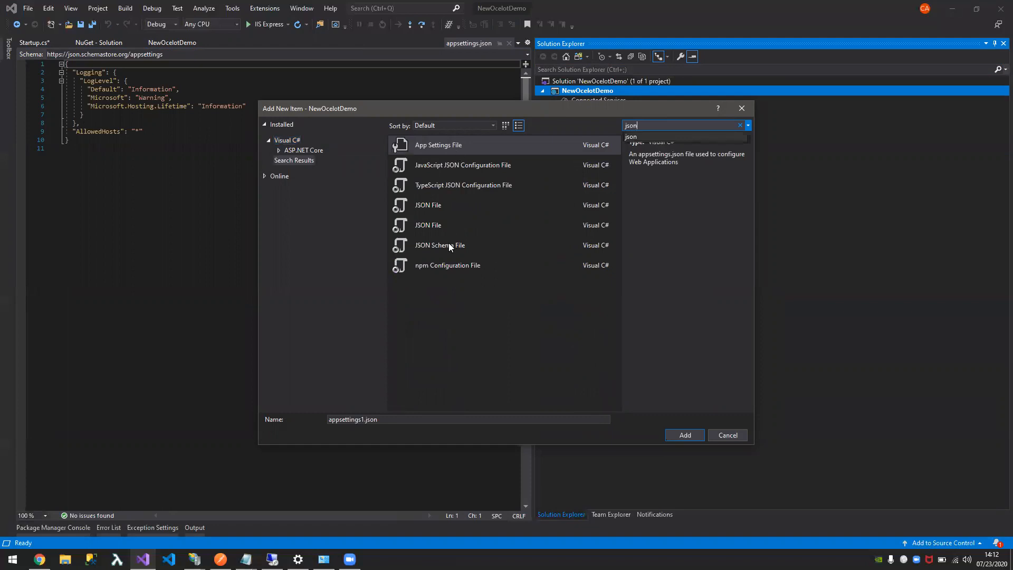
{"action": "left_click", "coordinate": [429, 224]}
{"action": "type", "text": "ocelot"}
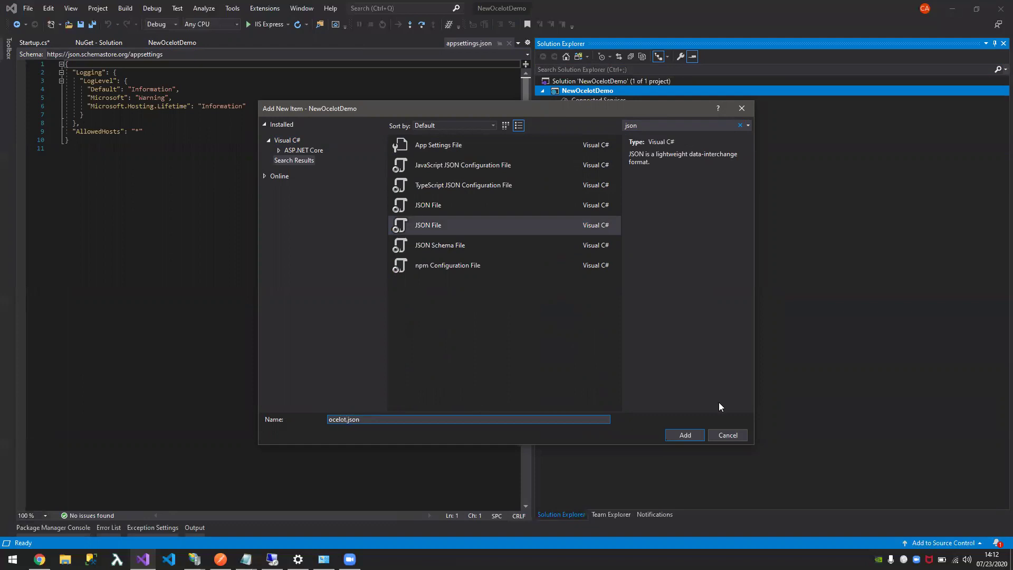
{"action": "left_click", "coordinate": [728, 434]}
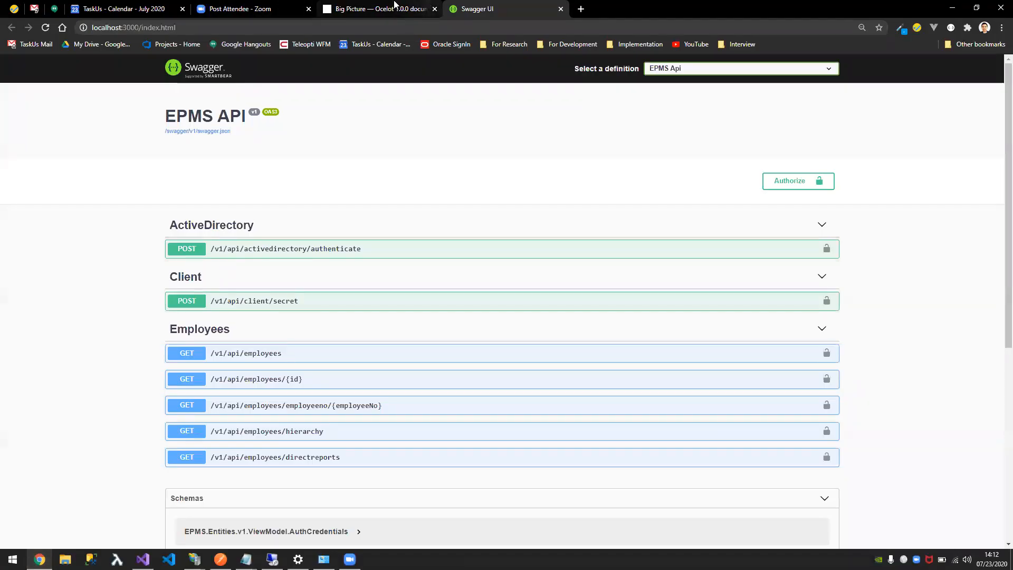
- Open the Ocelot docs Configuration page and select the basic Routes/GlobalConfiguration JSON sample
{"action": "left_click", "coordinate": [380, 9]}
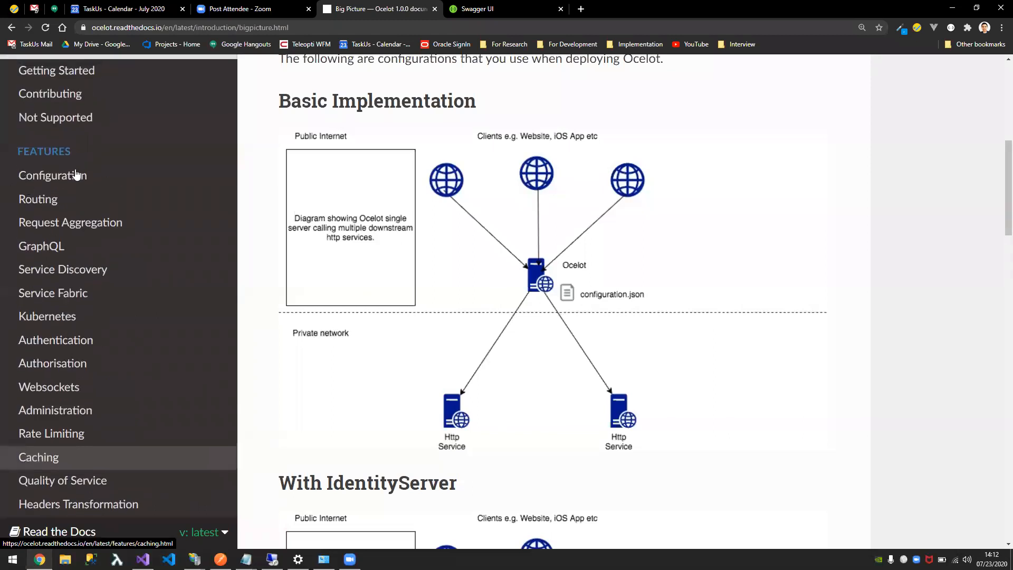
{"action": "left_click", "coordinate": [53, 175]}
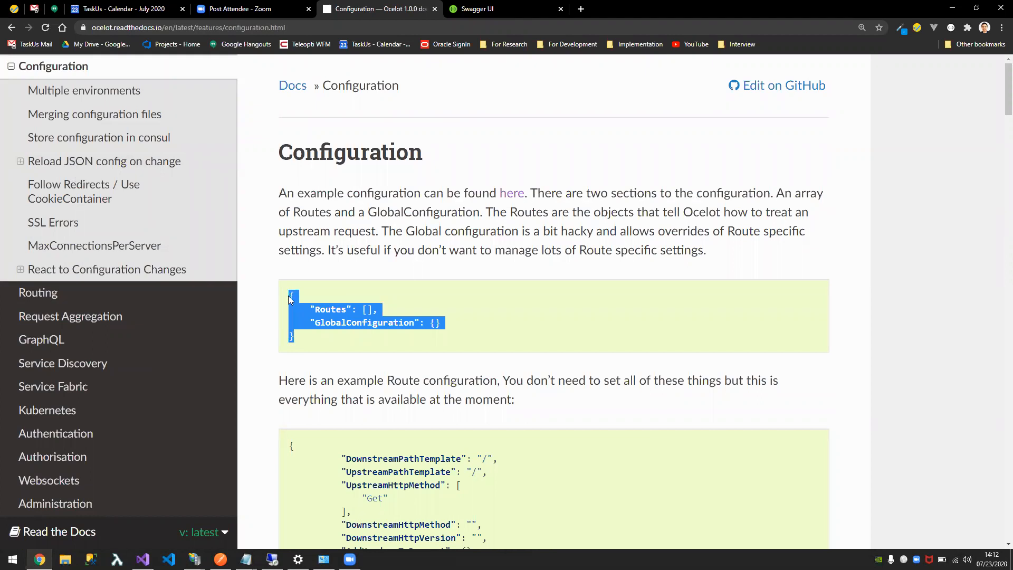
{"action": "left_click", "coordinate": [297, 340]}
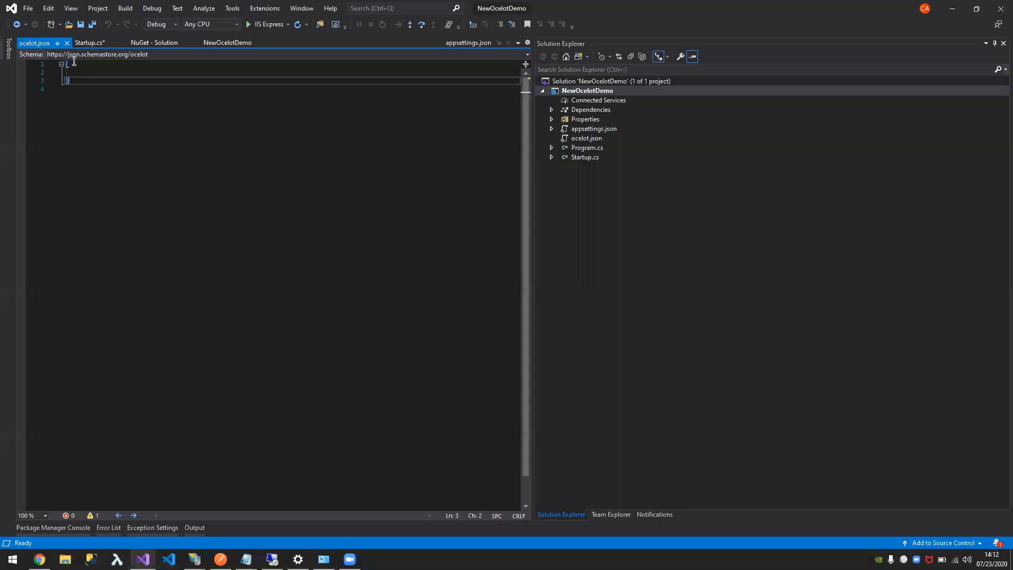
- Add an empty Routes array to ocelot.json, save it, and begin ConfigureAppConfiguration in Program.cs
{"action": "type", "text": "\"Routes\": [],"}
{"action": "type", "text": "\"GlobalConfiguration\": {}"}
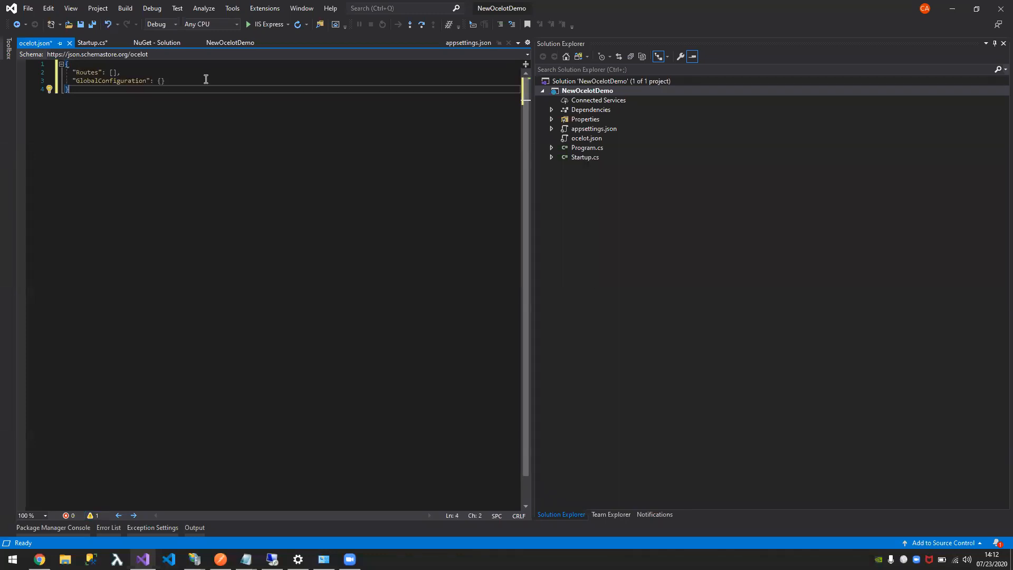
{"action": "key", "text": "Ctrl+S"}
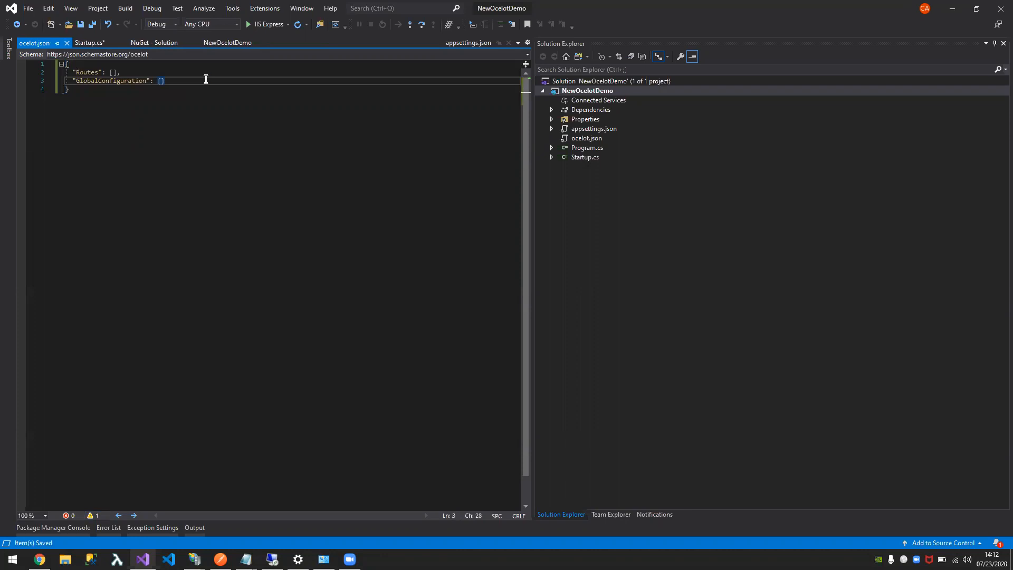
{"action": "double_click", "coordinate": [587, 147]}
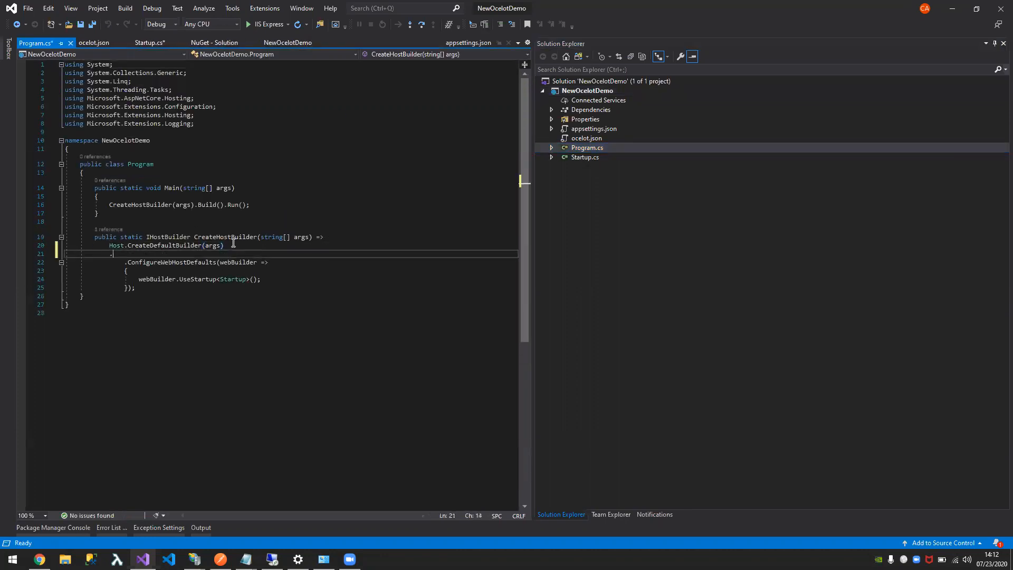
{"action": "type", "text": ".ad"}
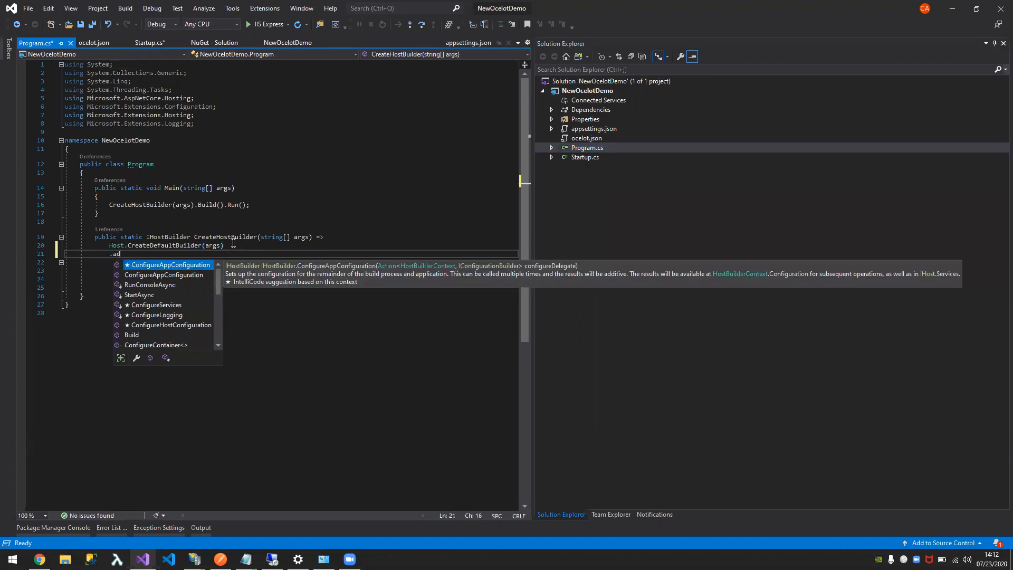
{"action": "key", "text": "Tab"}
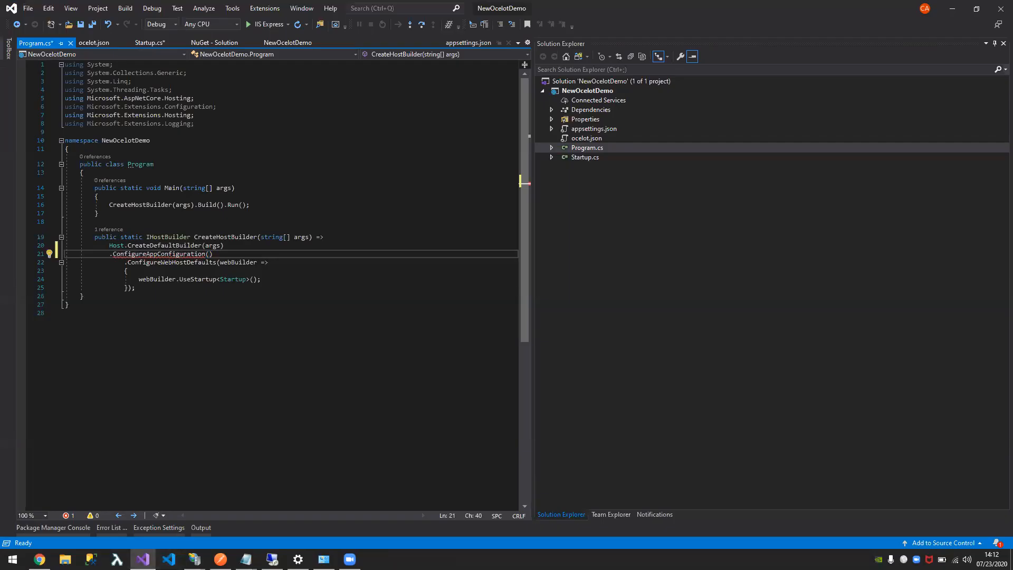
- Open OcelotDemo.sln from the taskbar and complete x => x.AddJsonFile("ocelot.json") in Program.cs
{"action": "right_click", "coordinate": [143, 558]}
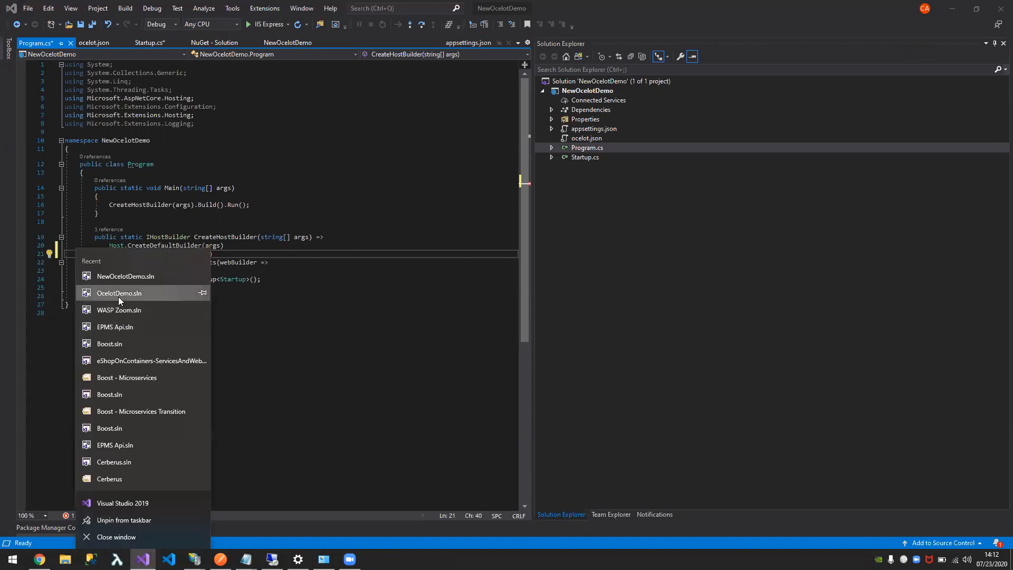
{"action": "left_click", "coordinate": [119, 293]}
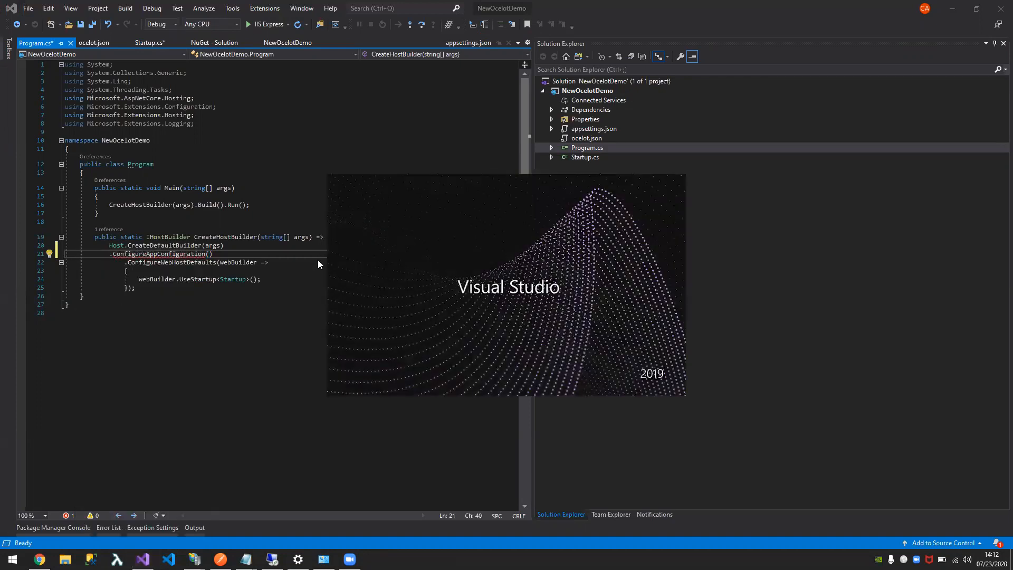
{"action": "mouse_move", "coordinate": [395, 282]}
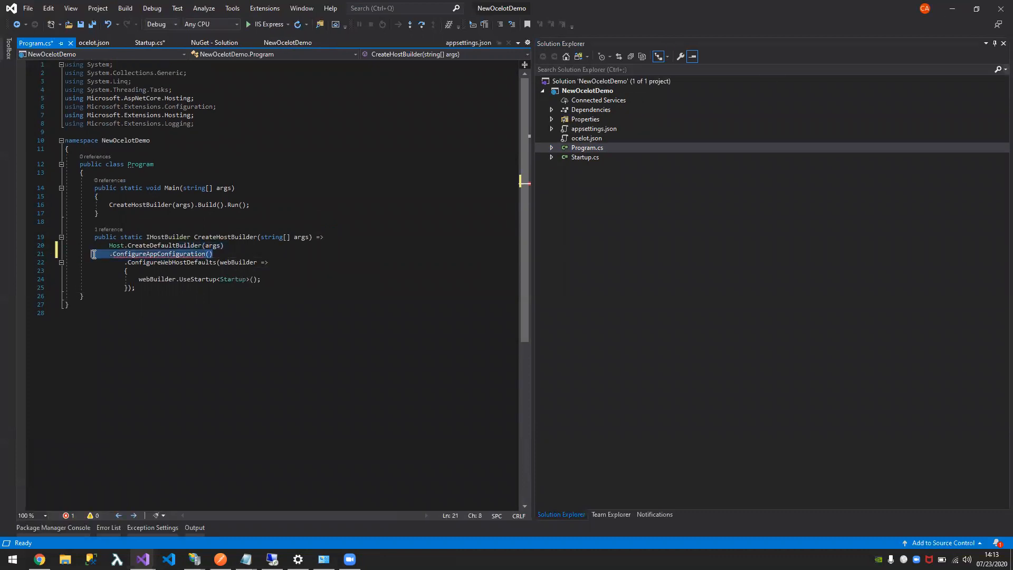
{"action": "type", "text": "(x => x.AddJsonFile(\"ocelot.json\")"}
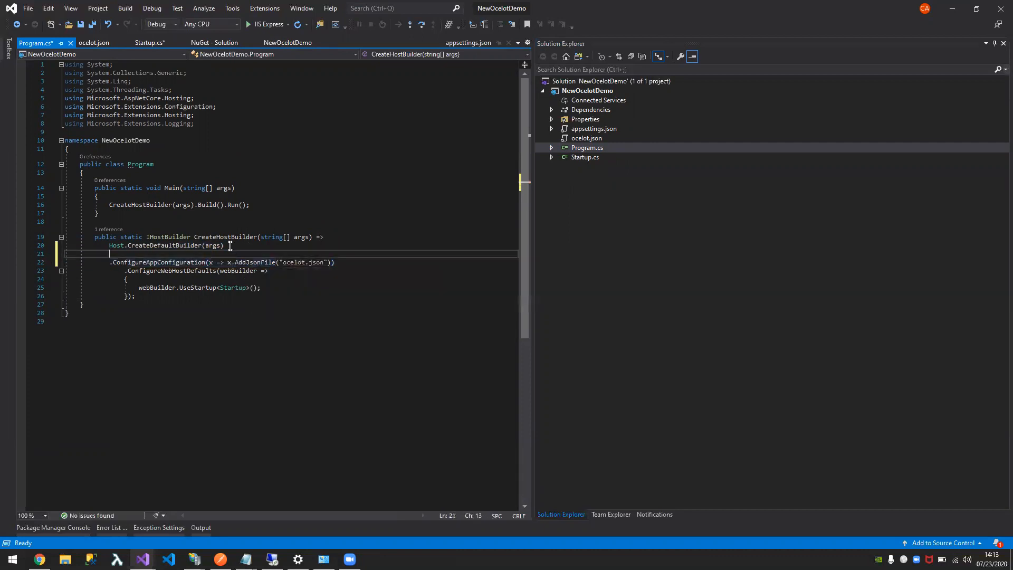
{"action": "key", "text": "Backspace"}
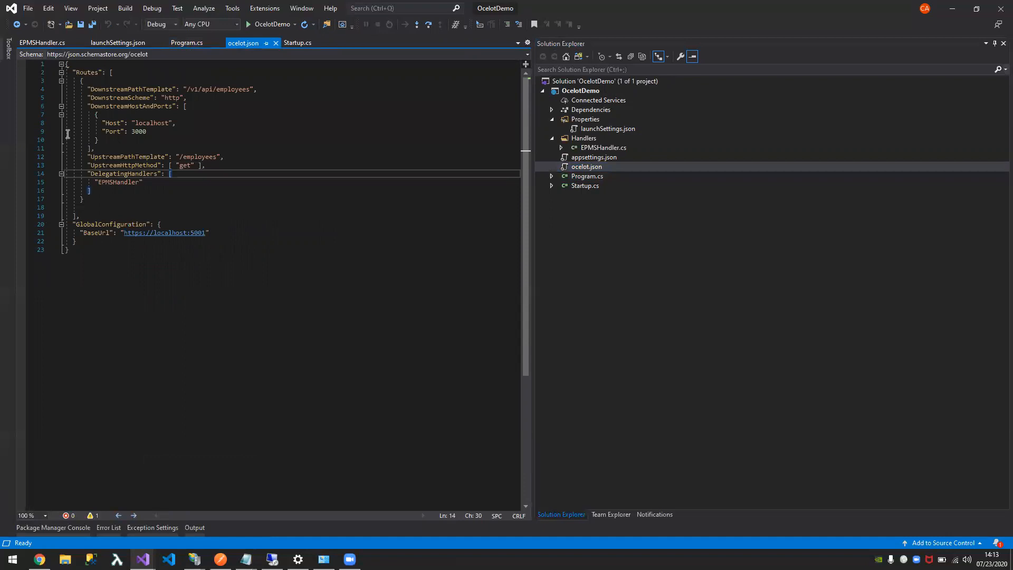
{"action": "mouse_move", "coordinate": [120, 90]}
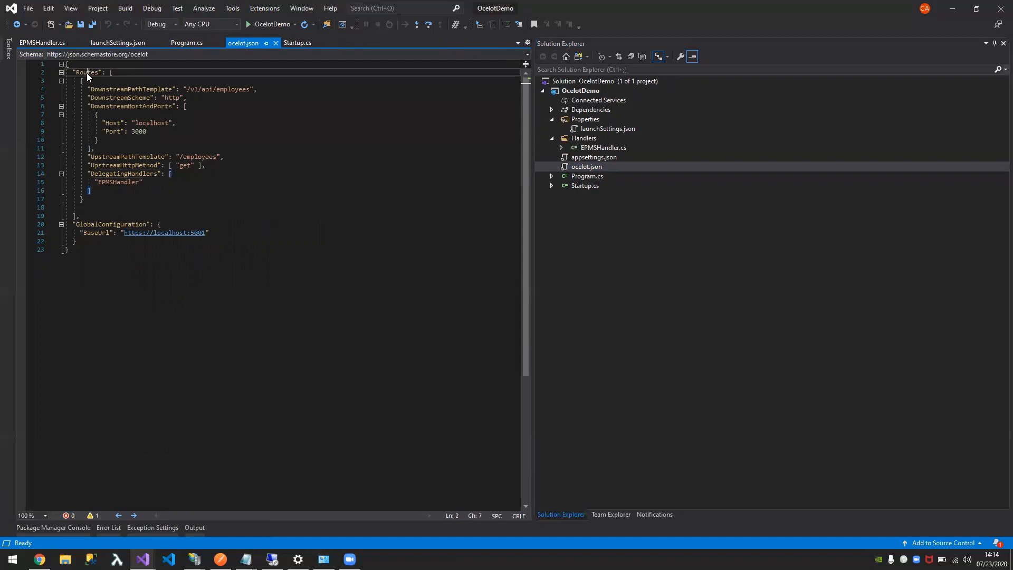
- Delete the DelegatingHandlers ["EPMSHandler"] entry from the /employees route in ocelot.json and save
{"action": "left_click", "coordinate": [121, 88]}
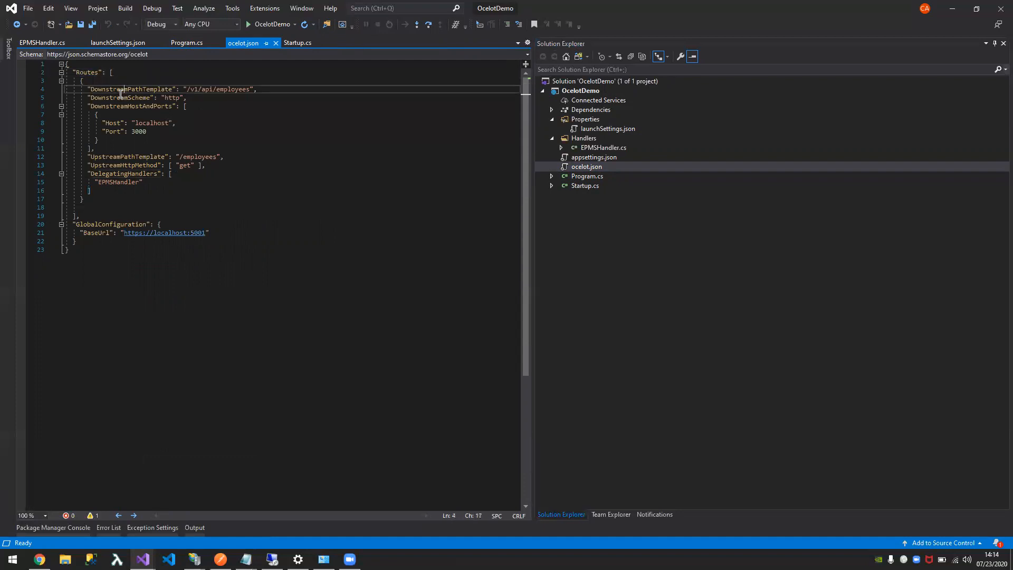
{"action": "left_click", "coordinate": [99, 97]}
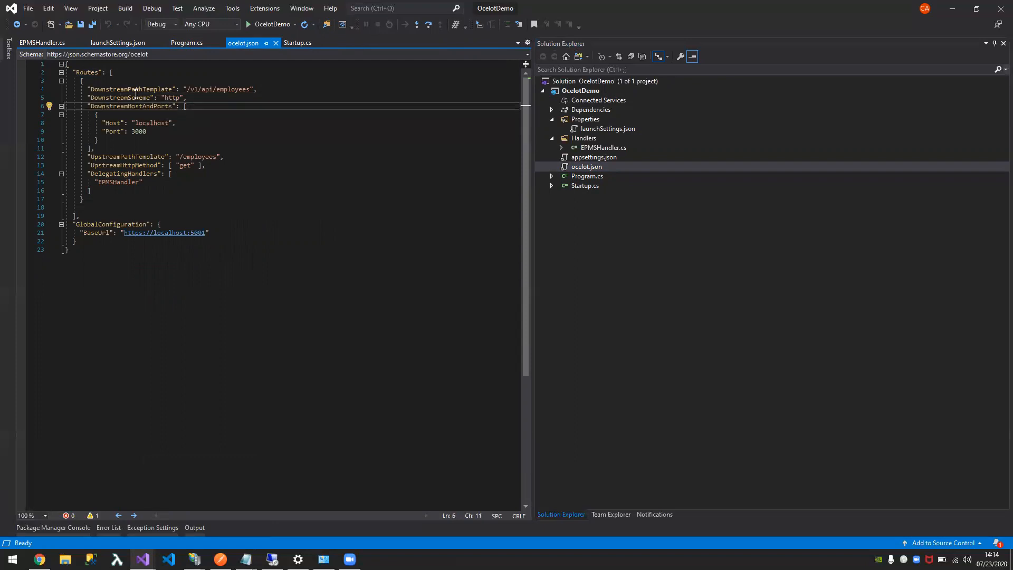
{"action": "left_click", "coordinate": [135, 88]}
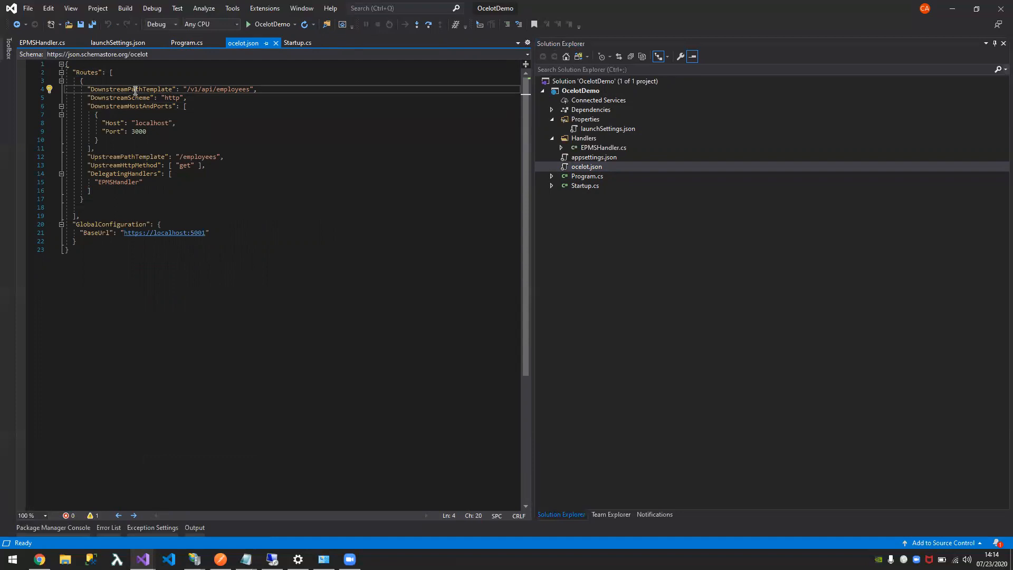
{"action": "mouse_move", "coordinate": [119, 143]}
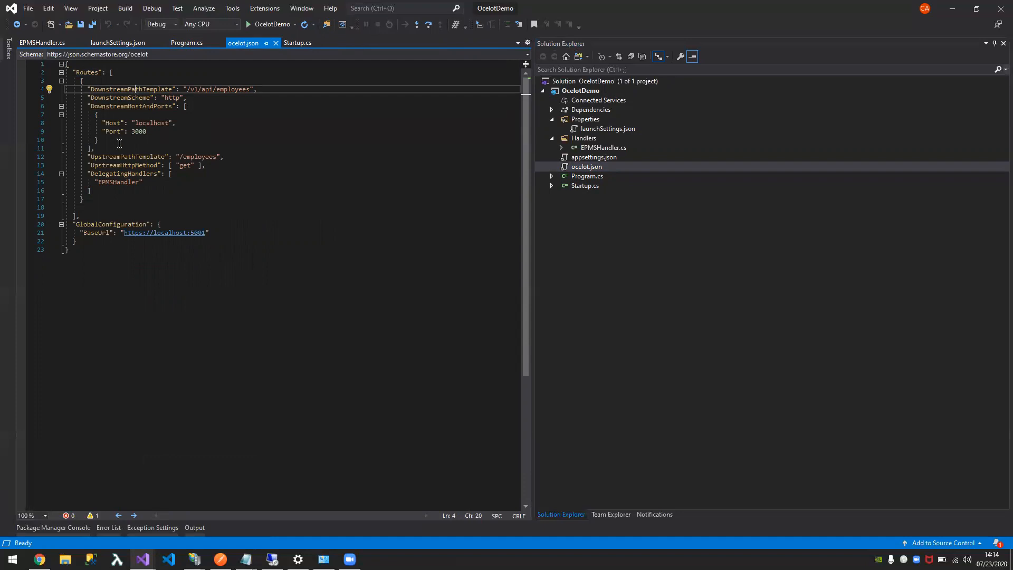
{"action": "left_click", "coordinate": [104, 148]}
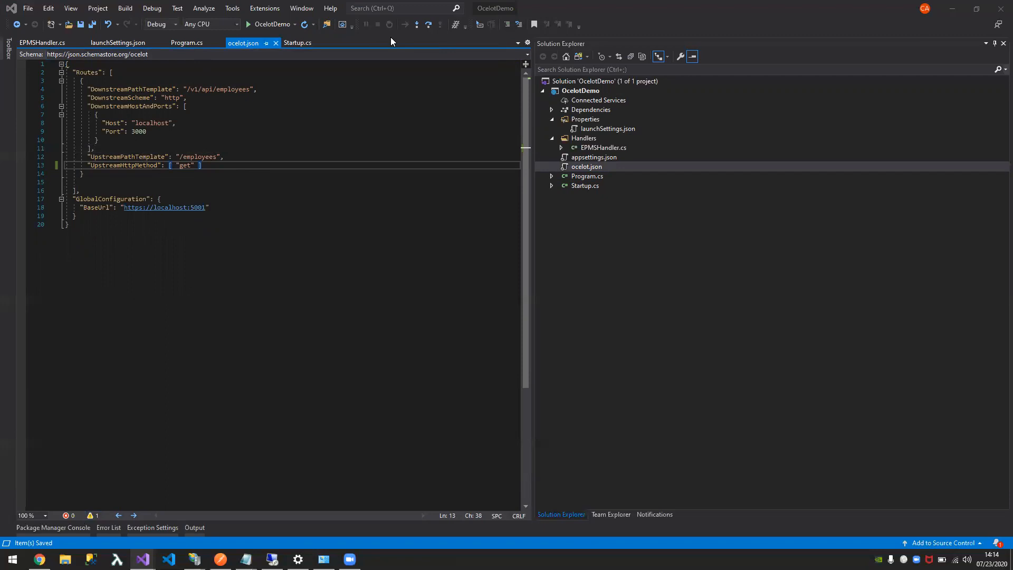
{"action": "mouse_move", "coordinate": [266, 26]}
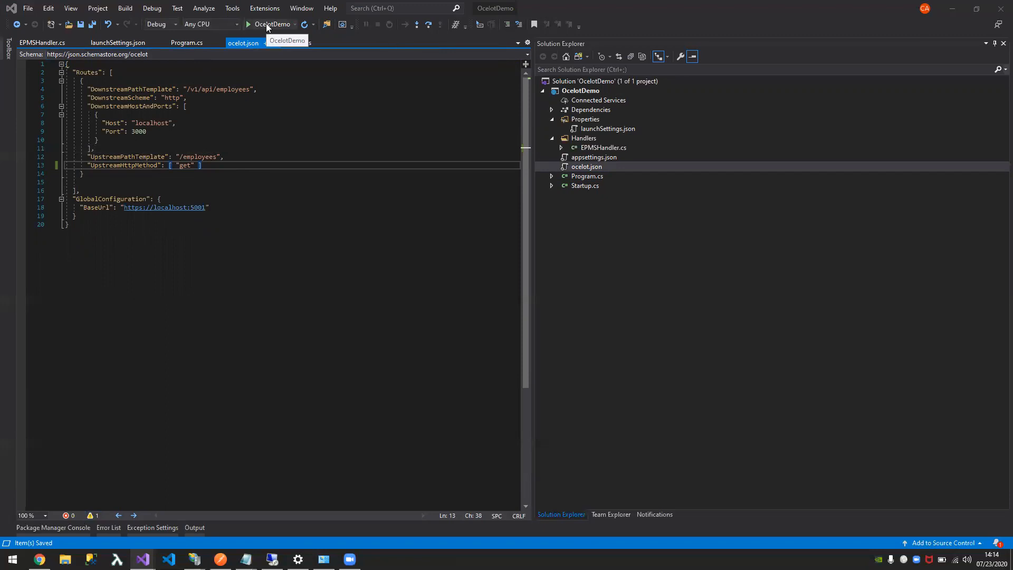
- Start debugging OcelotDemo and view its localhost:5001 console logging unmatched-route errors
{"action": "left_click", "coordinate": [246, 24]}
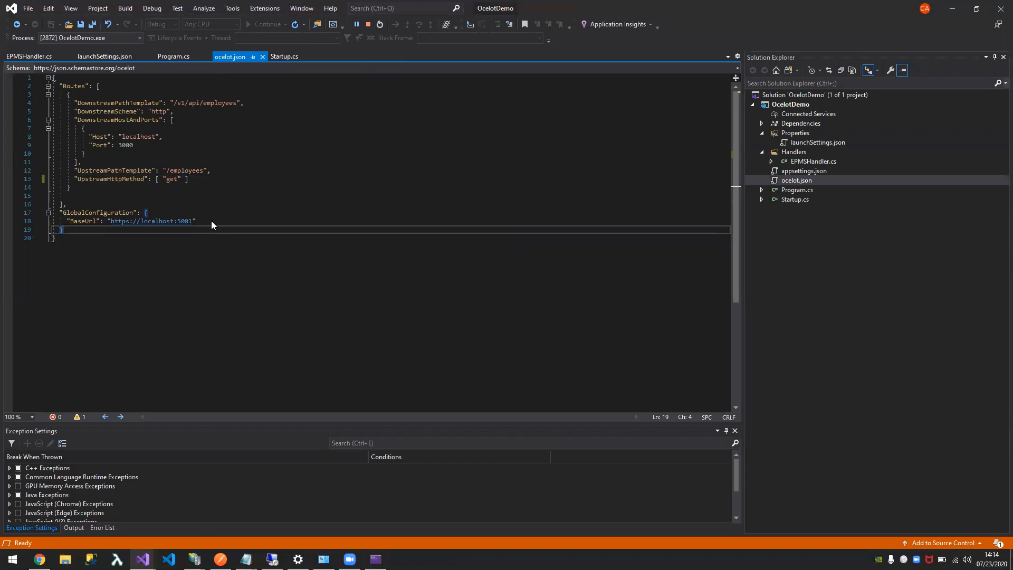
{"action": "mouse_move", "coordinate": [408, 148]}
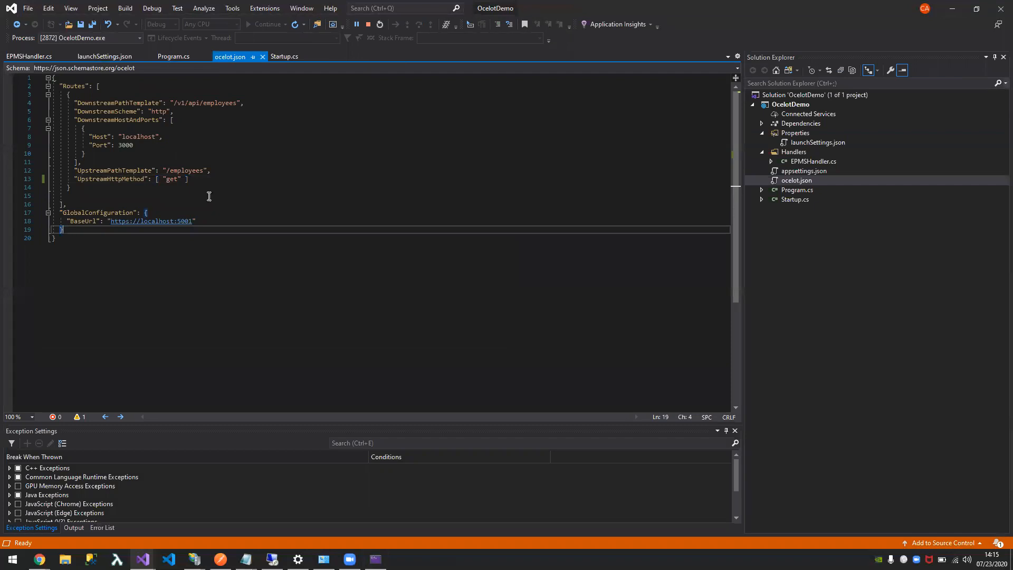
{"action": "mouse_move", "coordinate": [163, 221]}
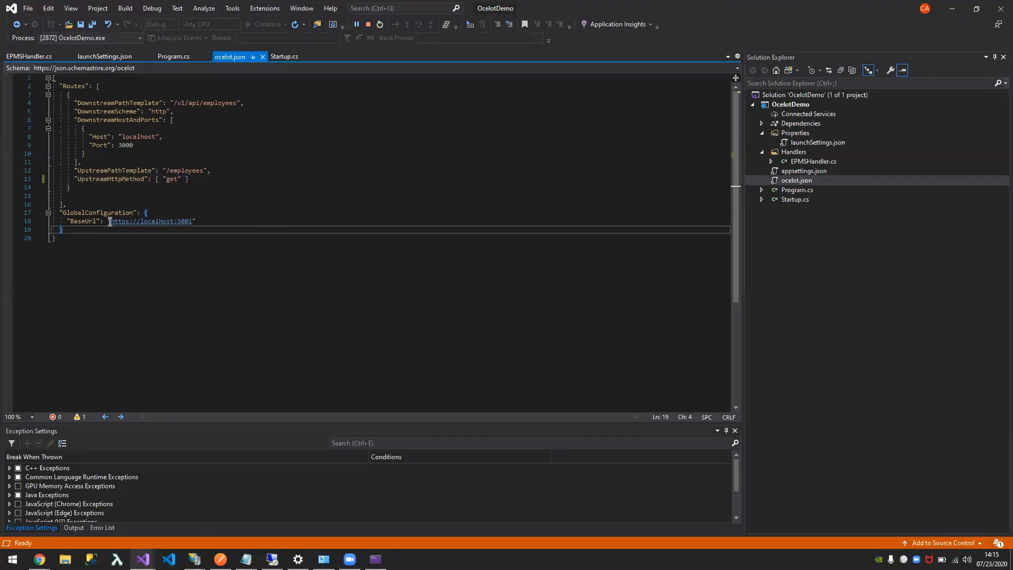
{"action": "mouse_move", "coordinate": [191, 221]}
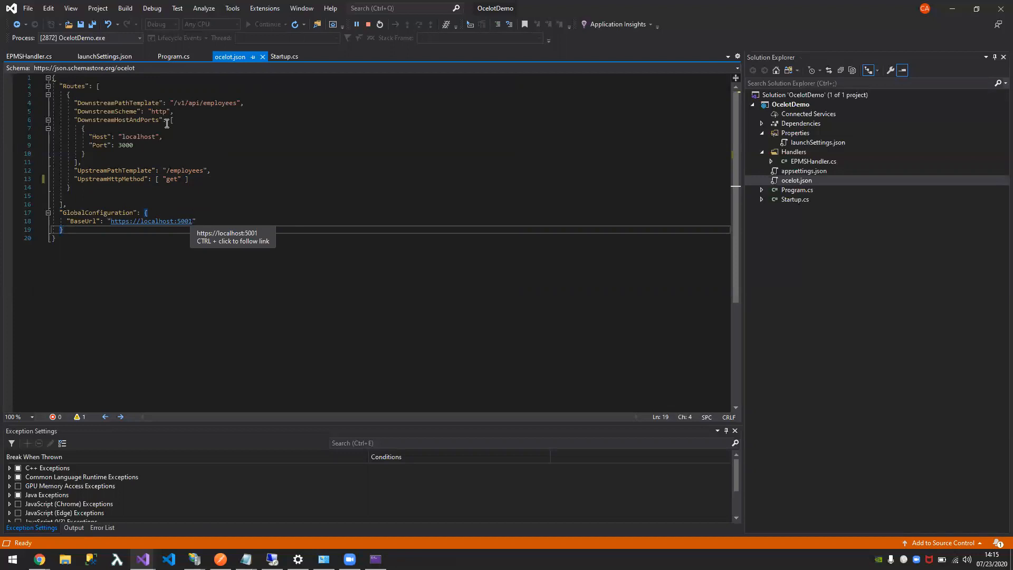
{"action": "mouse_move", "coordinate": [161, 134]}
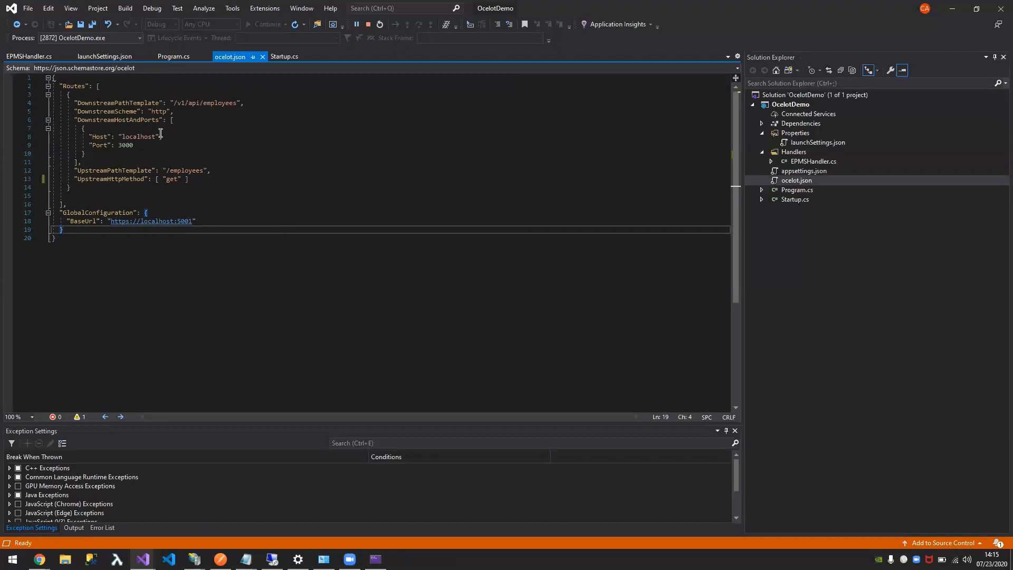
{"action": "mouse_move", "coordinate": [108, 102]}
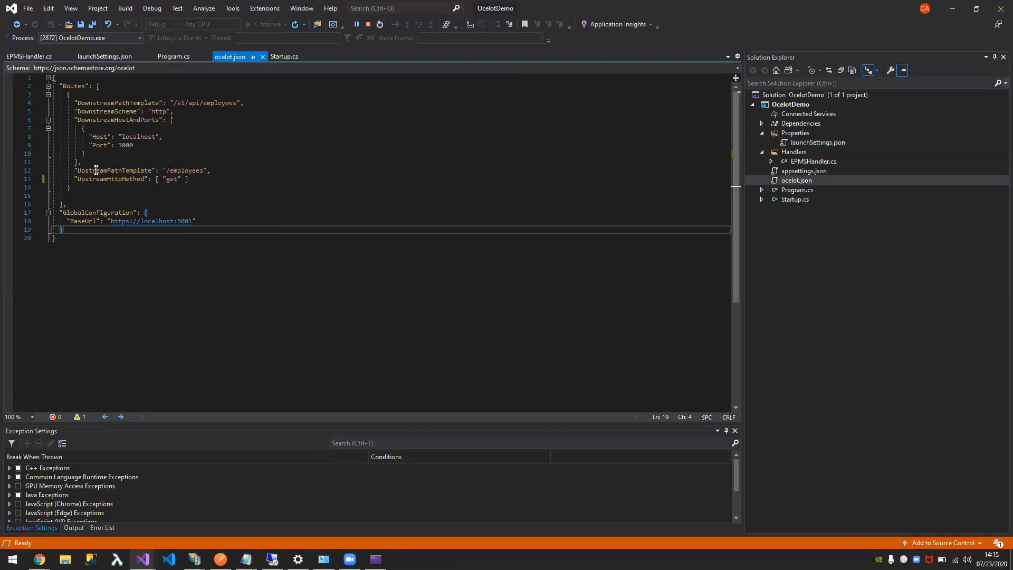
{"action": "left_click", "coordinate": [96, 169]}
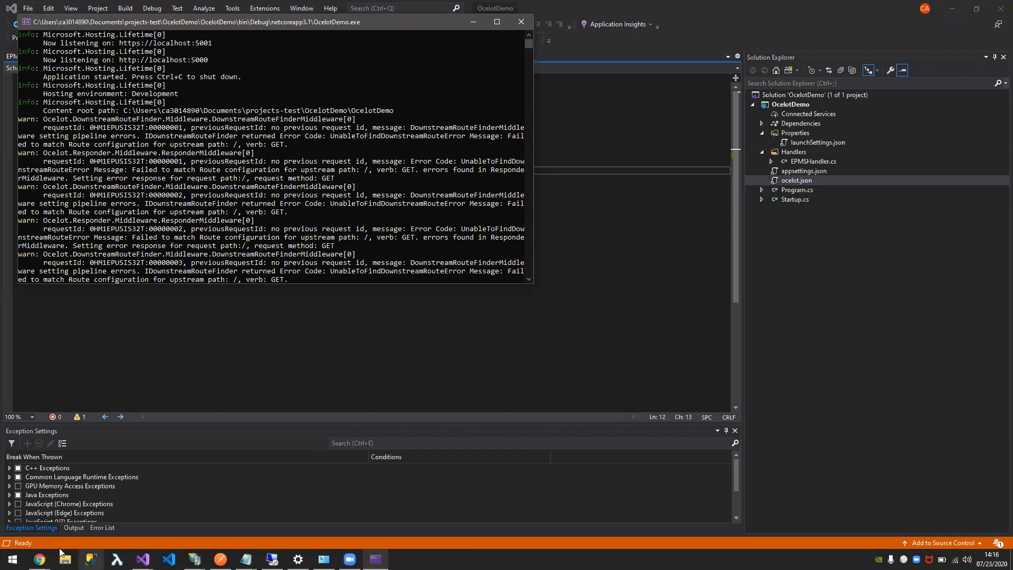
- Switch to Chrome and request localhost:5001/employees
{"action": "left_click", "coordinate": [39, 558]}
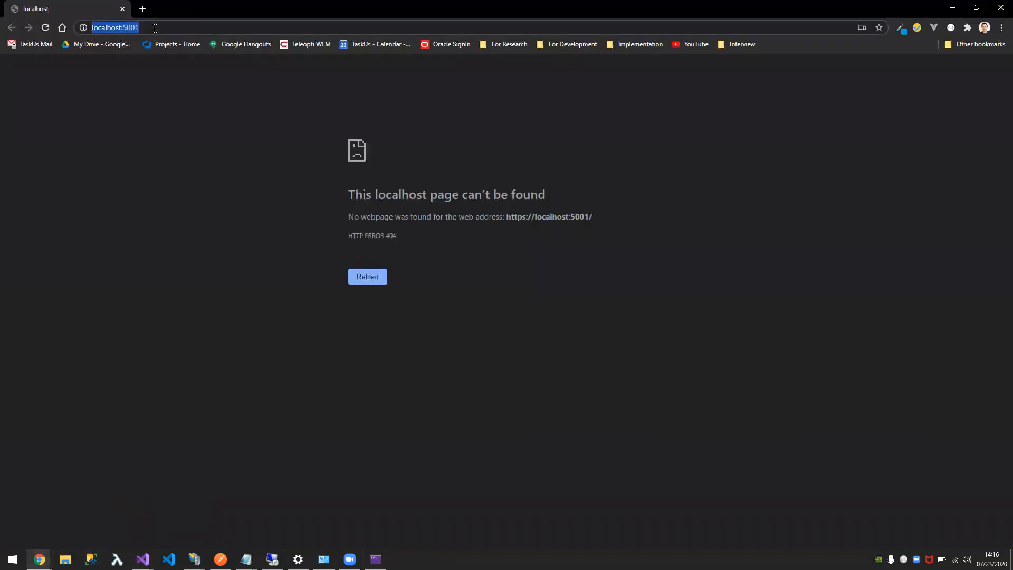
{"action": "mouse_move", "coordinate": [162, 21]}
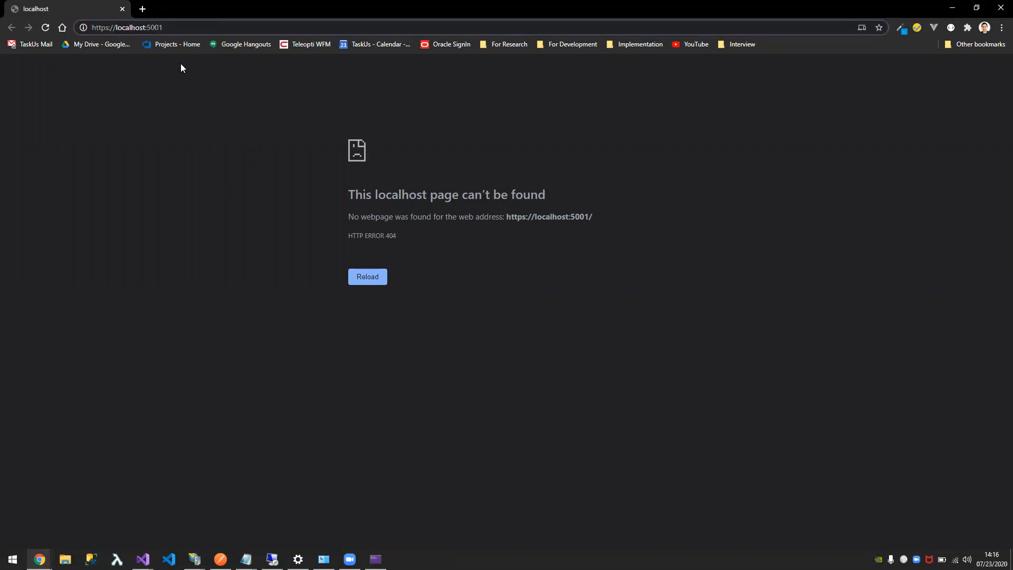
{"action": "type", "text": "/employees\","}
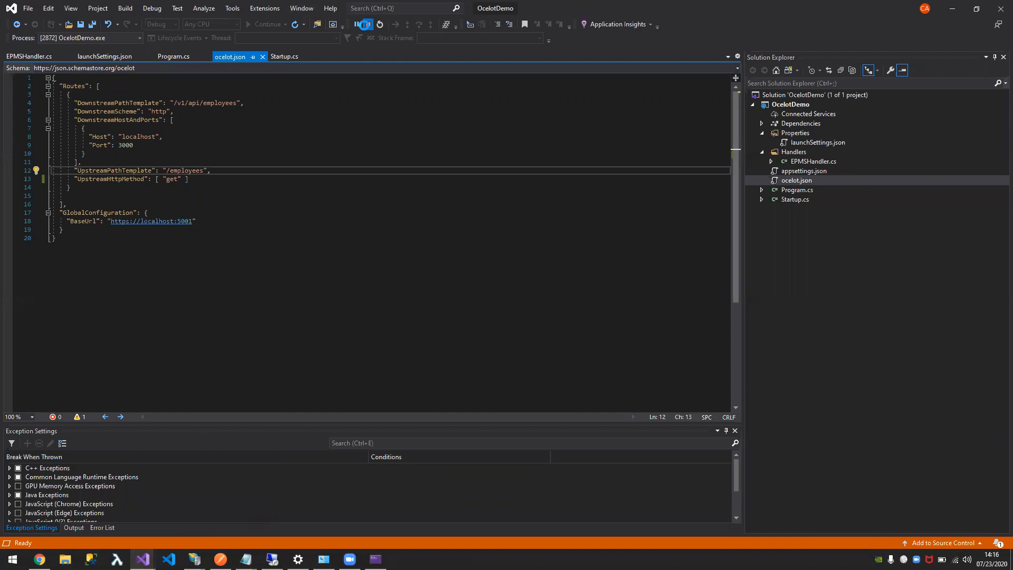
- Stop the gateway, restore EPMSHandler on the route, and pass true to AddDelegatingHandler<EPMSHandler>()
{"action": "left_click", "coordinate": [363, 24]}
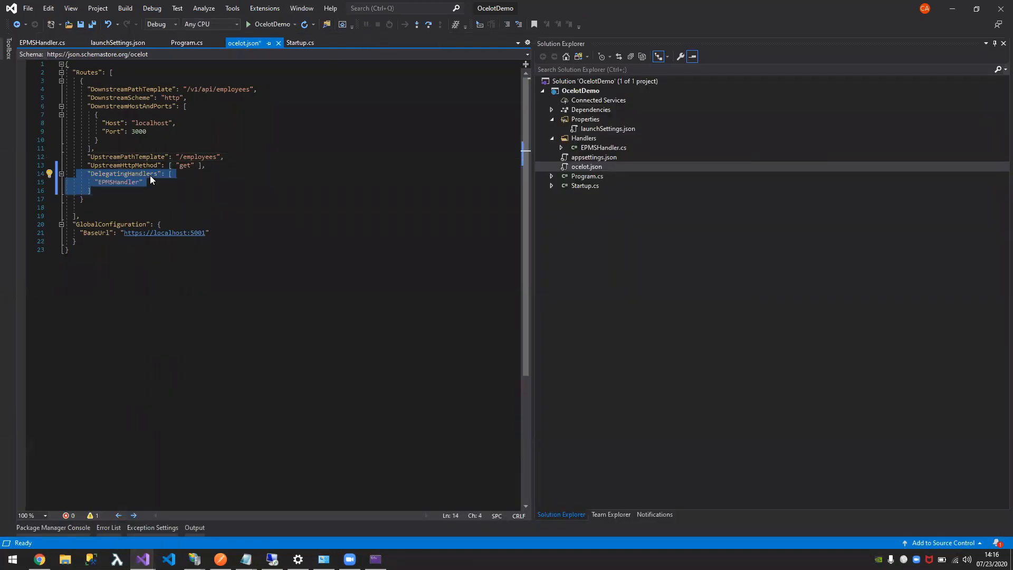
{"action": "left_click", "coordinate": [116, 173]}
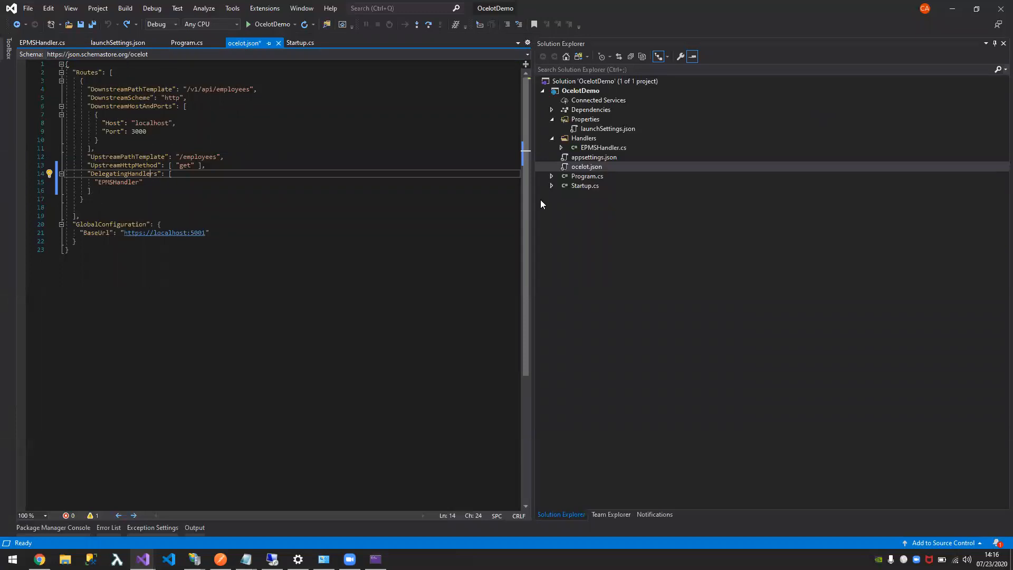
{"action": "left_click", "coordinate": [585, 185]}
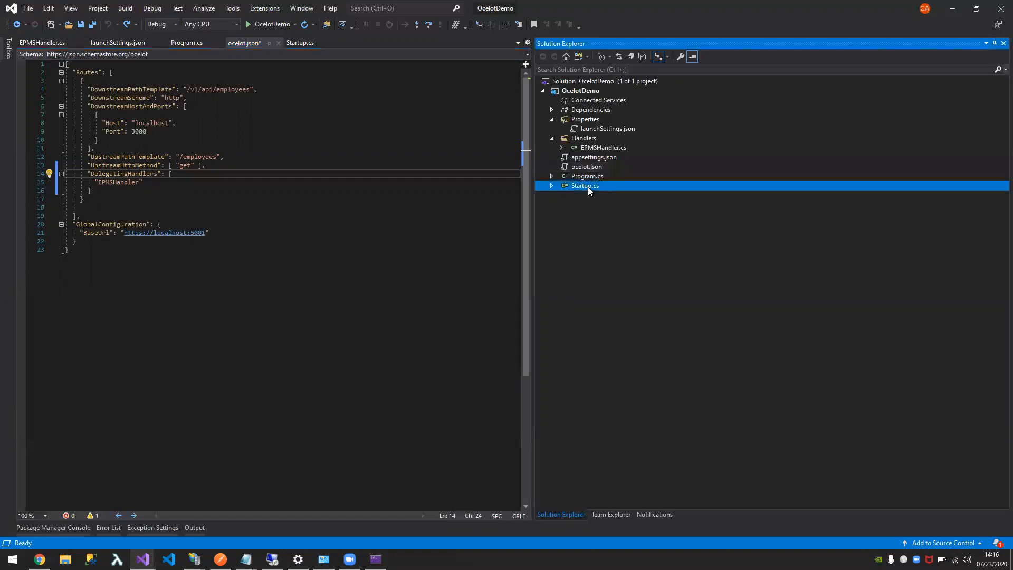
{"action": "double_click", "coordinate": [585, 186]}
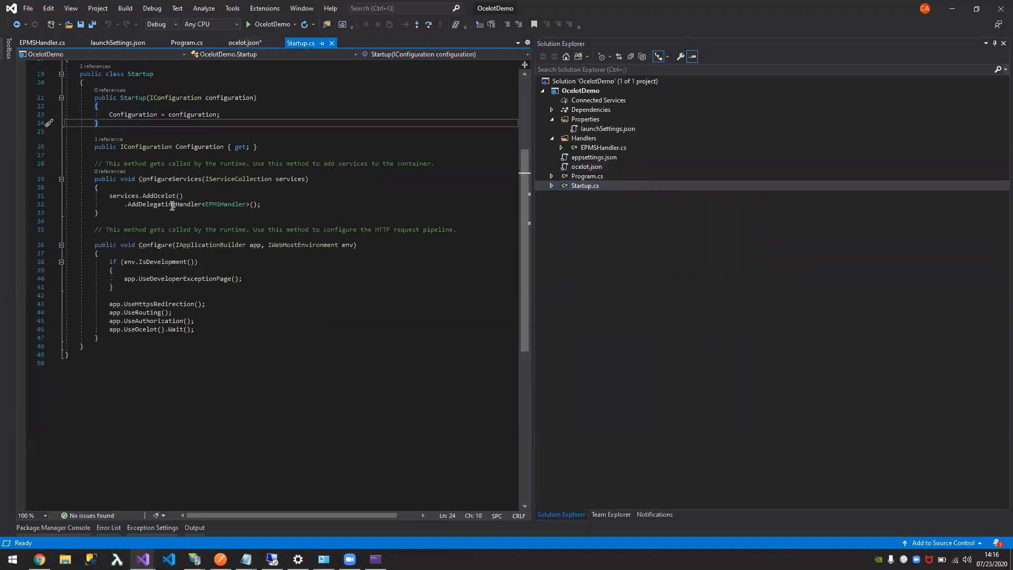
{"action": "double_click", "coordinate": [164, 205]}
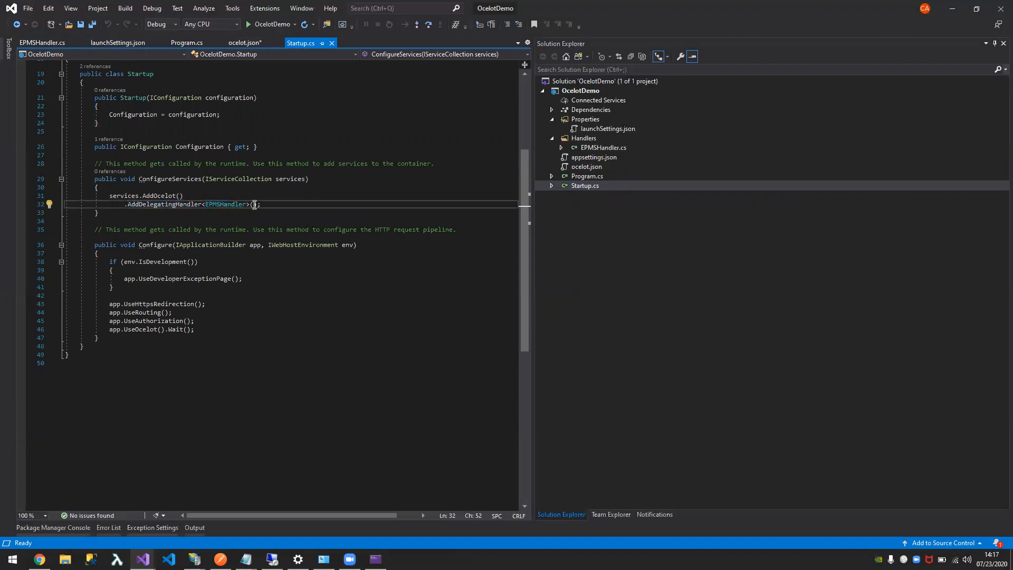
{"action": "type", "text": "true"}
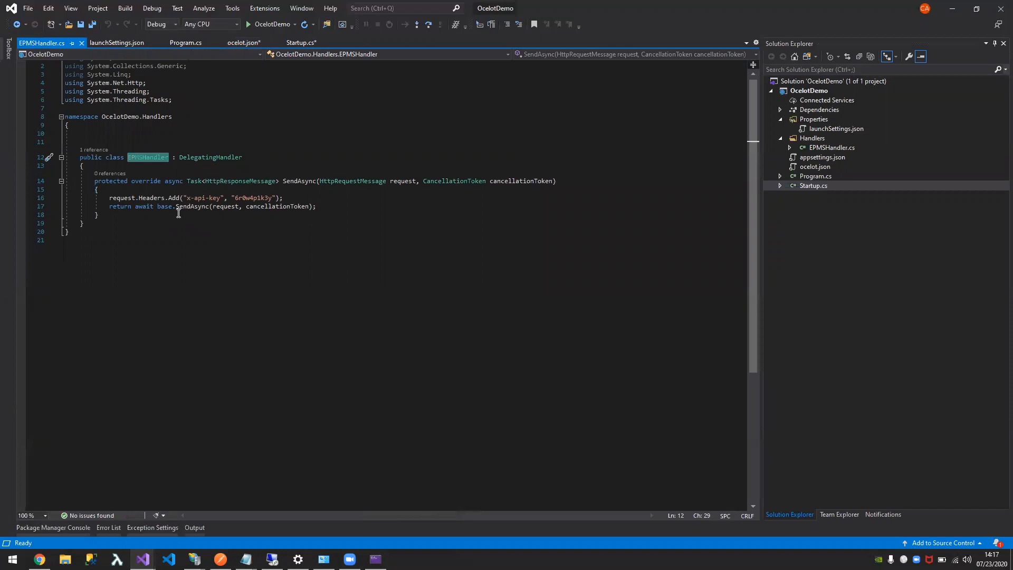
{"action": "mouse_move", "coordinate": [122, 207]}
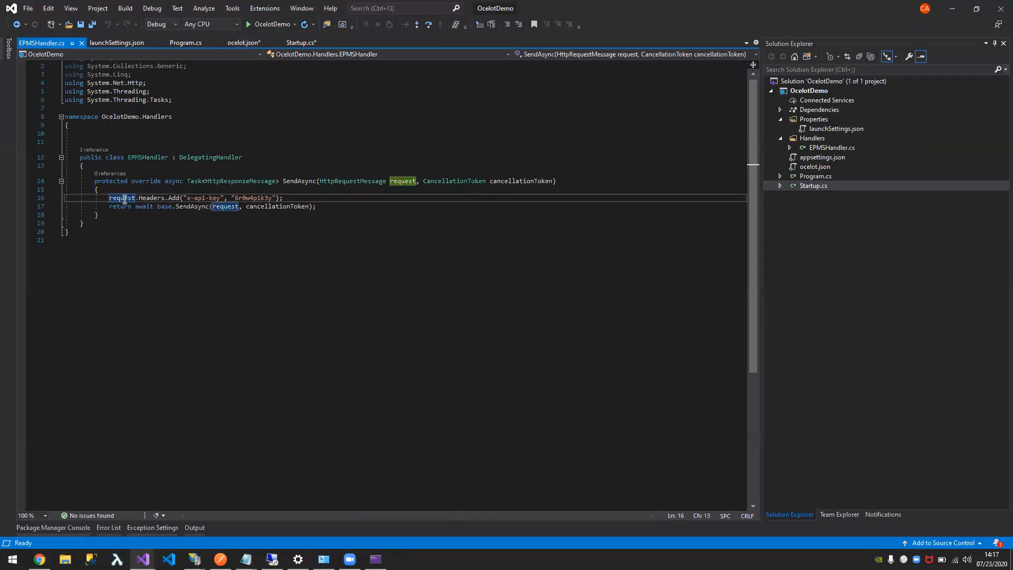
- Highlight the request parameter in EPMSHandler's SendAsync, where the x-api-key header is added
{"action": "double_click", "coordinate": [151, 198]}
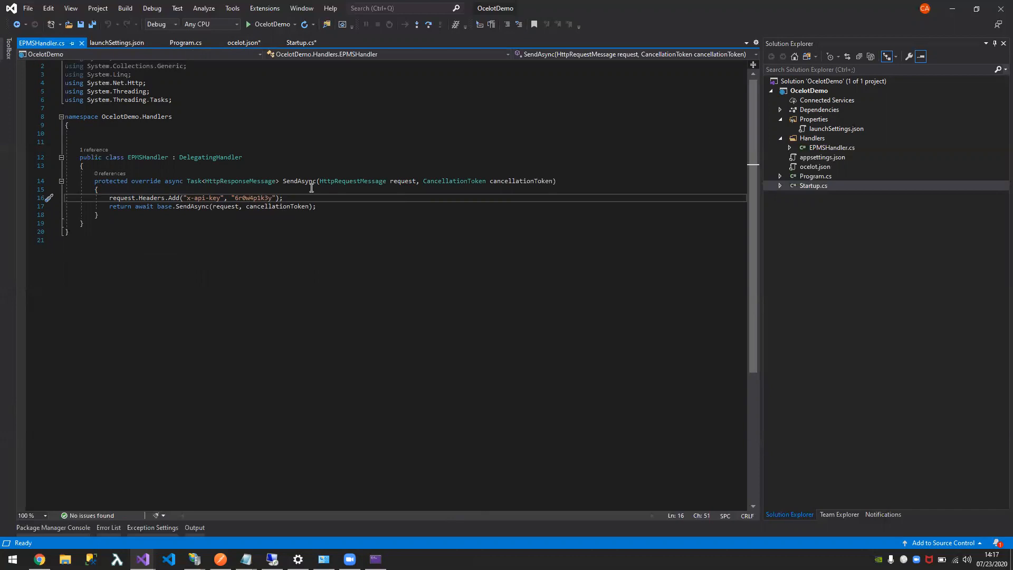
{"action": "mouse_move", "coordinate": [830, 155]}
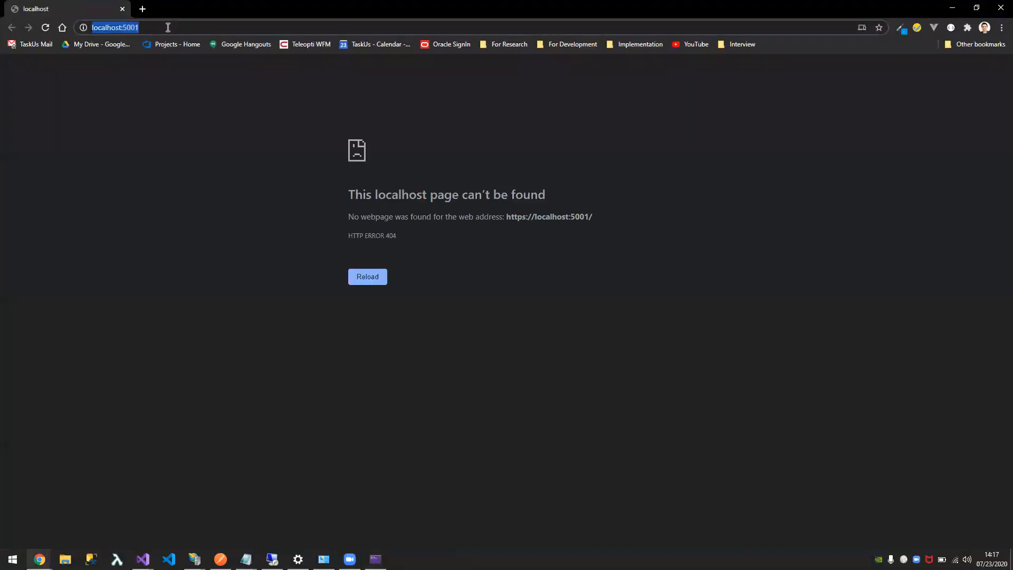
{"action": "type", "text": "https://localhost:5001"}
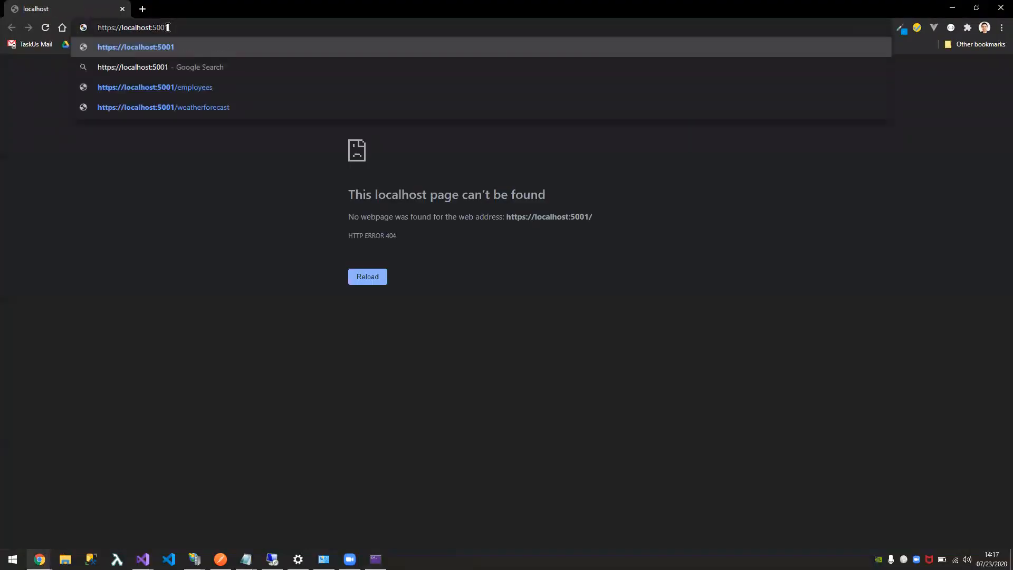
{"action": "left_click", "coordinate": [155, 87]}
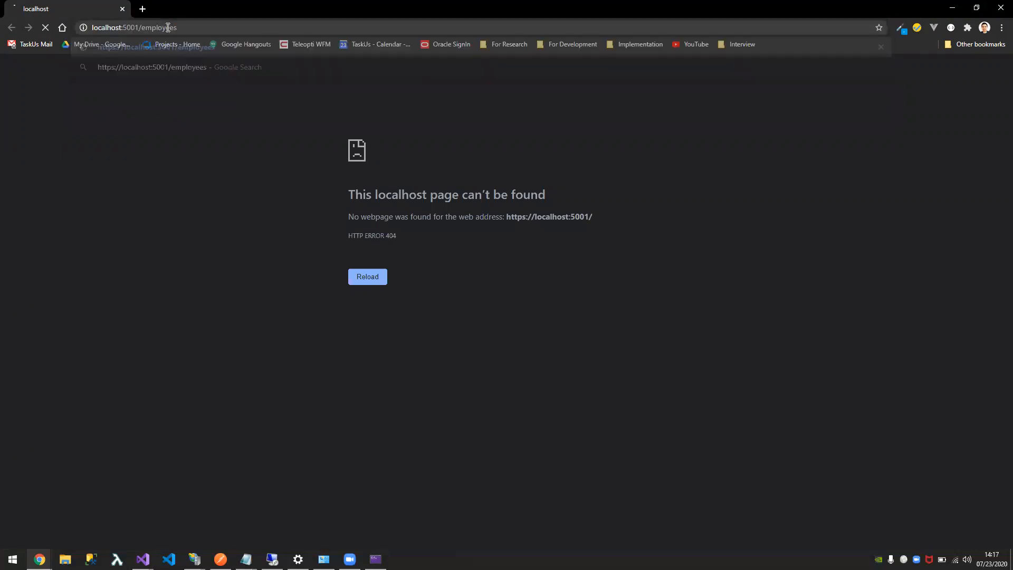
{"action": "key", "text": "Enter"}
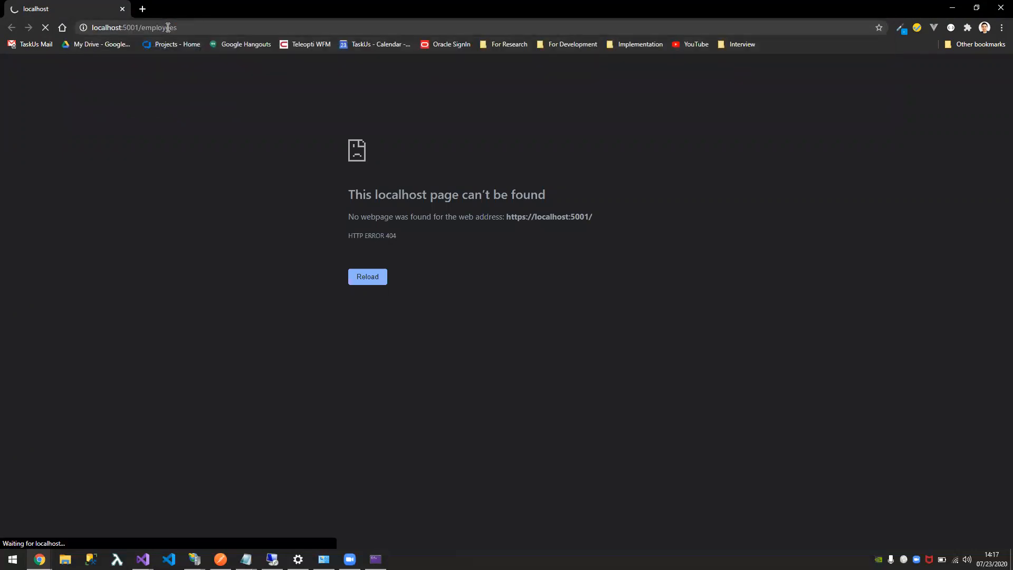
{"action": "left_click", "coordinate": [367, 277]}
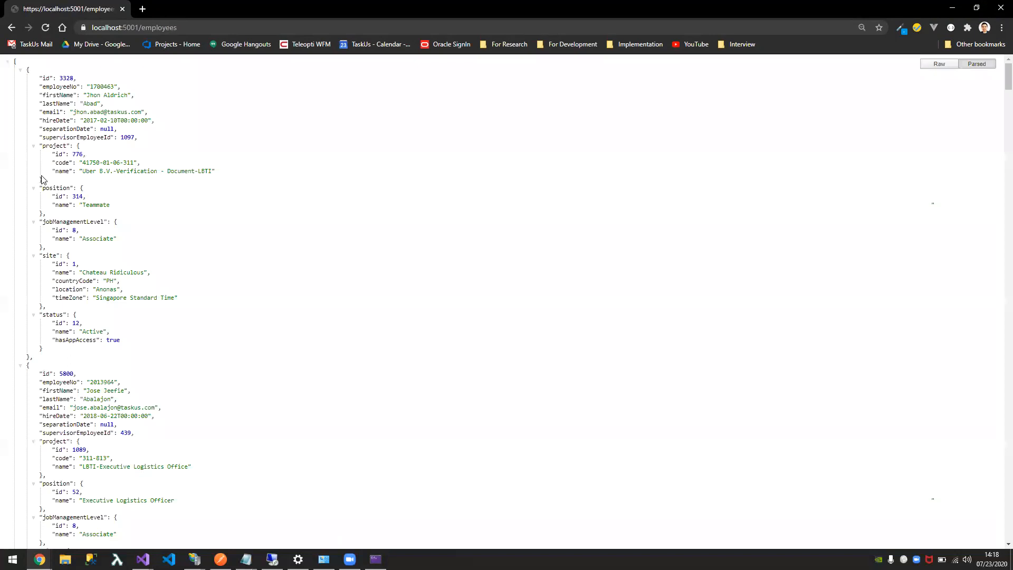
{"action": "mouse_move", "coordinate": [156, 237]}
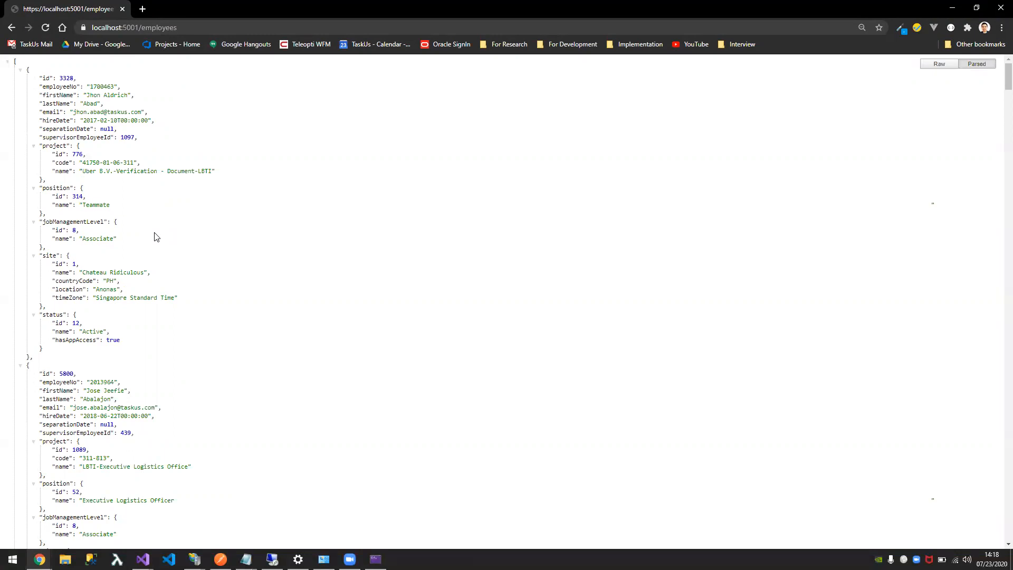
{"action": "mouse_move", "coordinate": [948, 4]}
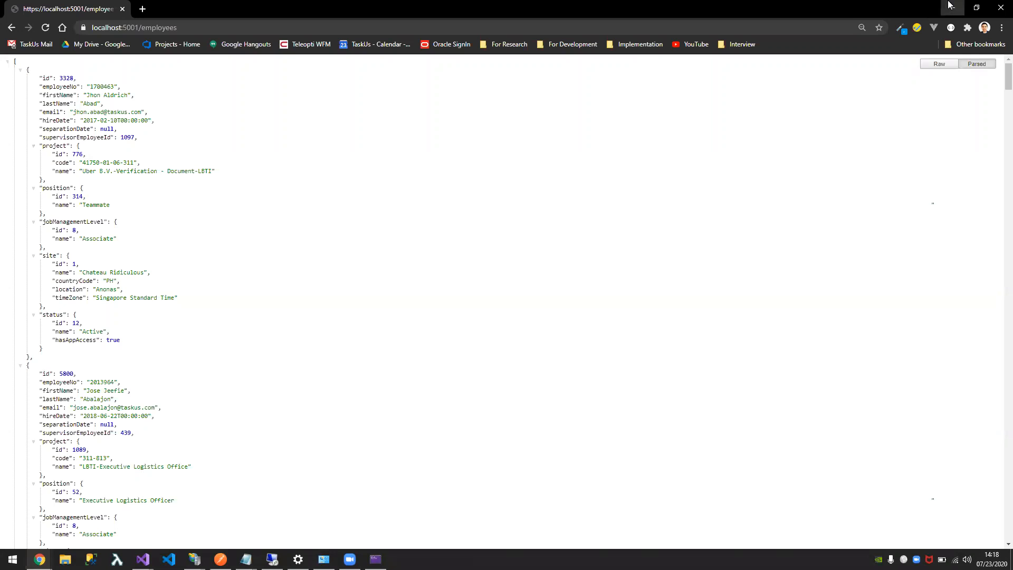
{"action": "left_click", "coordinate": [143, 559]}
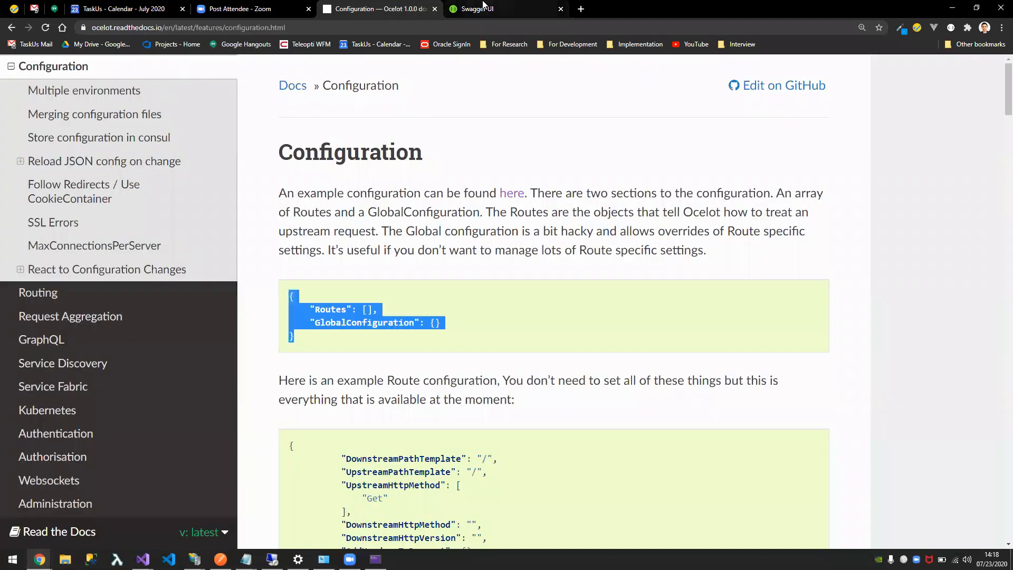
- Return to the EPMS API Swagger page for the employeeno/{employeeNo} route path
{"action": "left_click", "coordinate": [483, 9]}
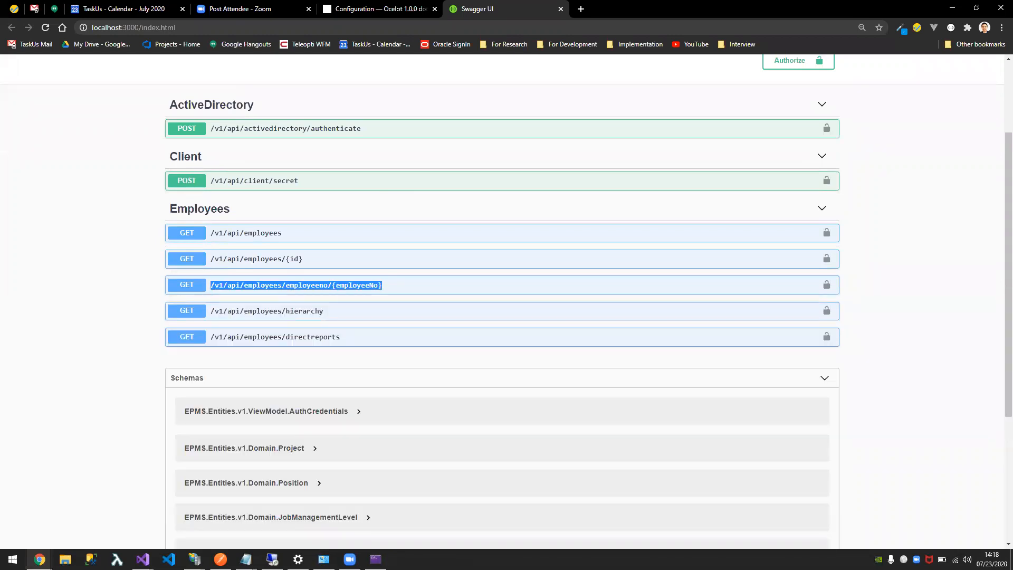
{"action": "mouse_move", "coordinate": [142, 559]}
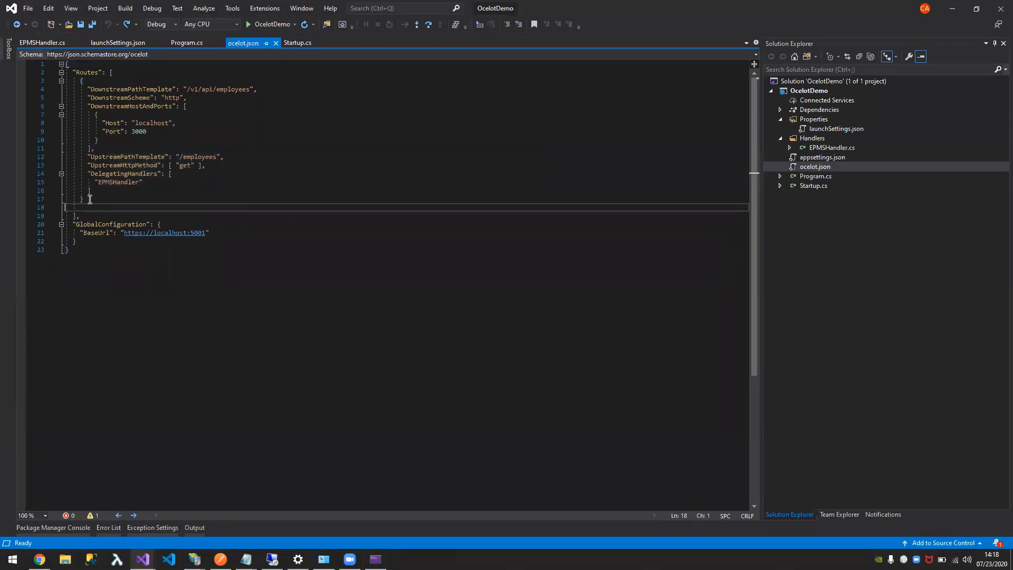
- Duplicate the employees route in ocelot.json and add /{employeeNo} to its downstream and upstream paths
{"action": "key", "text": "Backspace"}
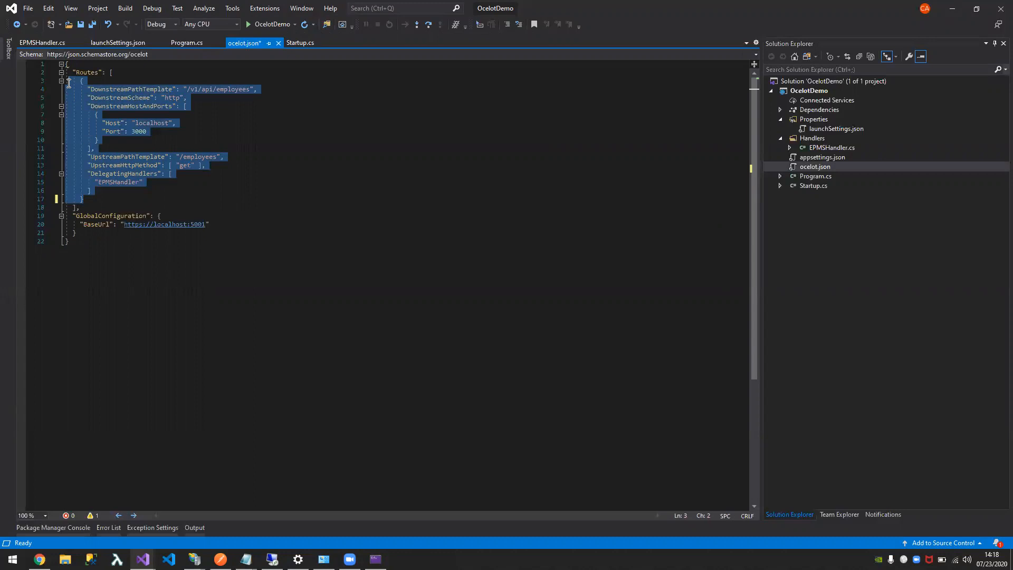
{"action": "key", "text": "Ctrl+V"}
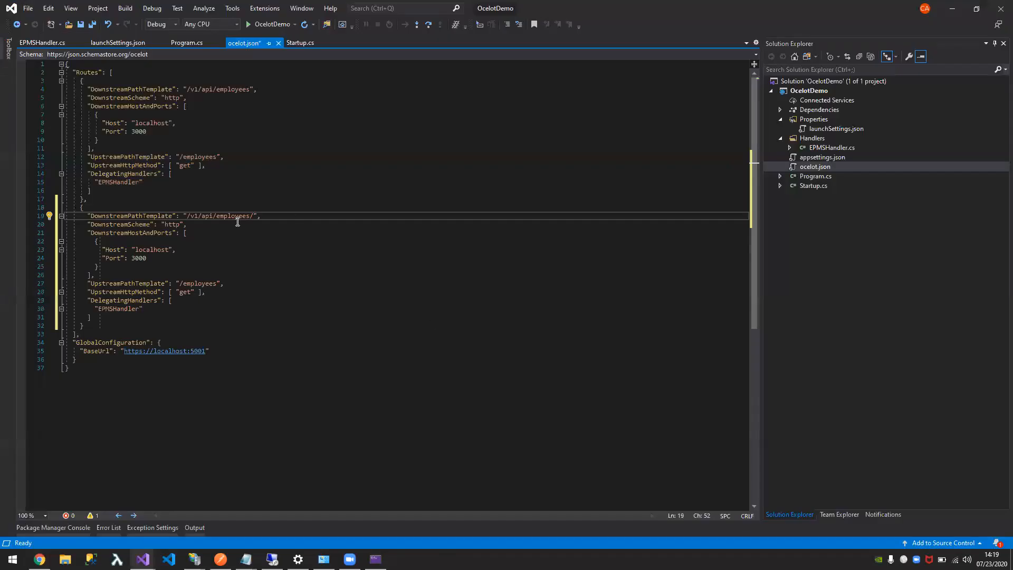
{"action": "double_click", "coordinate": [220, 216]}
{"action": "type", "text": "employeeno/{employeeNo}"}
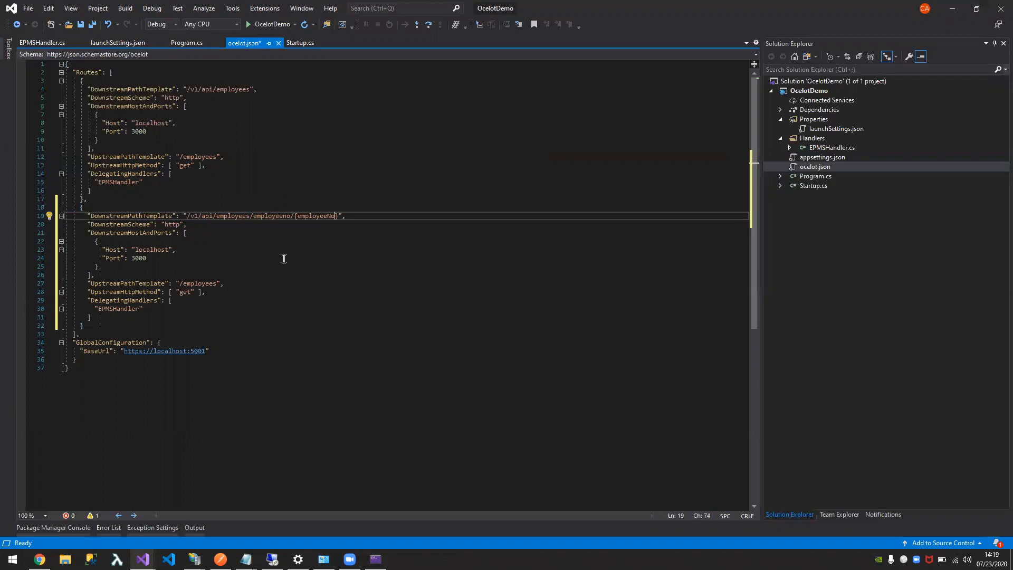
{"action": "double_click", "coordinate": [316, 215]}
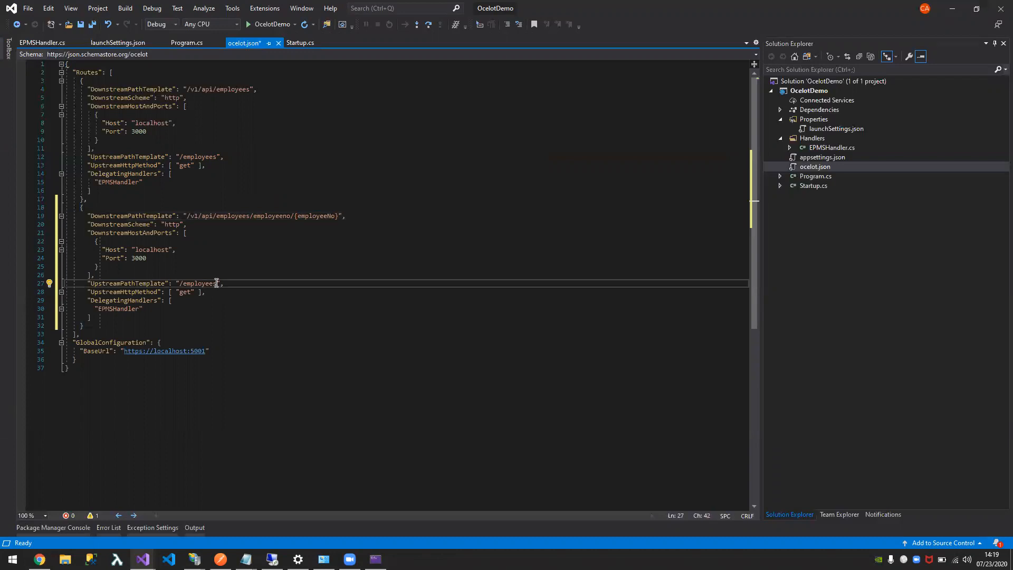
{"action": "type", "text": "/{employeeNo}"}
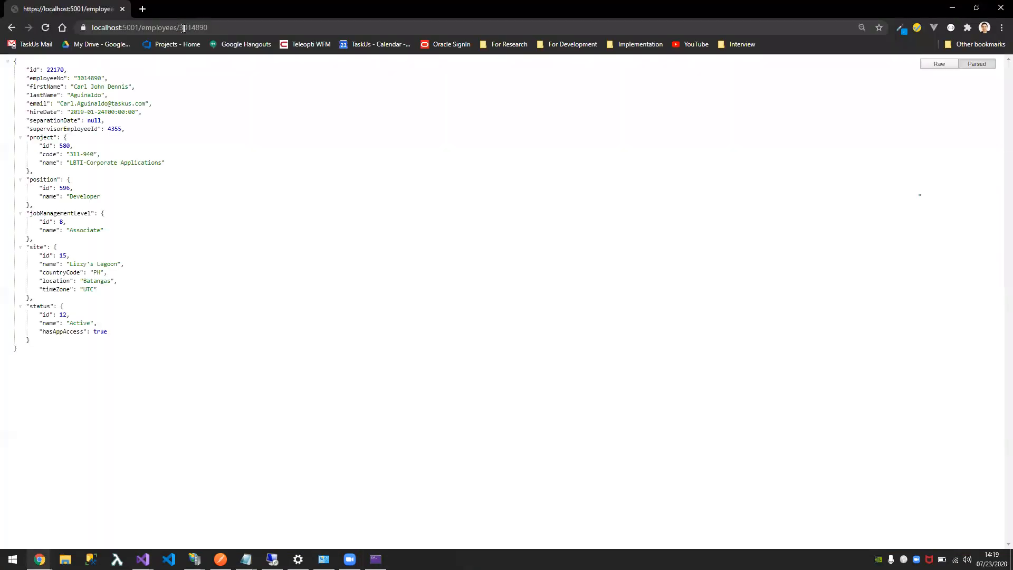
{"action": "left_click", "coordinate": [223, 27]}
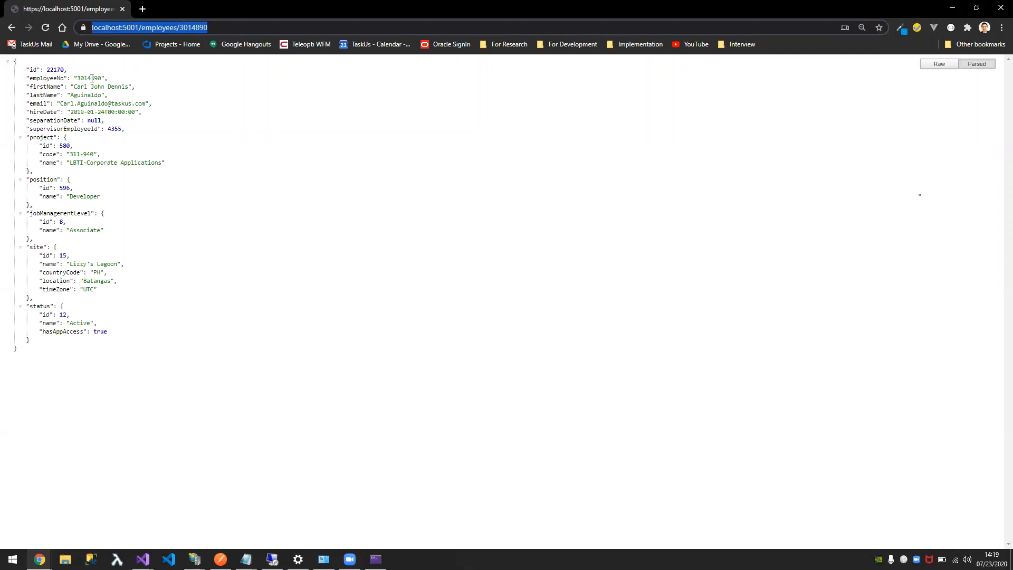
{"action": "double_click", "coordinate": [89, 78]}
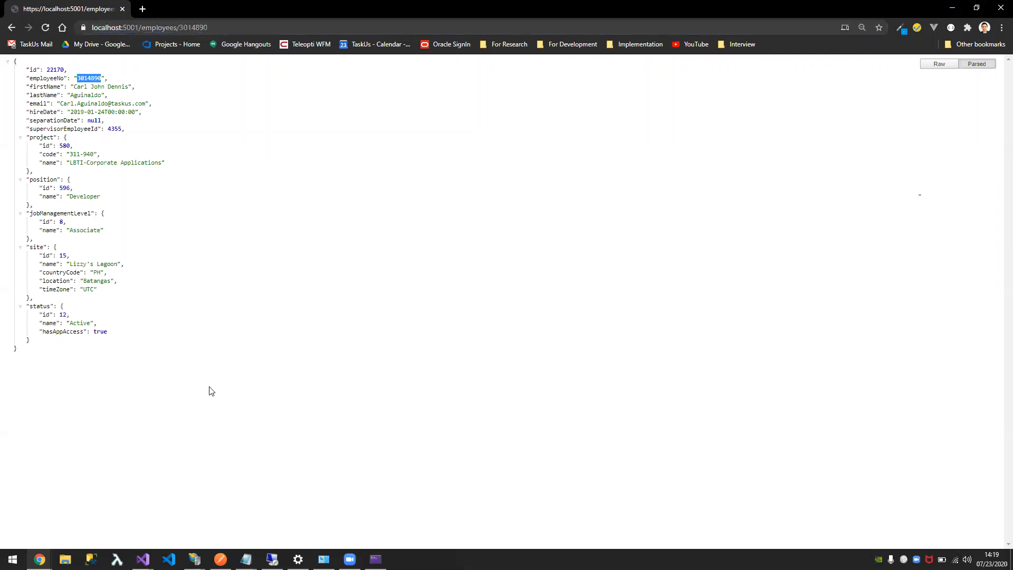
{"action": "mouse_move", "coordinate": [143, 559]}
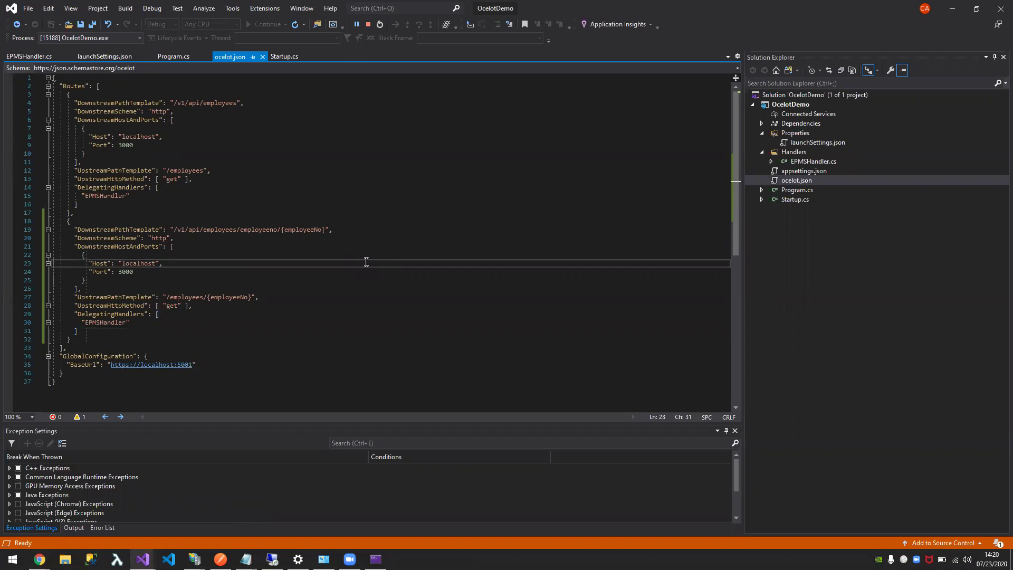
{"action": "mouse_move", "coordinate": [463, 197]}
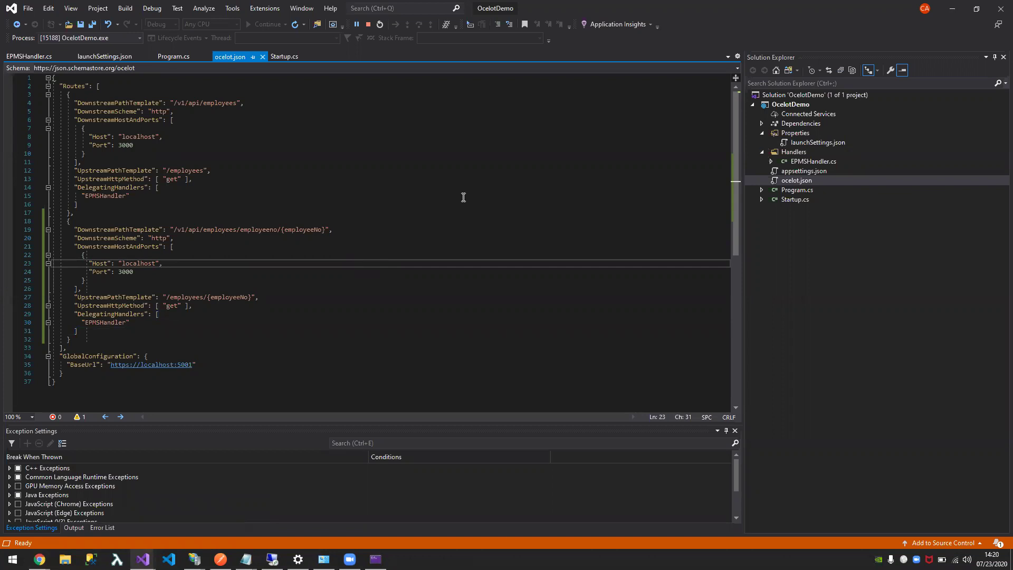
{"action": "mouse_move", "coordinate": [173, 136]}
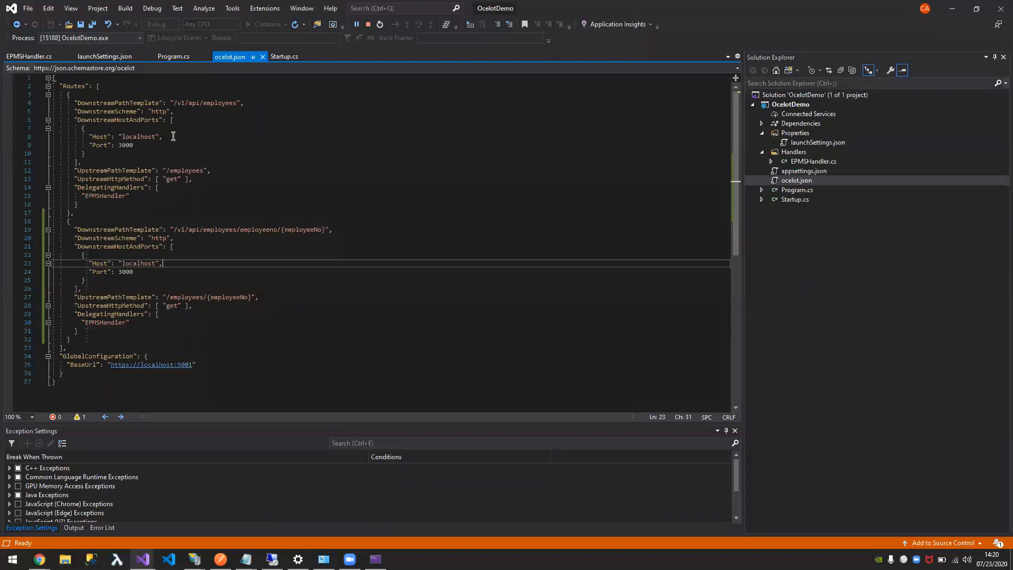
{"action": "mouse_move", "coordinate": [202, 207]}
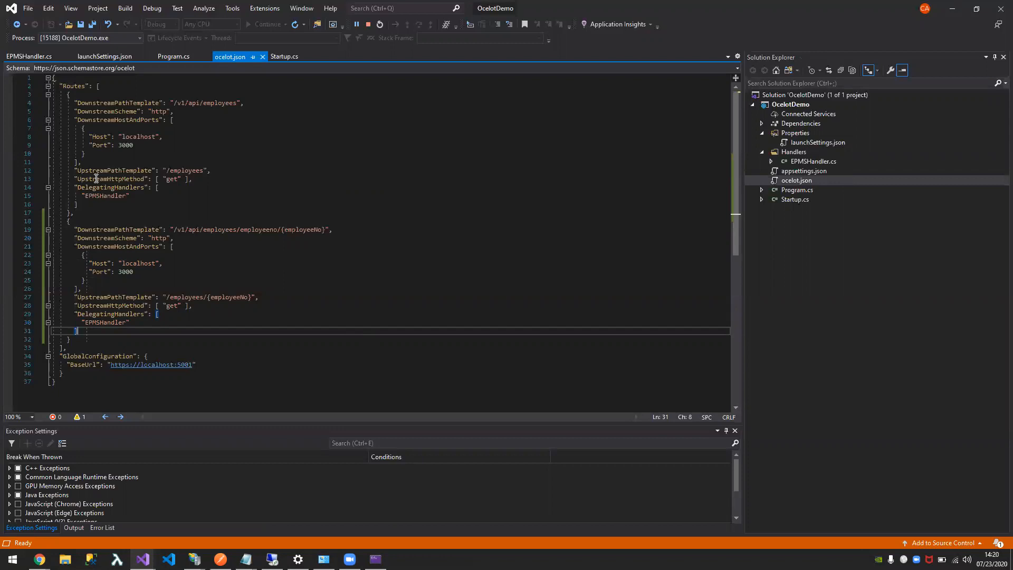
{"action": "mouse_move", "coordinate": [841, 166]}
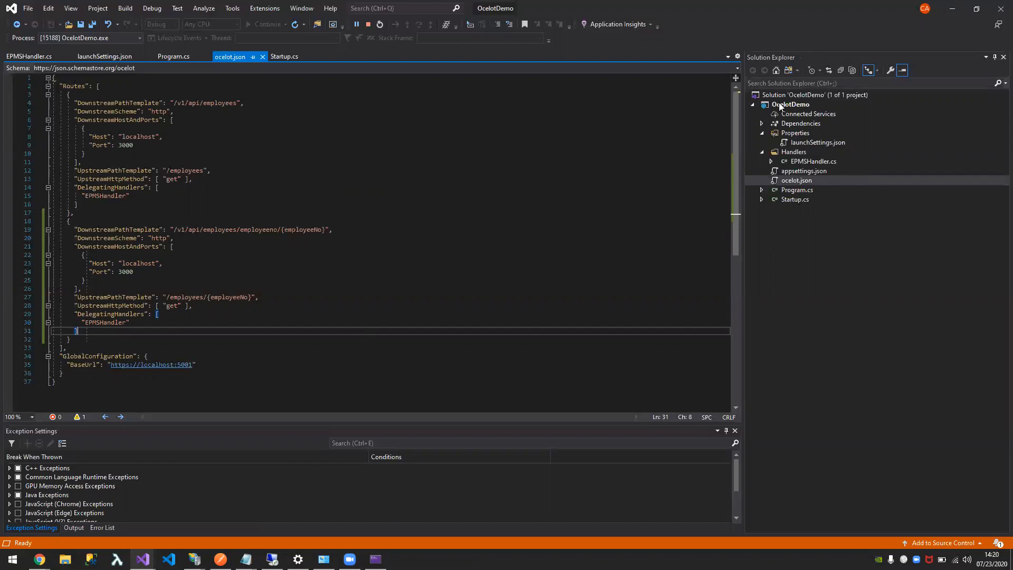
{"action": "mouse_move", "coordinate": [468, 210]}
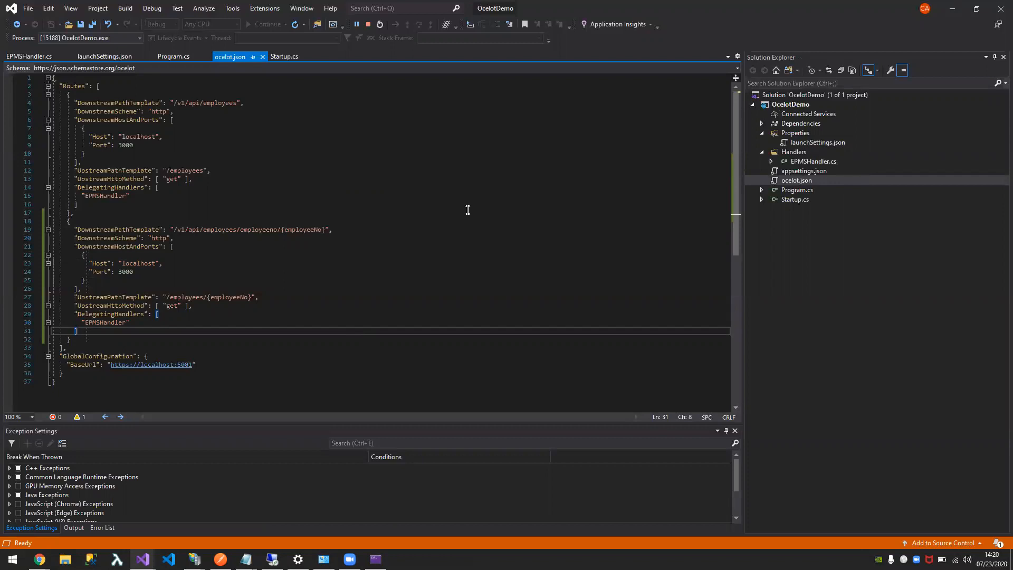
{"action": "mouse_move", "coordinate": [297, 171]}
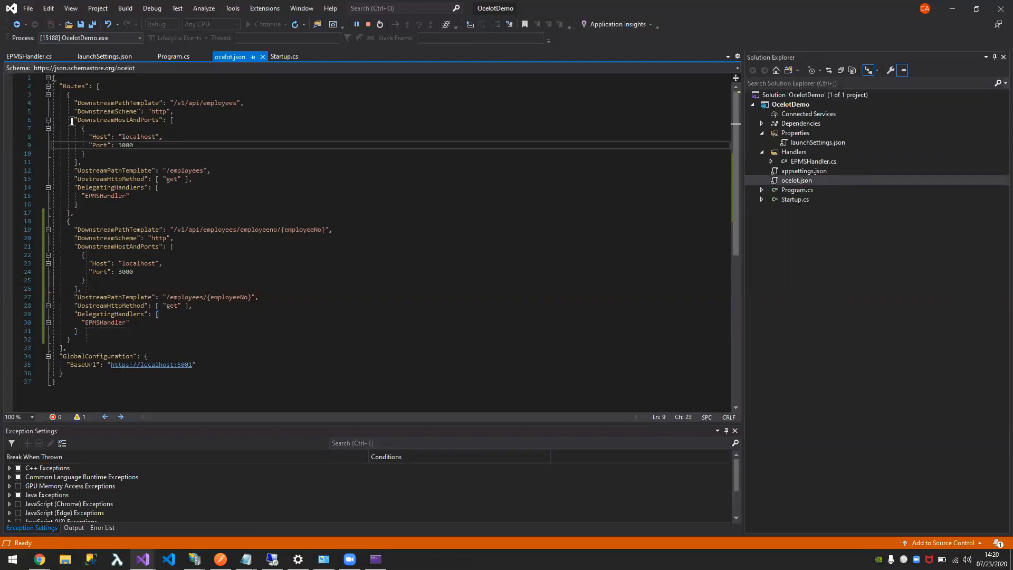
{"action": "mouse_move", "coordinate": [100, 145]}
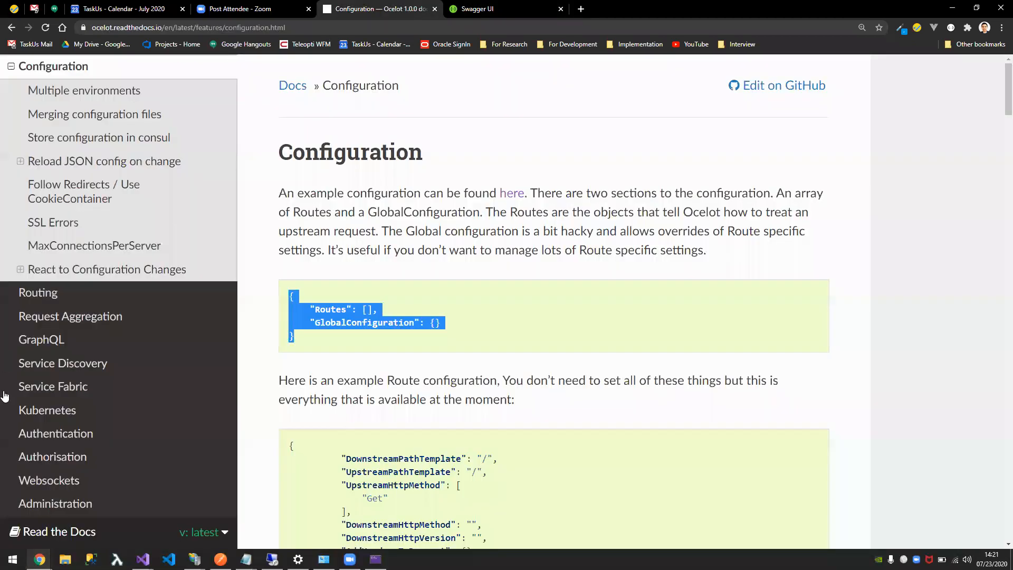
- Browse through the Ocelot Claims Transformation documentation page
{"action": "scroll", "scroll_direction": "down", "scroll_amount": 3}
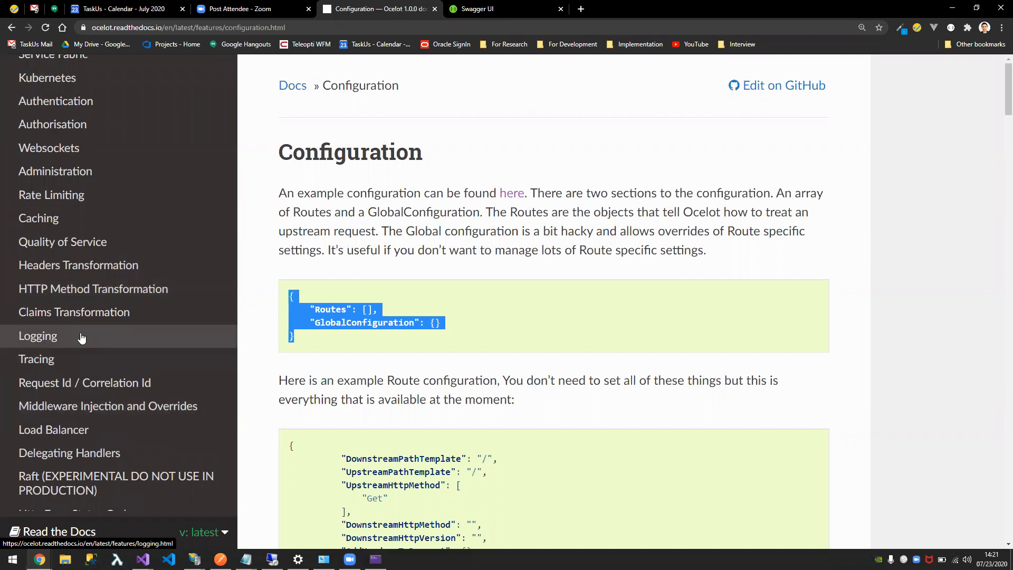
{"action": "left_click", "coordinate": [37, 336]}
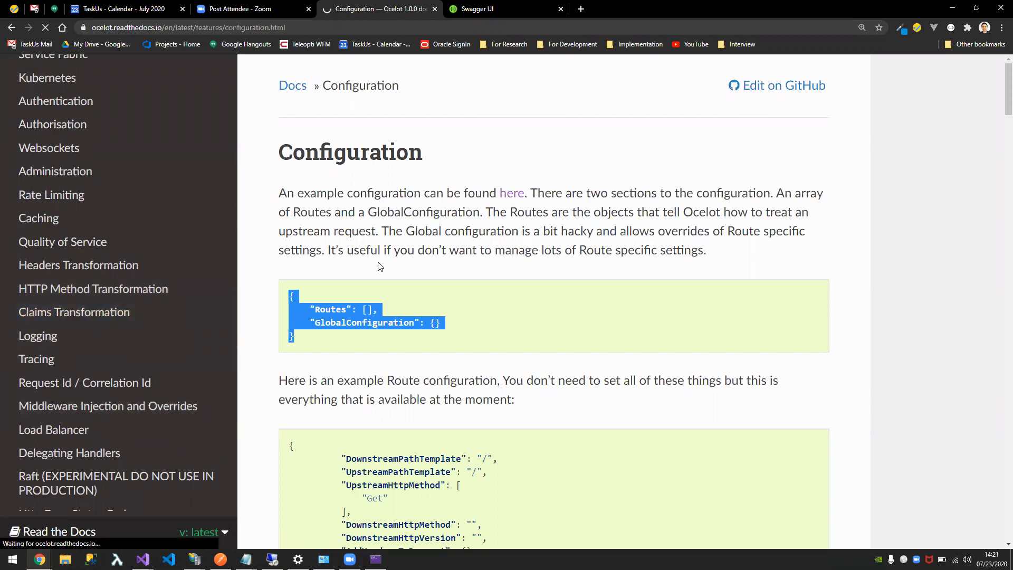
{"action": "left_click", "coordinate": [73, 312]}
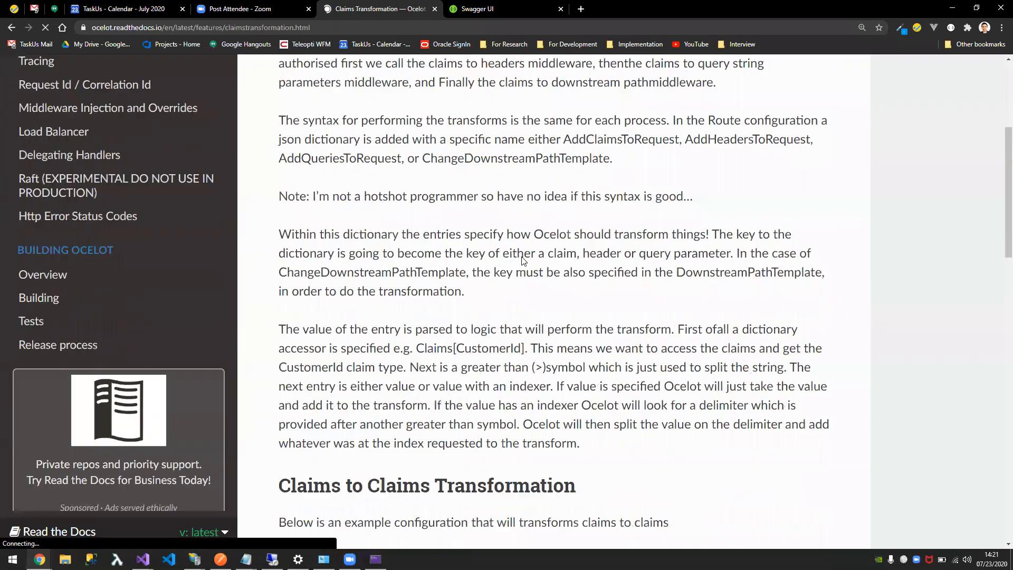
{"action": "scroll", "scroll_direction": "down", "scroll_amount": 3}
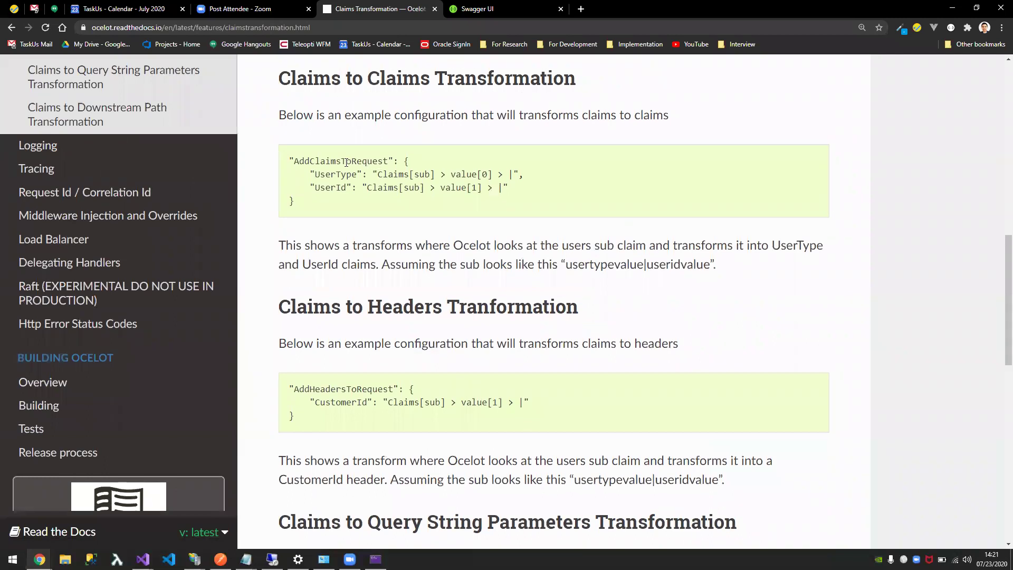
{"action": "mouse_move", "coordinate": [320, 258]}
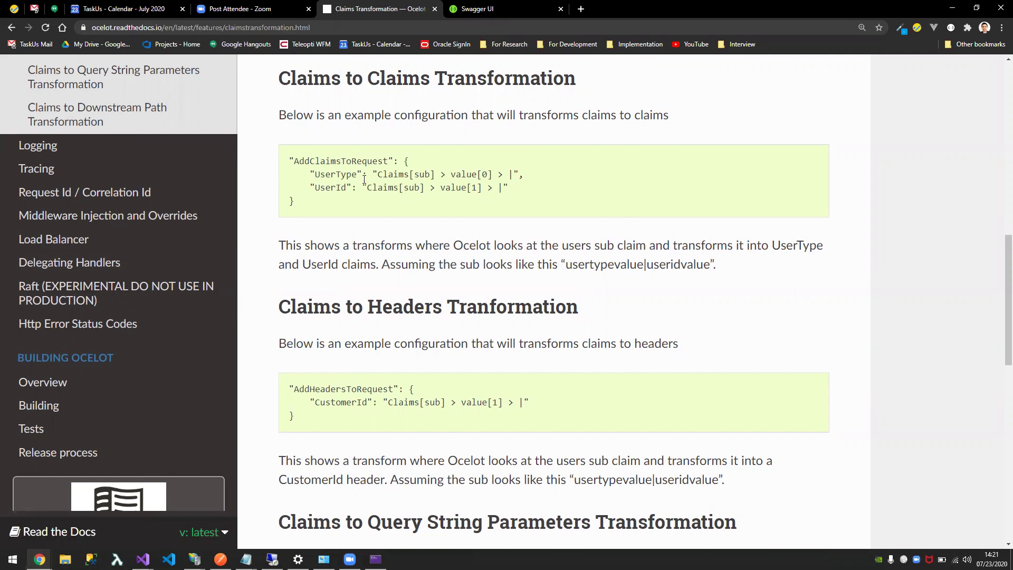
{"action": "scroll", "scroll_direction": "down", "scroll_amount": 3}
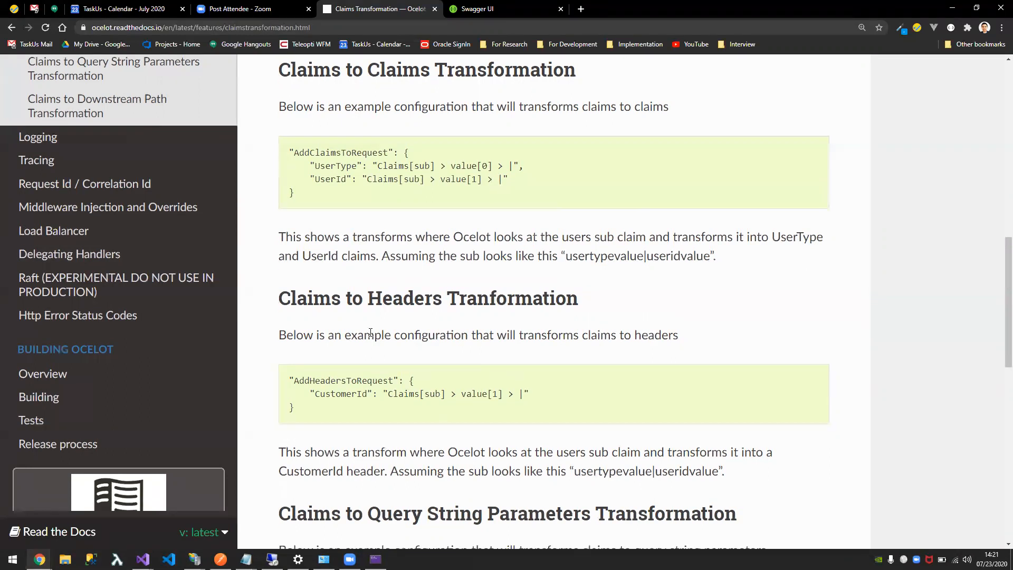
{"action": "scroll", "scroll_direction": "down", "scroll_amount": 3}
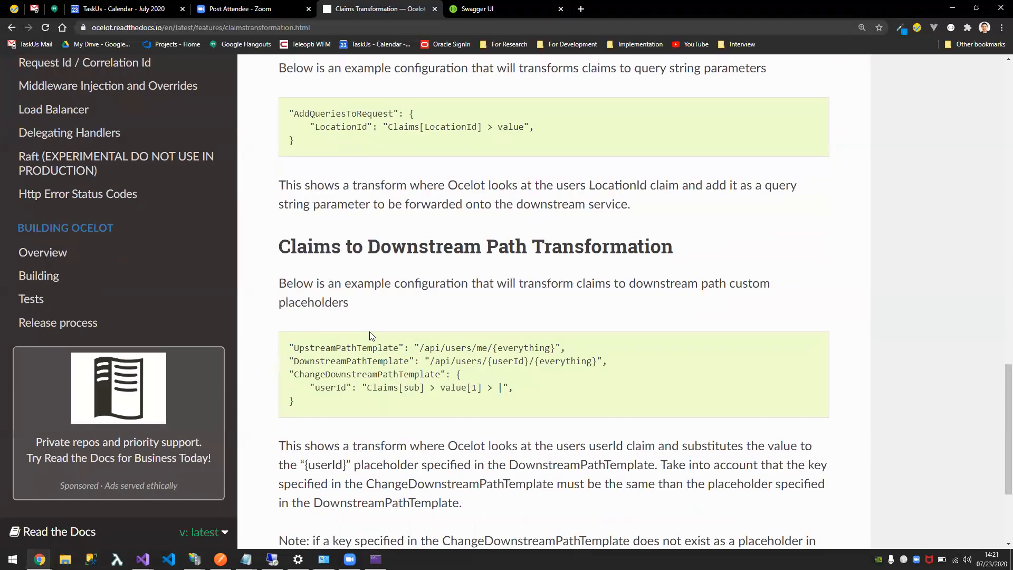
{"action": "mouse_move", "coordinate": [141, 213]}
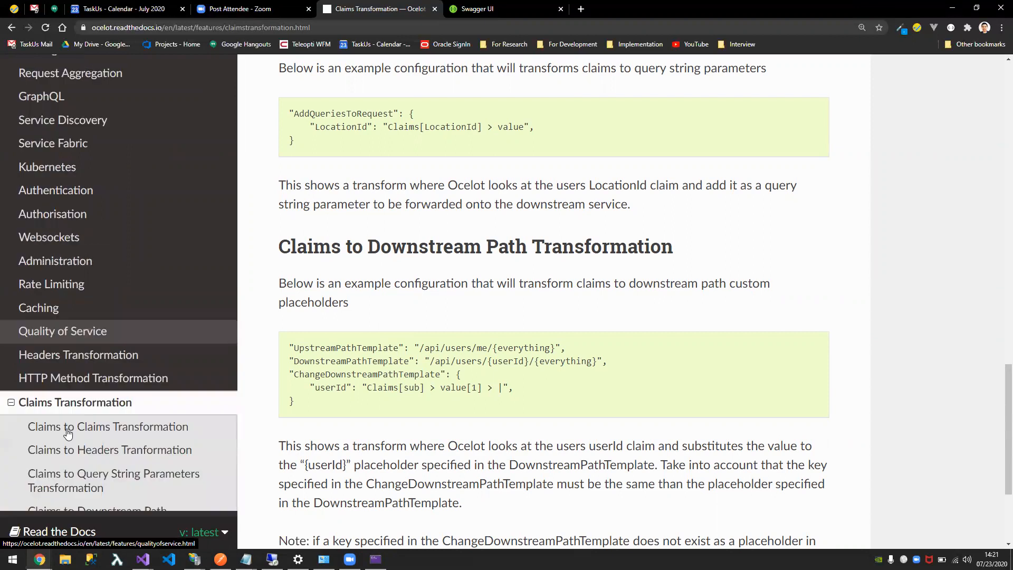
{"action": "scroll", "scroll_direction": "down", "scroll_amount": 3}
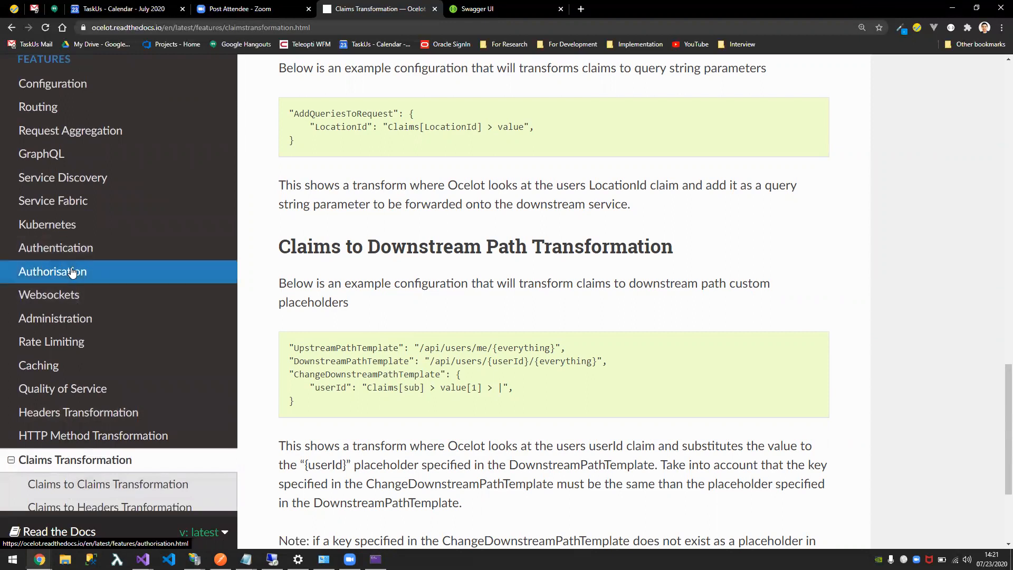
- Open the Authorisation page and select its RouteClaimsRequirement example JSON
{"action": "left_click", "coordinate": [52, 271]}
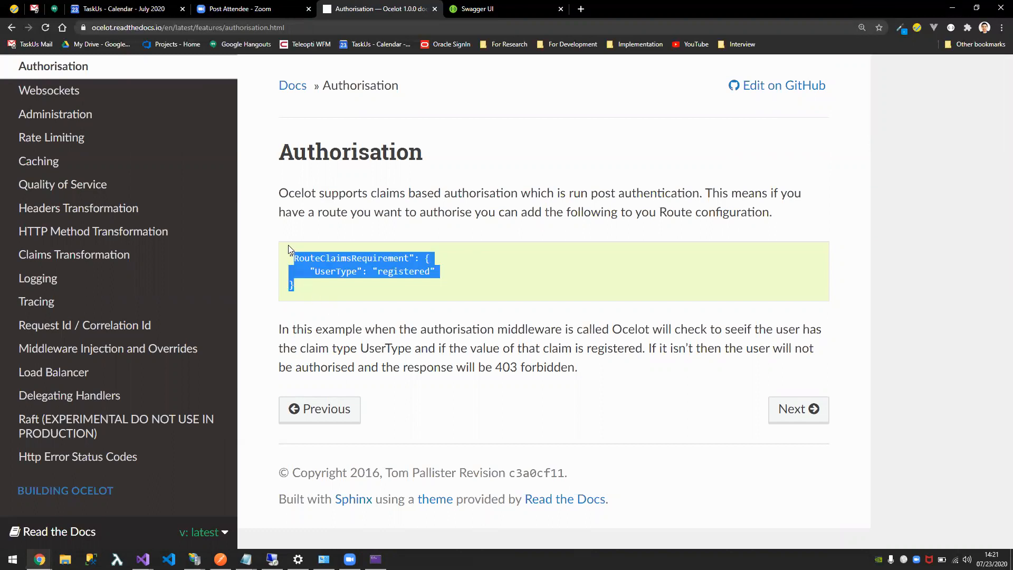
{"action": "mouse_move", "coordinate": [362, 269]}
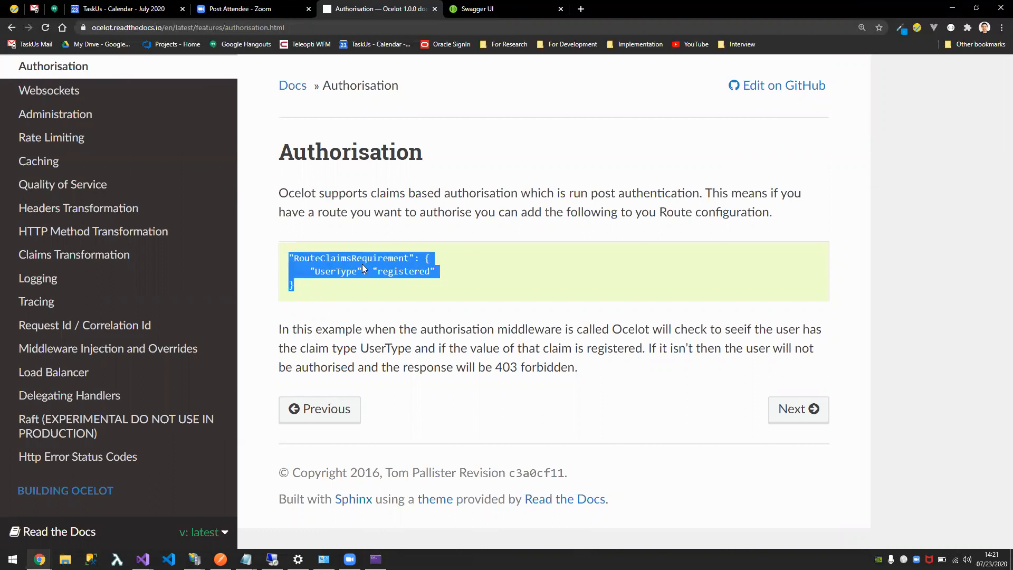
{"action": "left_click", "coordinate": [326, 276]}
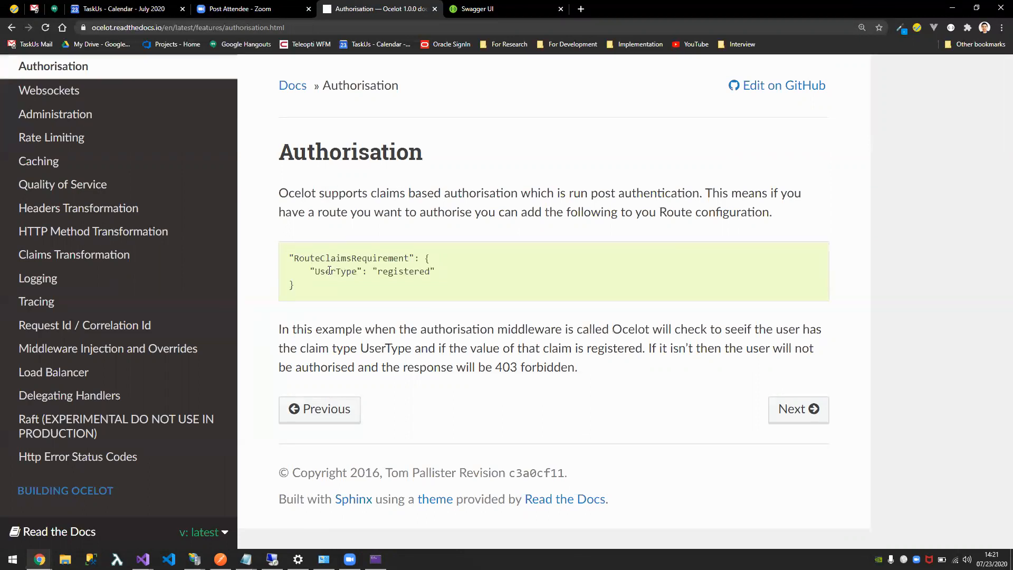
{"action": "double_click", "coordinate": [335, 271]}
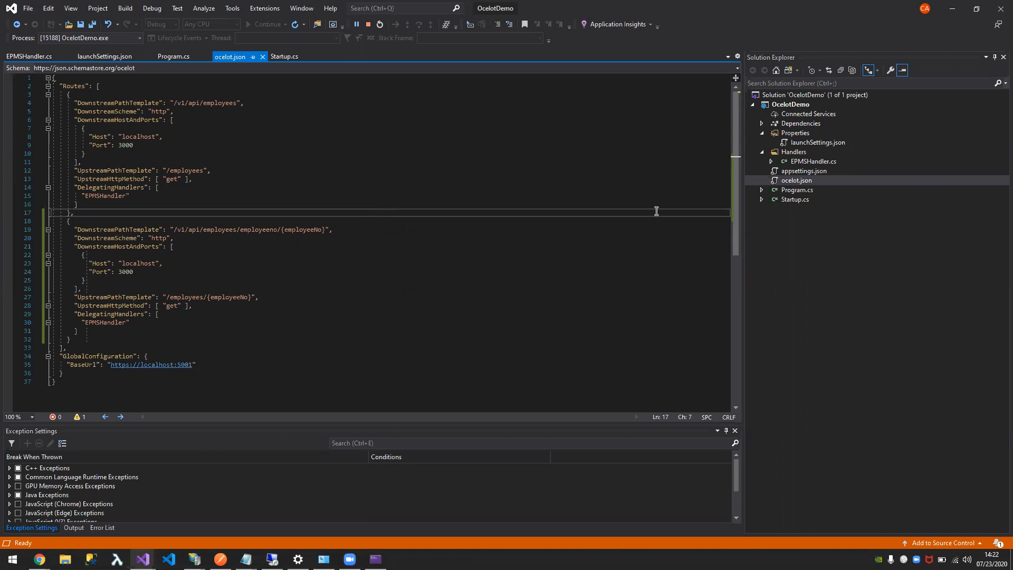
{"action": "mouse_move", "coordinate": [557, 147]}
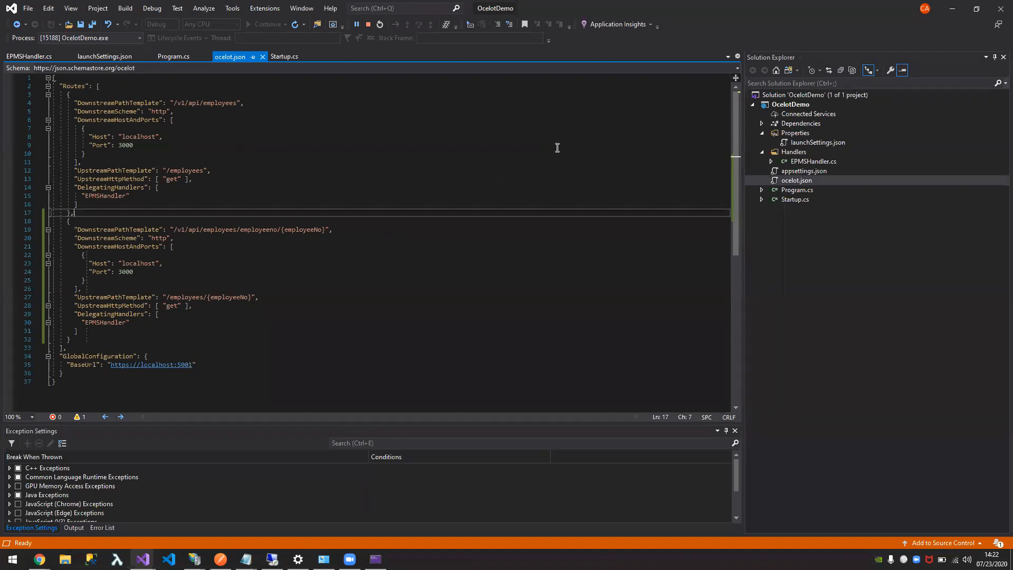
{"action": "mouse_move", "coordinate": [832, 166]}
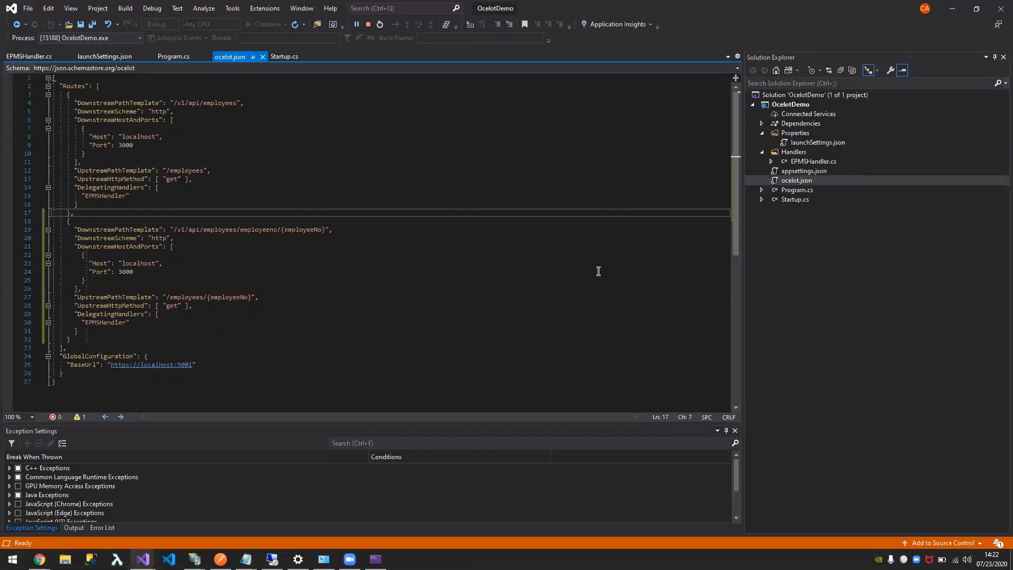
{"action": "mouse_move", "coordinate": [387, 247]}
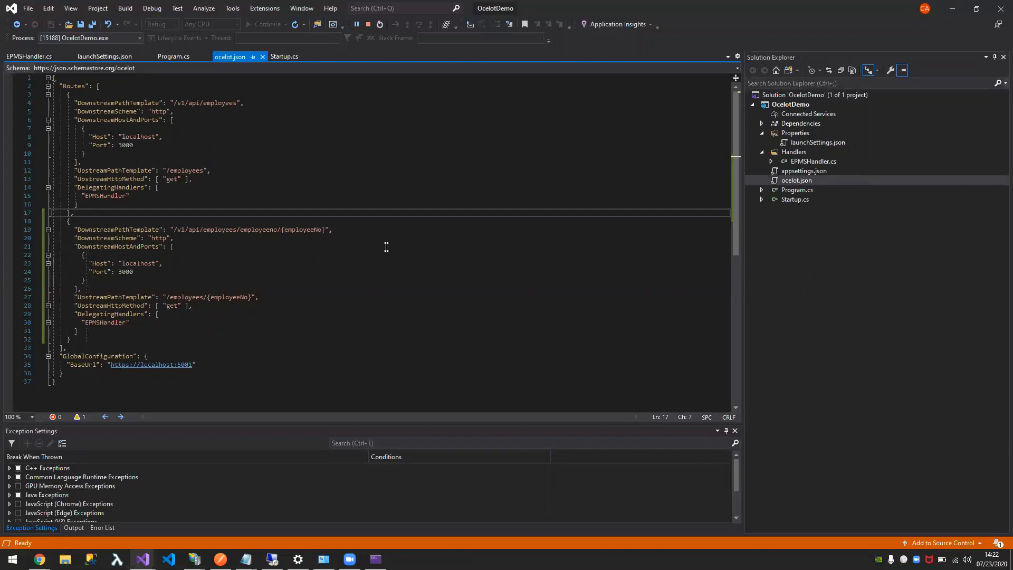
{"action": "mouse_move", "coordinate": [462, 312]}
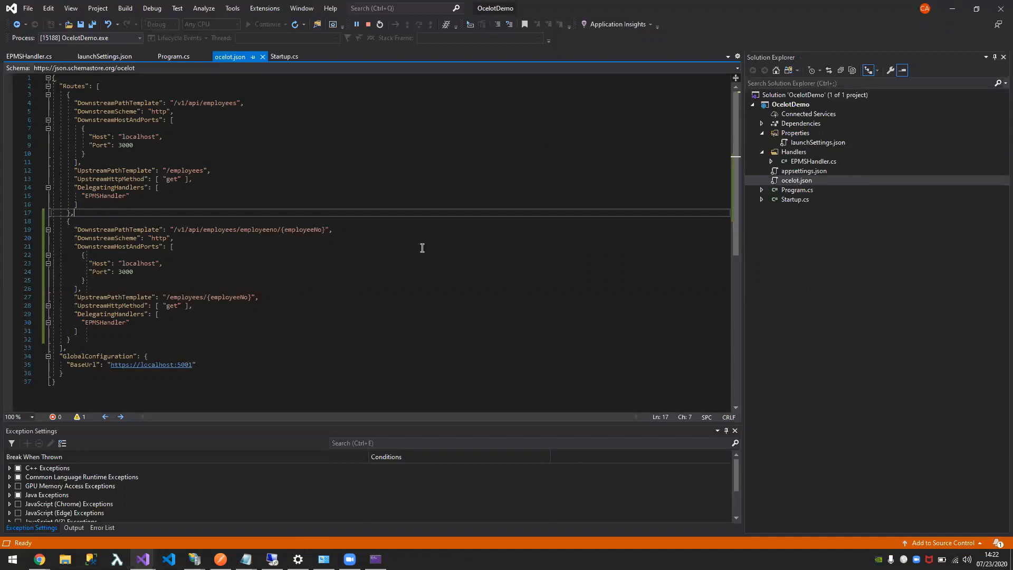
- Switch from ocelot.json to Startup.cs, showing AddOcelot with EPMSHandler and UseOcelot
{"action": "left_click", "coordinate": [171, 246]}
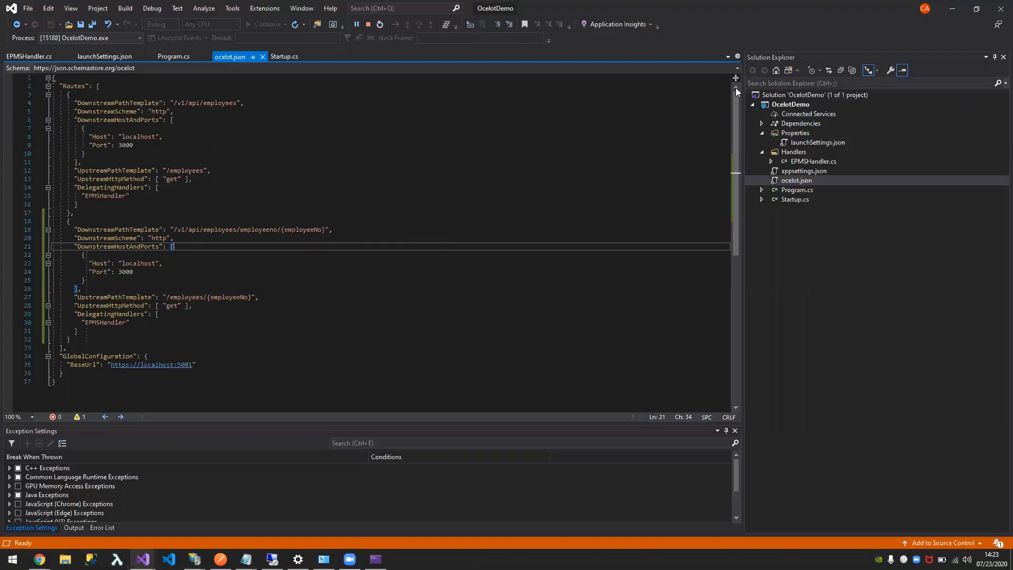
{"action": "left_click", "coordinate": [795, 198]}
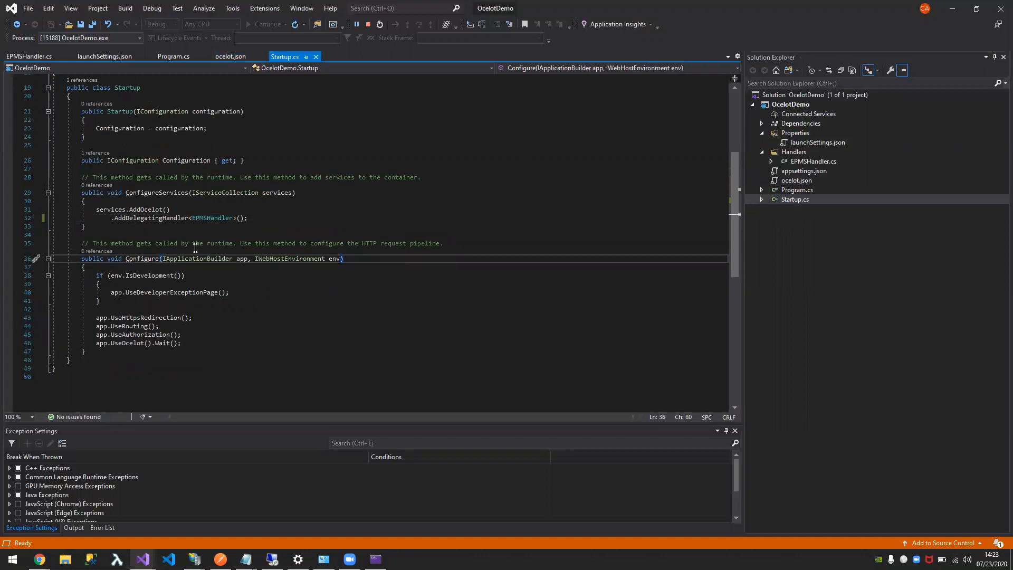
{"action": "mouse_move", "coordinate": [257, 287]}
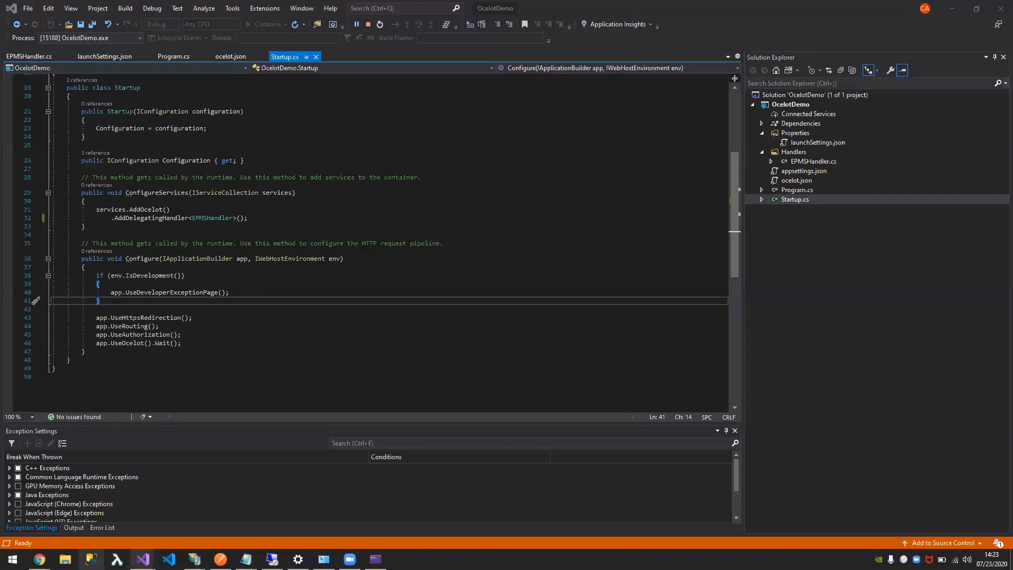
{"action": "mouse_move", "coordinate": [401, 338]}
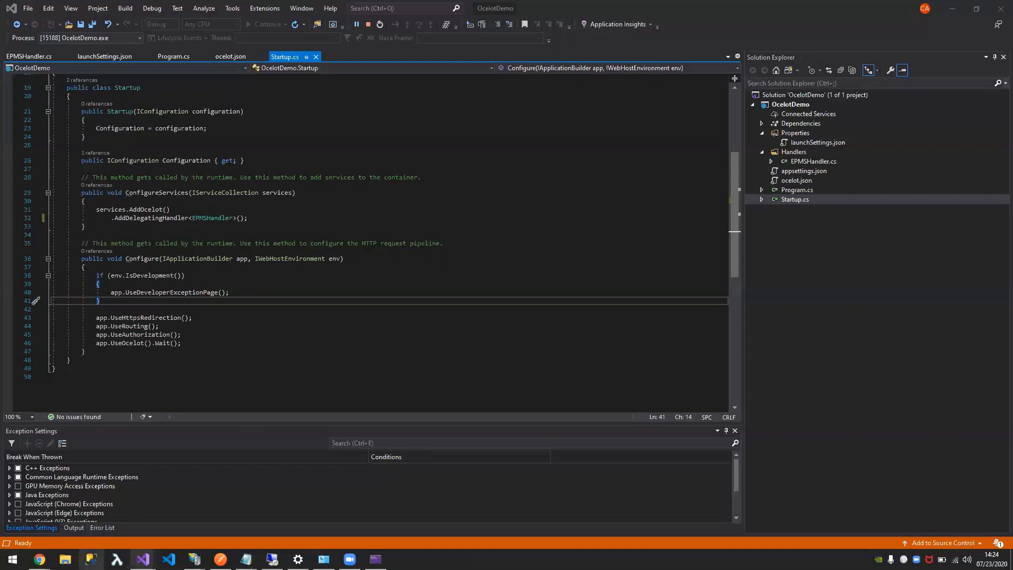
{"action": "mouse_move", "coordinate": [269, 385]}
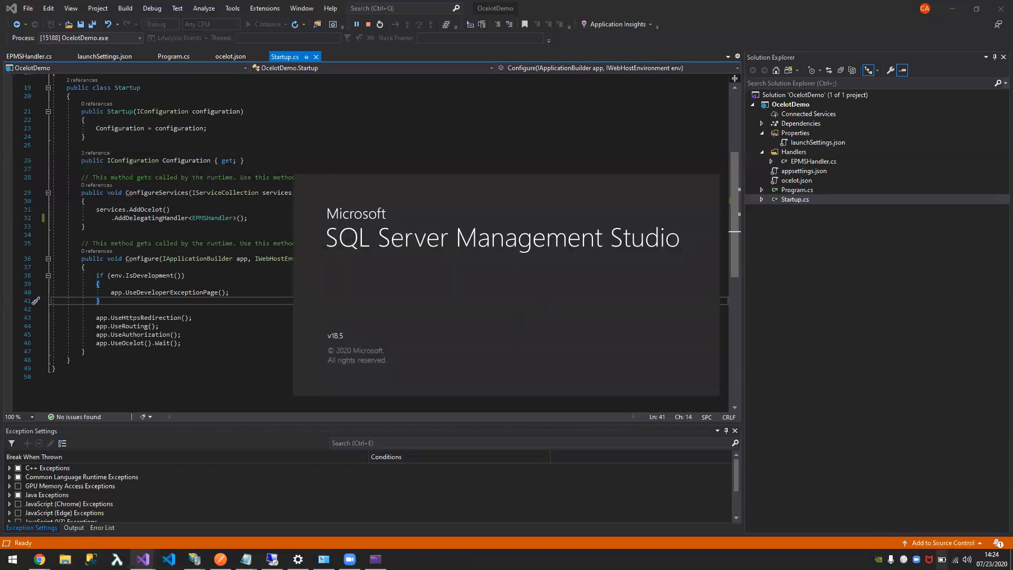
- Return to the Power Options plan list and choose the High Performance plan
{"action": "left_click", "coordinate": [942, 560]}
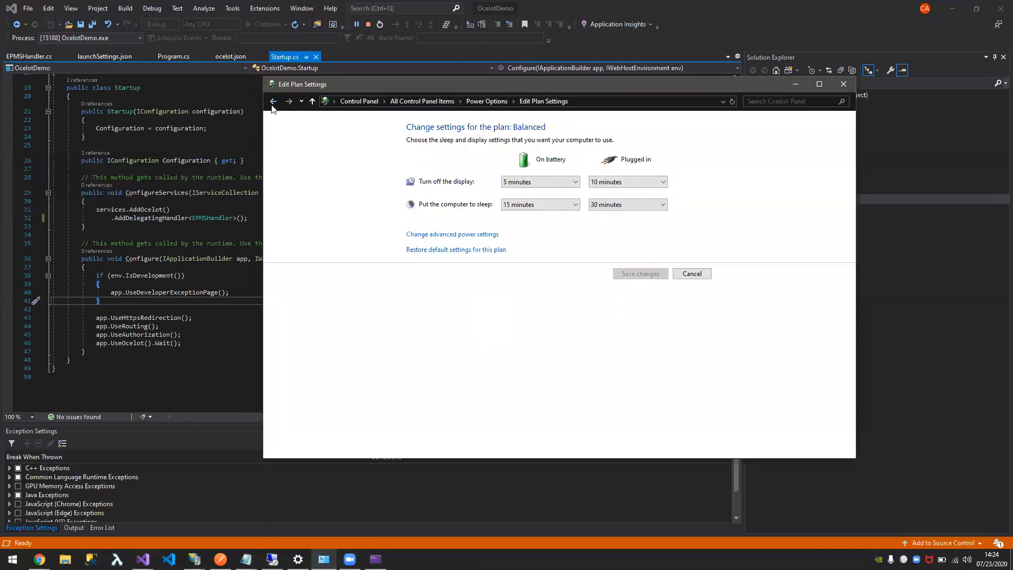
{"action": "left_click", "coordinate": [273, 101]}
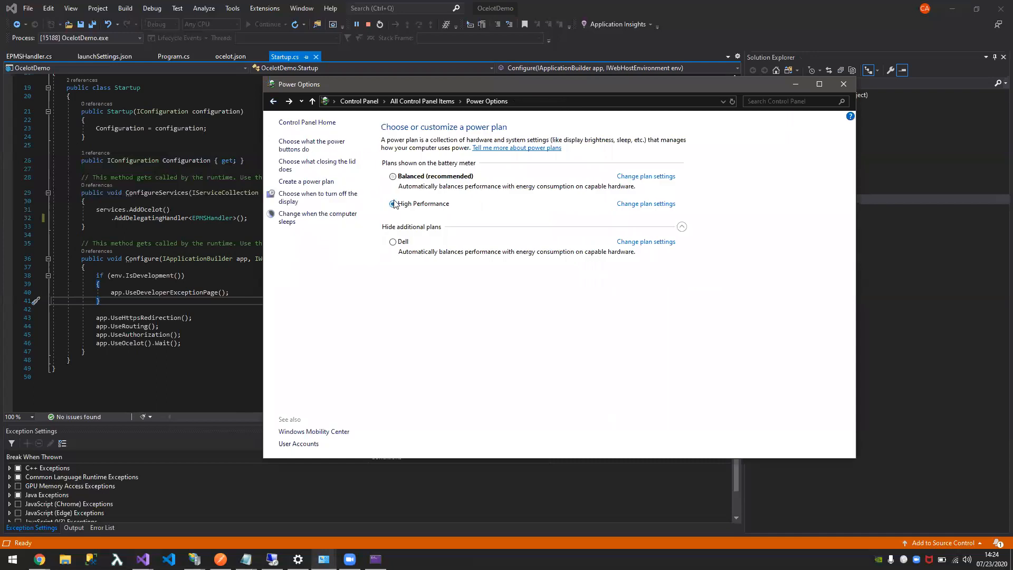
{"action": "left_click", "coordinate": [843, 83]}
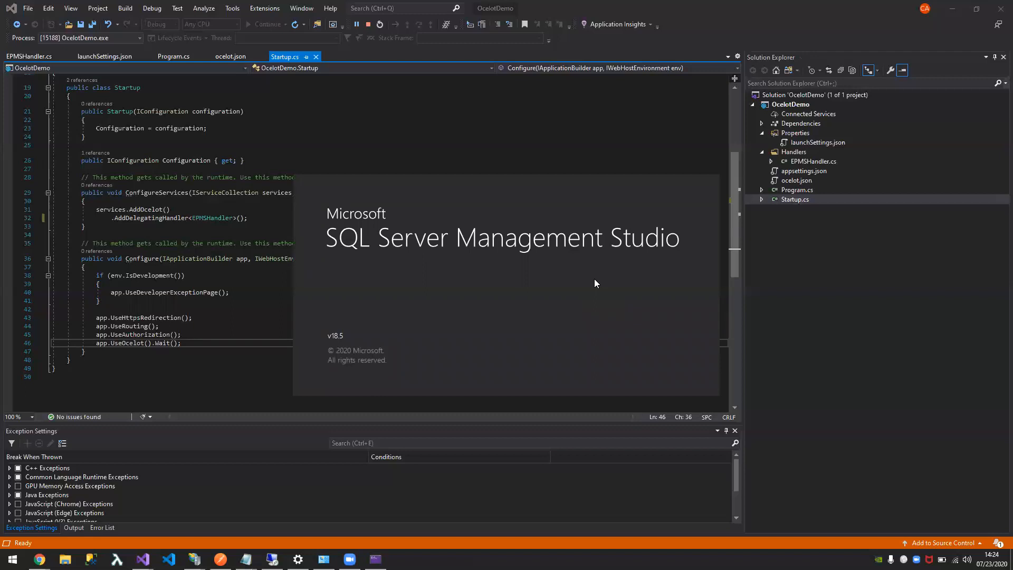
{"action": "mouse_move", "coordinate": [453, 318]}
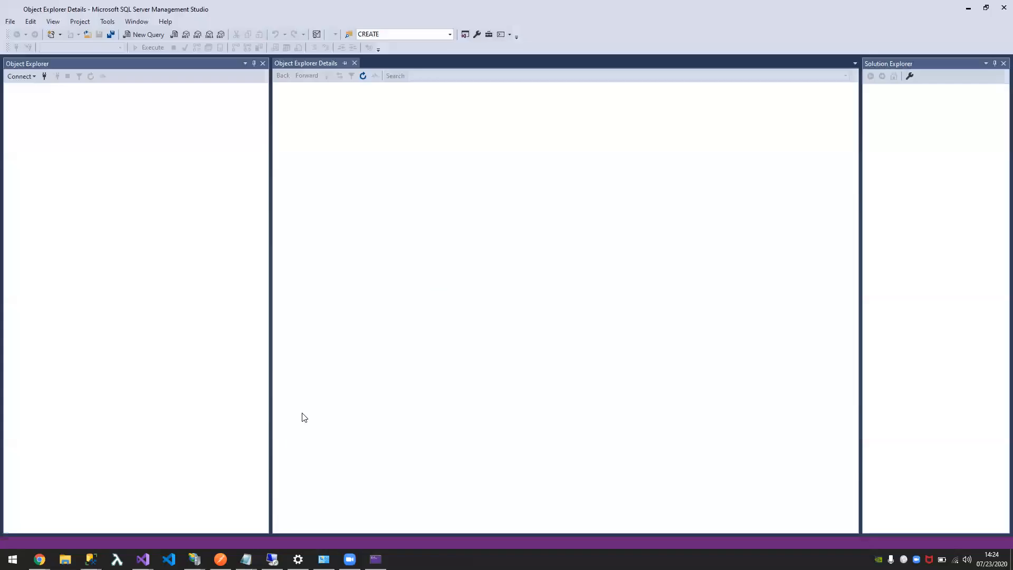
- Connect SSMS to the localhost server
{"action": "left_click", "coordinate": [20, 77]}
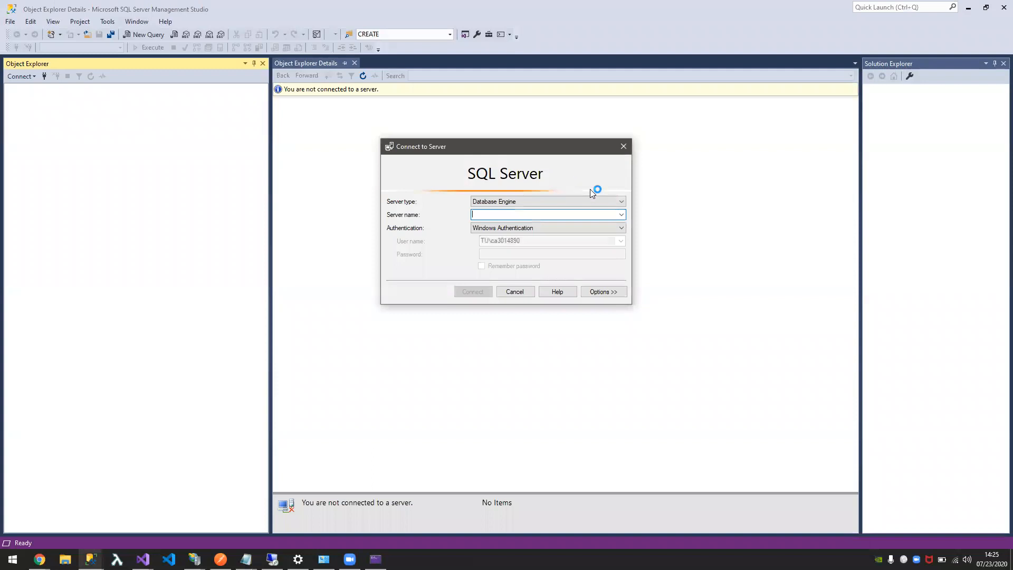
{"action": "type", "text": "localhost"}
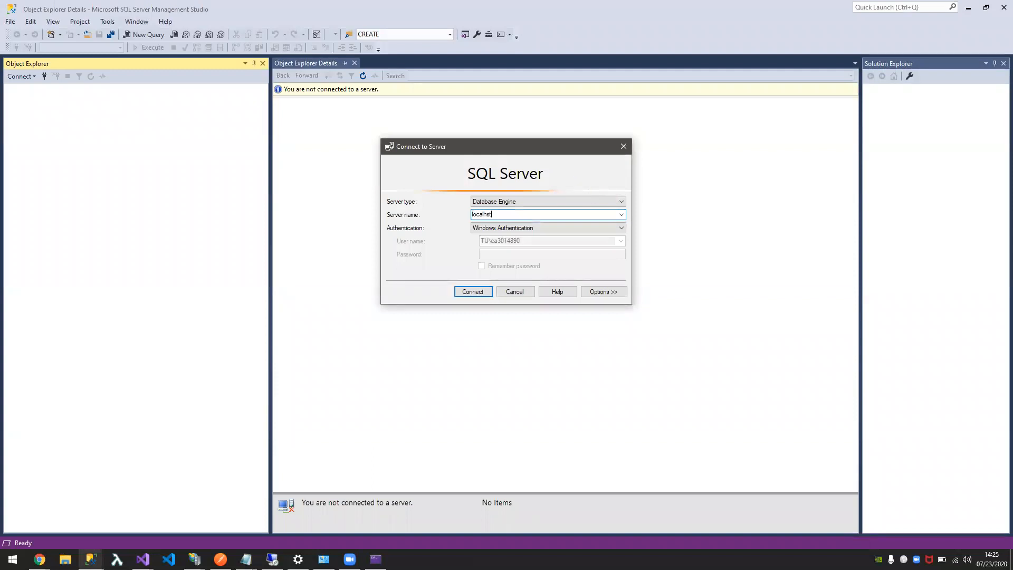
{"action": "left_click", "coordinate": [472, 291]}
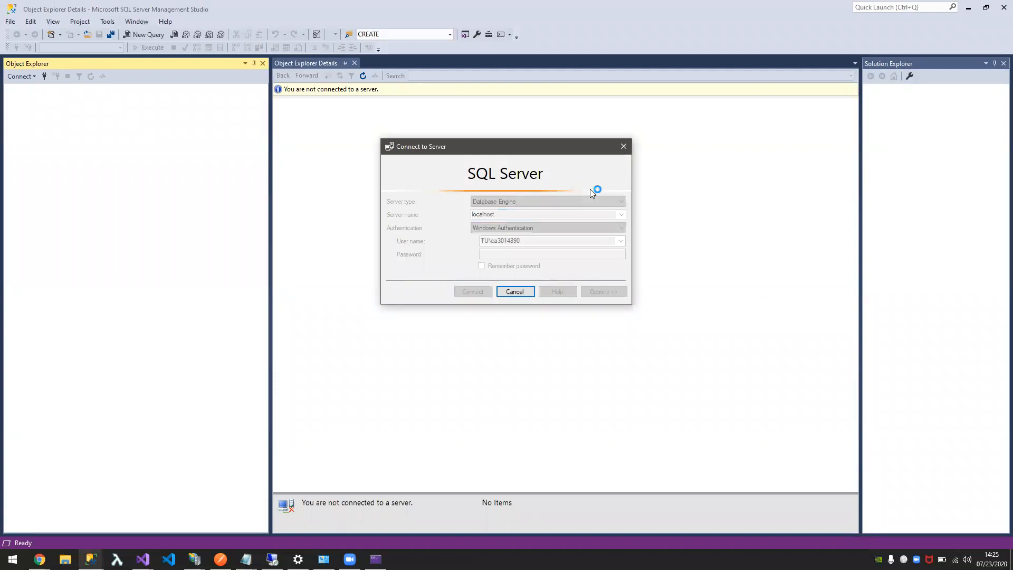
{"action": "left_click", "coordinate": [516, 291]}
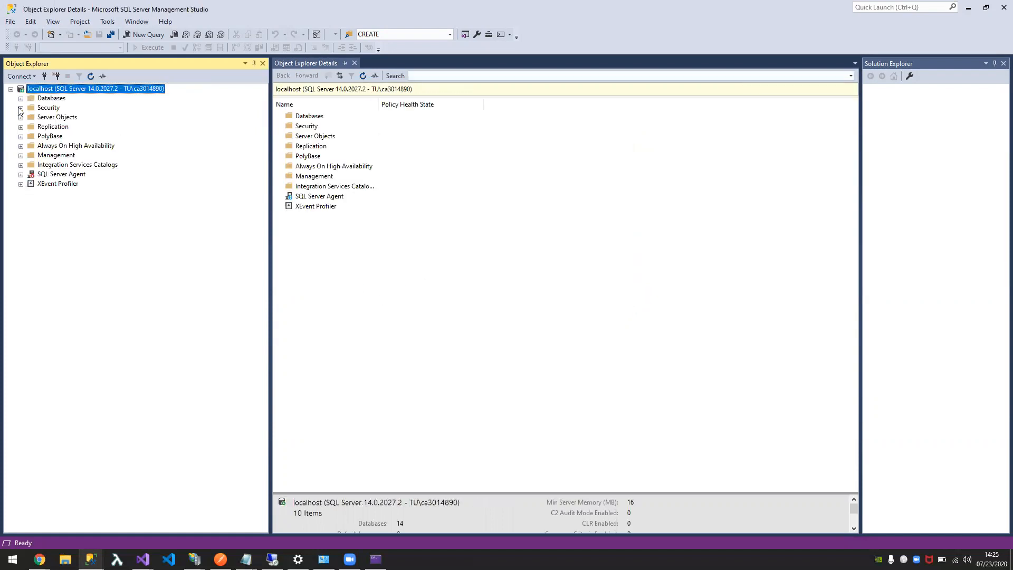
- Expand Databases > Boost > Tables and select dbo.Employee
{"action": "left_click", "coordinate": [21, 97]}
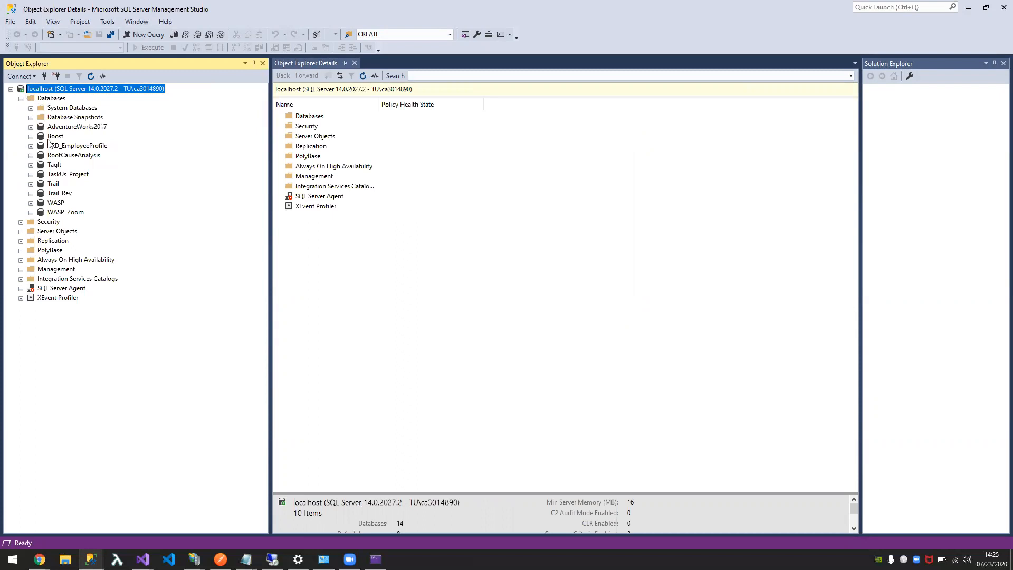
{"action": "mouse_move", "coordinate": [70, 191]}
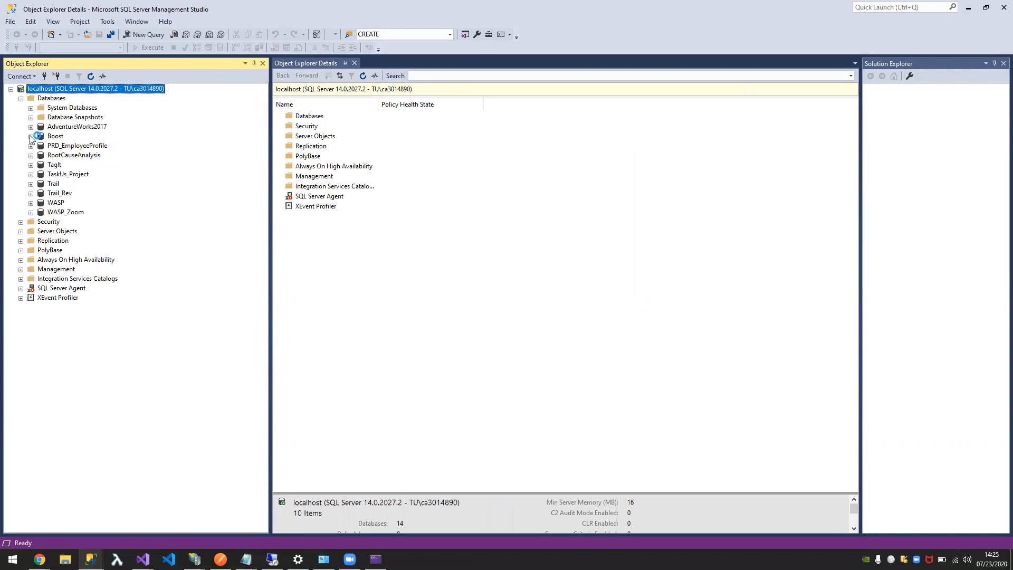
{"action": "left_click", "coordinate": [32, 135]}
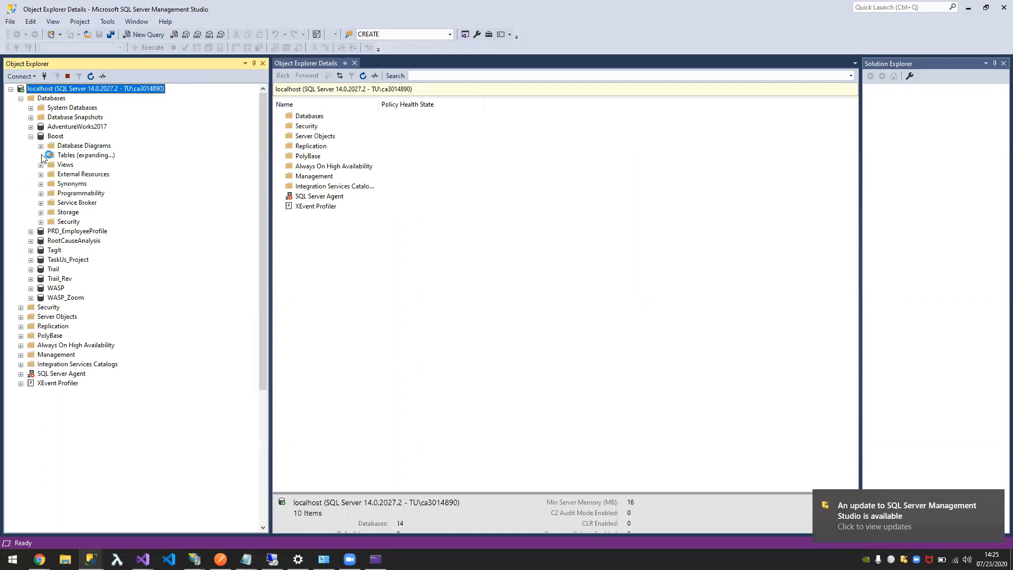
{"action": "left_click", "coordinate": [40, 155]}
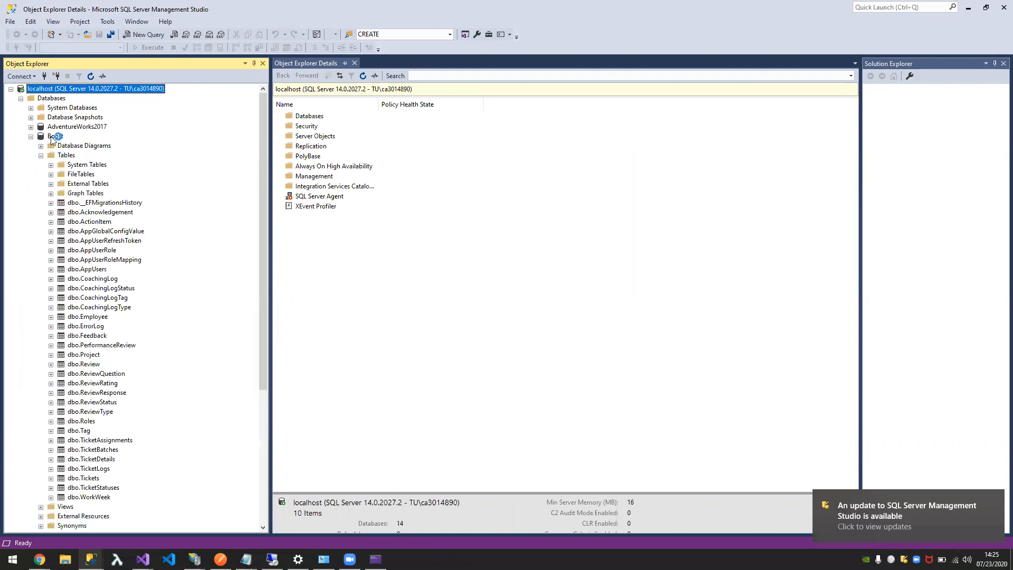
{"action": "left_click", "coordinate": [87, 316]}
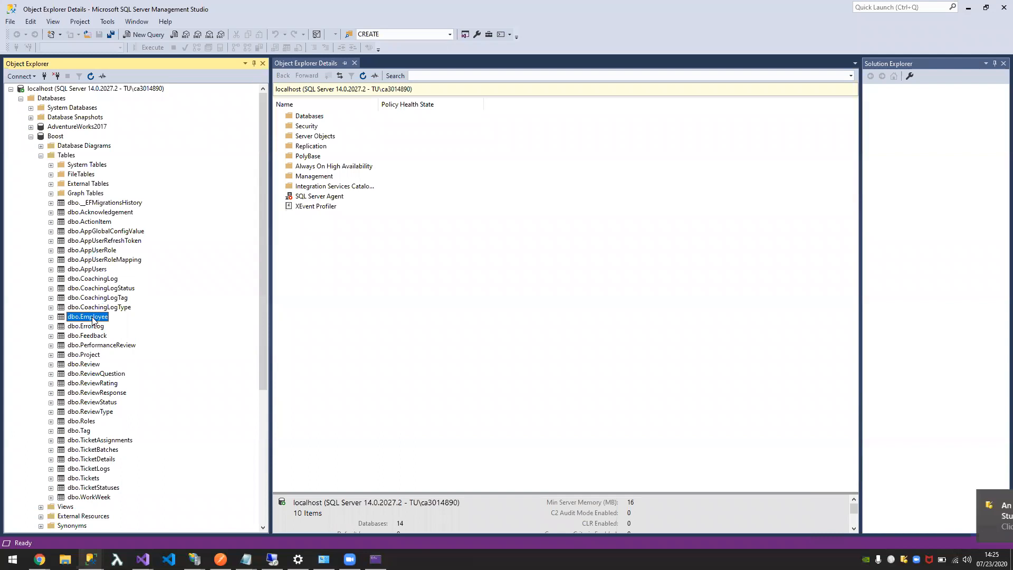
- Show Boost's 14 Employee rows, then collapse Boost and expand RootCauseAnalysis
{"action": "double_click", "coordinate": [88, 317]}
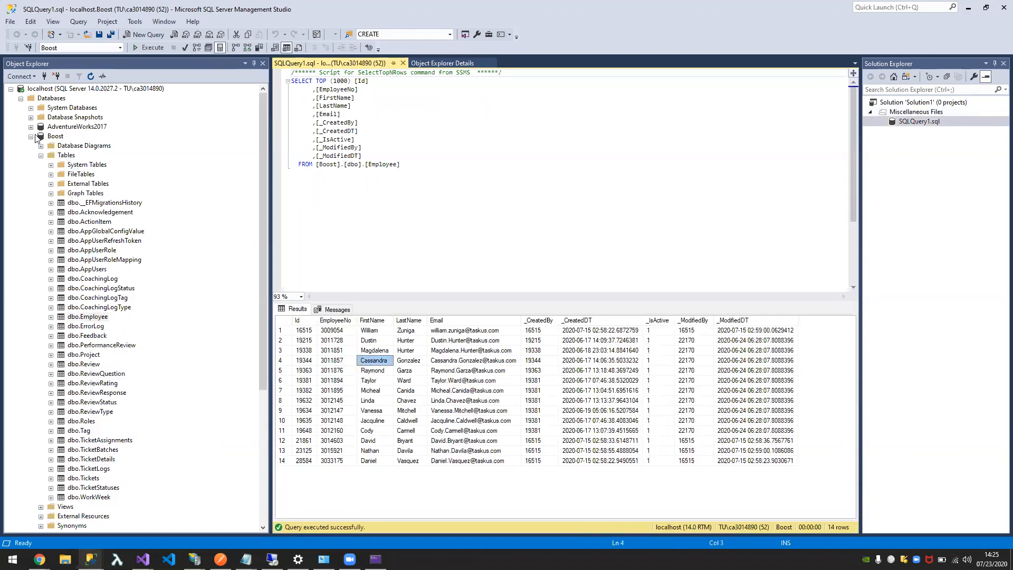
{"action": "left_click", "coordinate": [33, 138]}
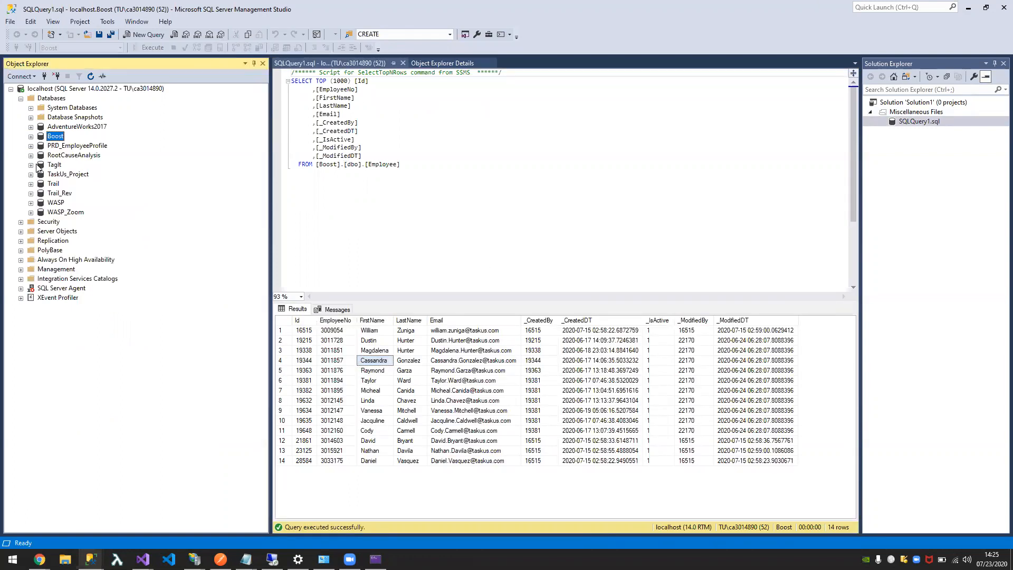
{"action": "left_click", "coordinate": [32, 145]}
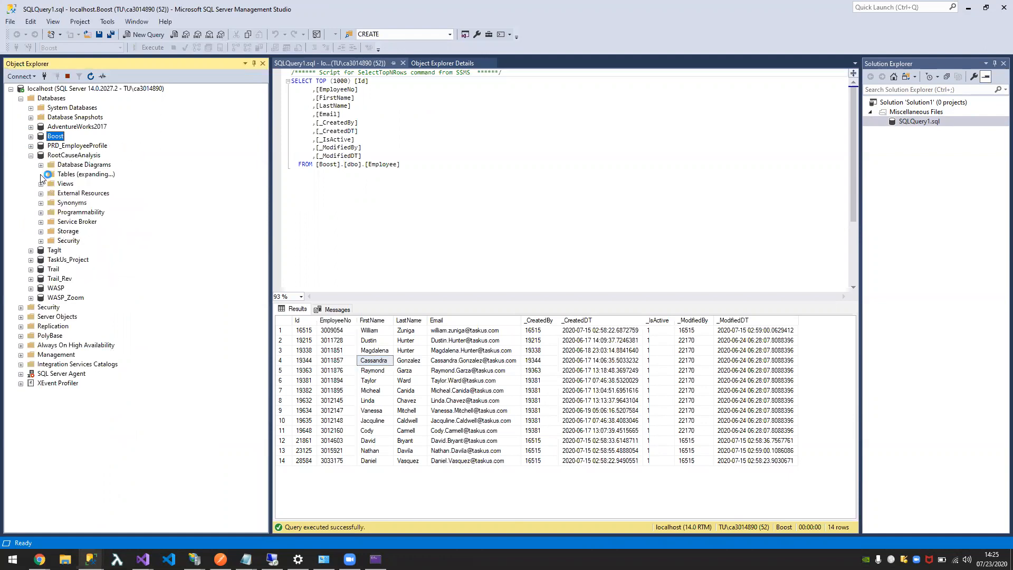
- Run Select Top 1000 Rows on RootCauseAnalysis's dbo.Employee, returning one record
{"action": "right_click", "coordinate": [85, 249]}
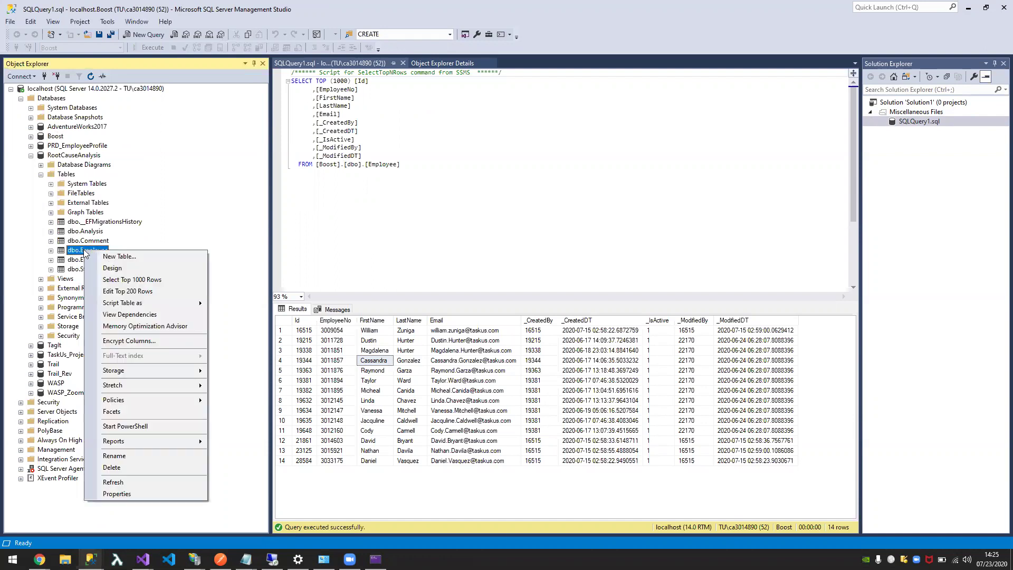
{"action": "left_click", "coordinate": [131, 279]}
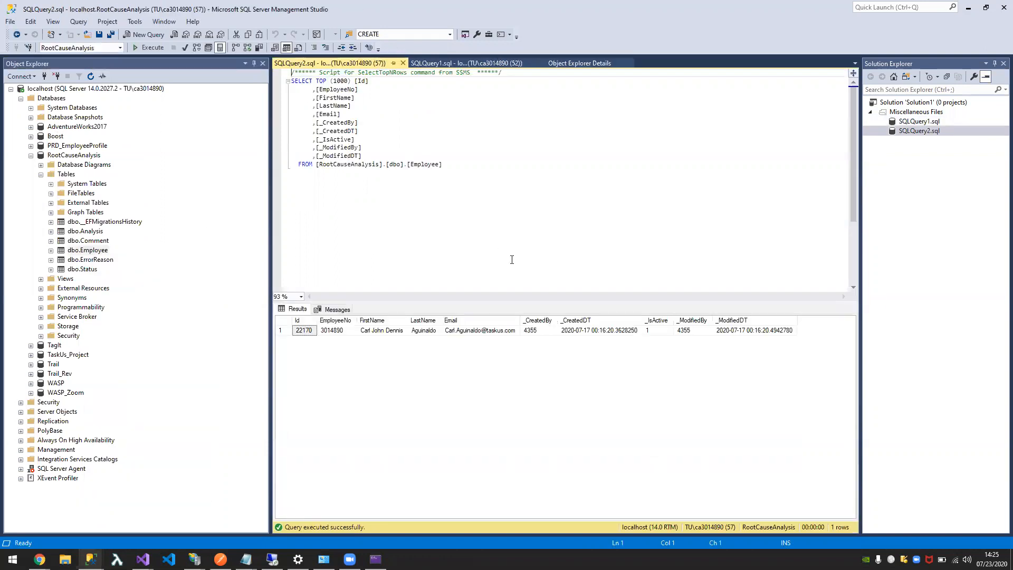
{"action": "mouse_move", "coordinate": [335, 320]}
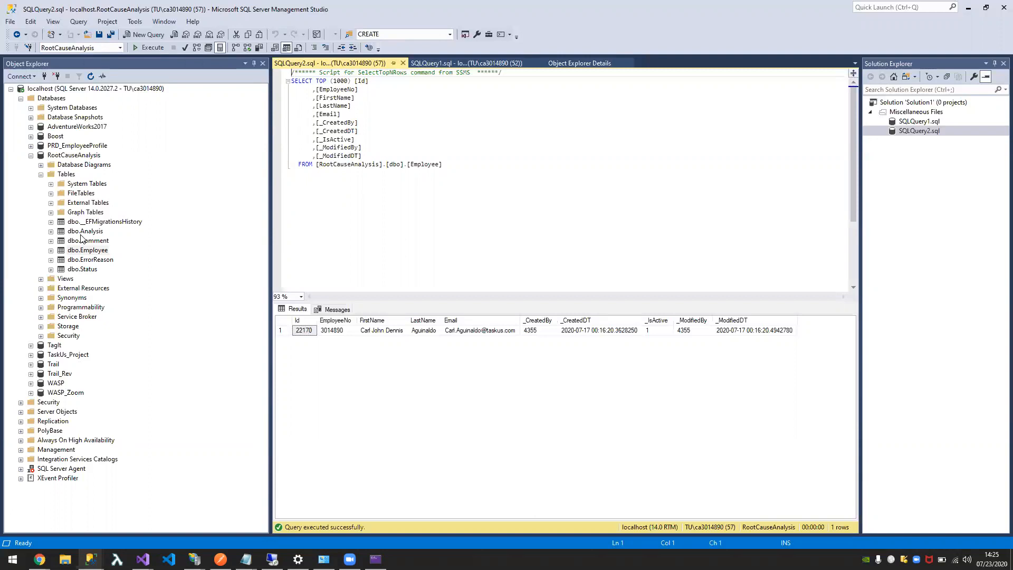
{"action": "mouse_move", "coordinate": [217, 212]}
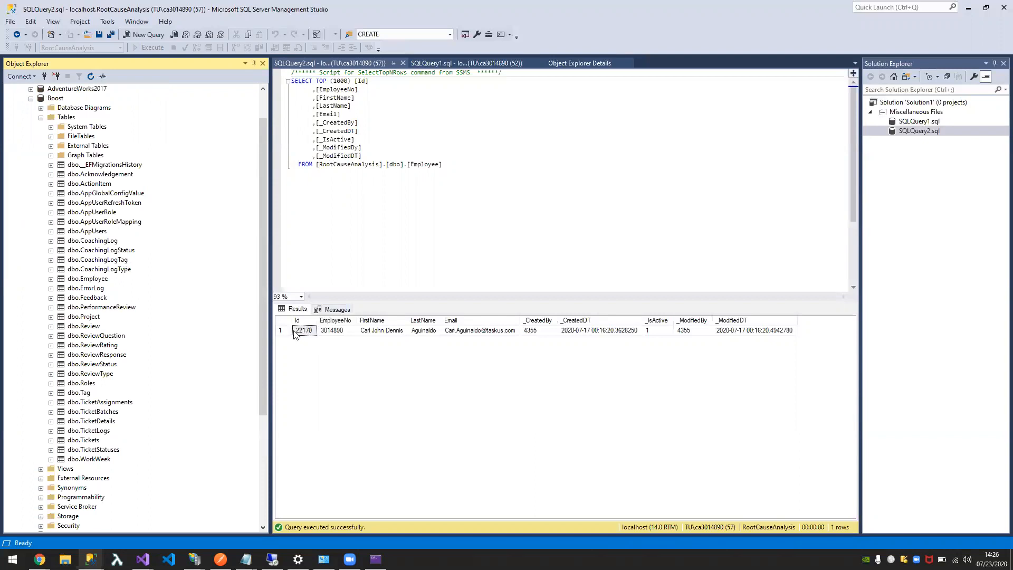
- Select the entire row 1 employee record in the Results grid
{"action": "left_click", "coordinate": [280, 330]}
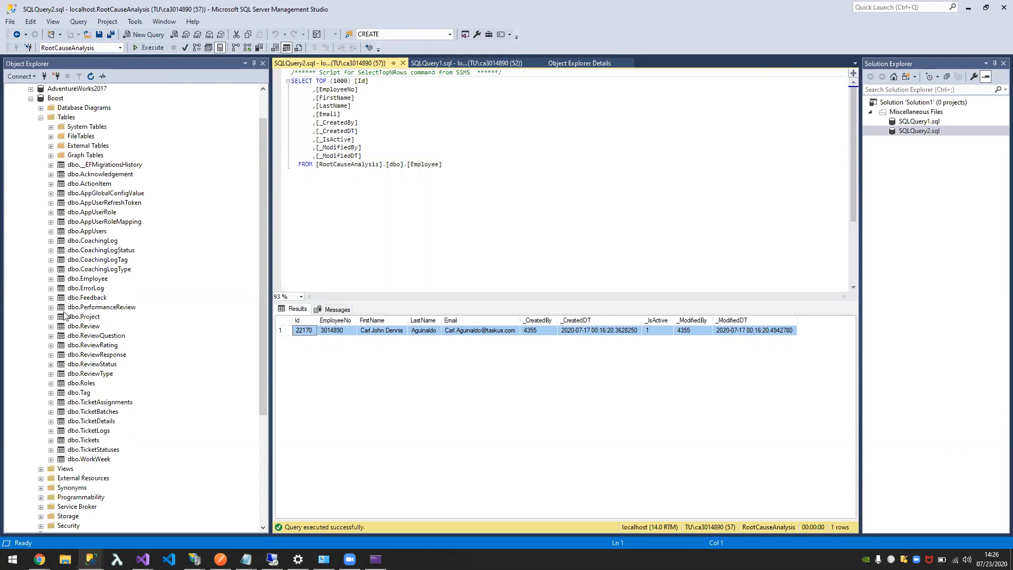
{"action": "mouse_move", "coordinate": [133, 129]}
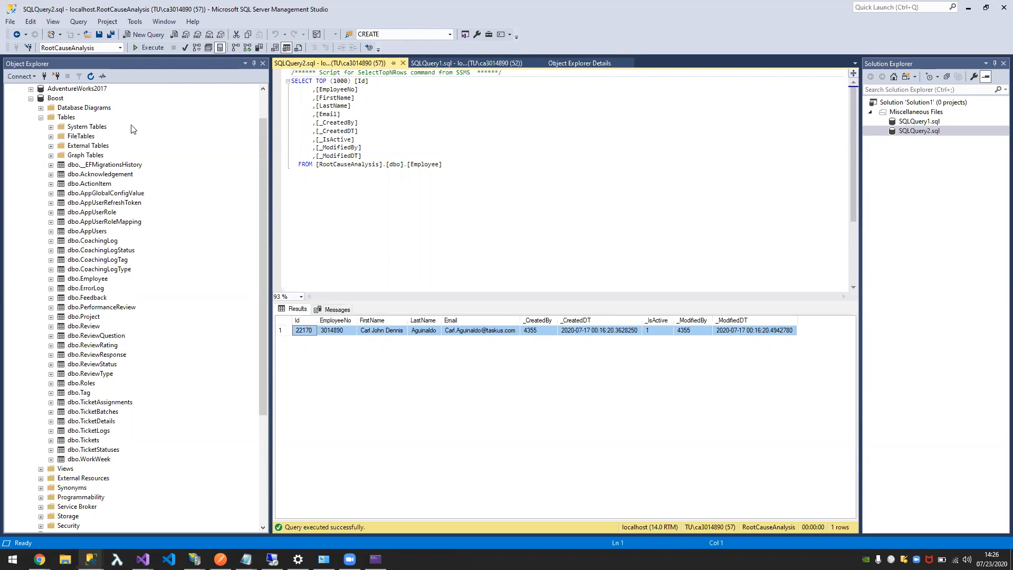
{"action": "mouse_move", "coordinate": [272, 214]}
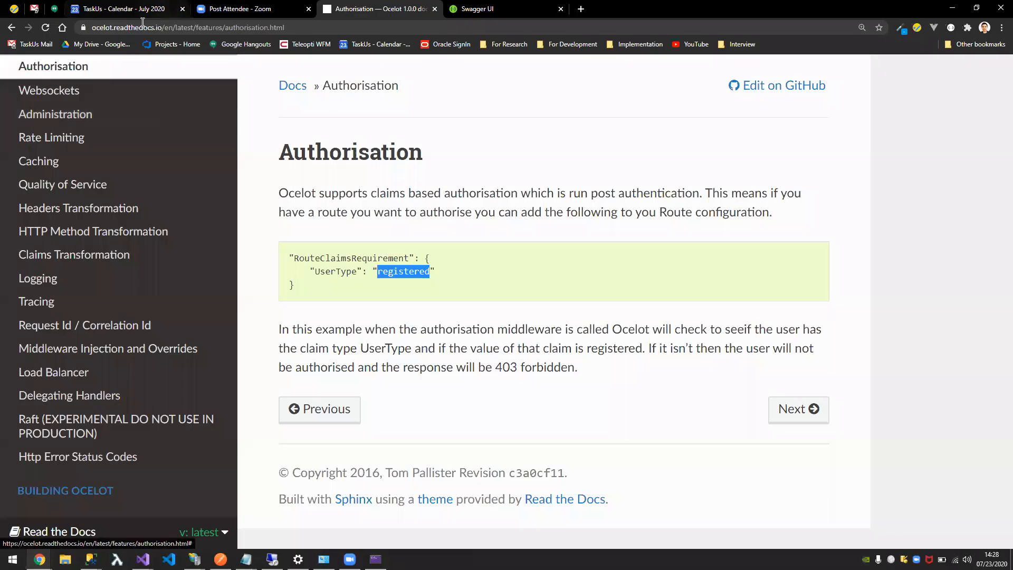
{"action": "mouse_move", "coordinate": [261, 9]}
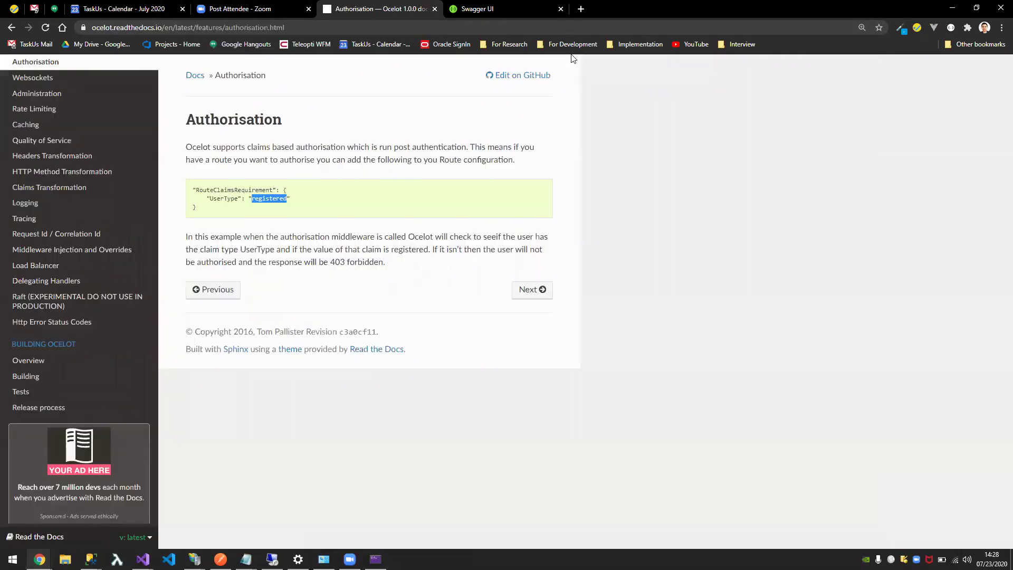
{"action": "mouse_move", "coordinate": [963, 4]}
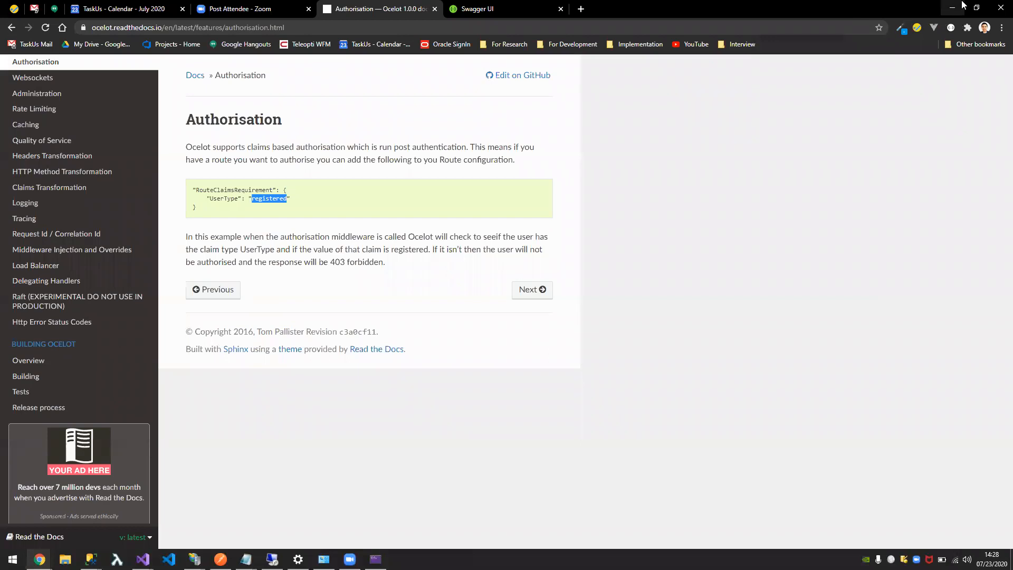
{"action": "mouse_move", "coordinate": [954, 6]}
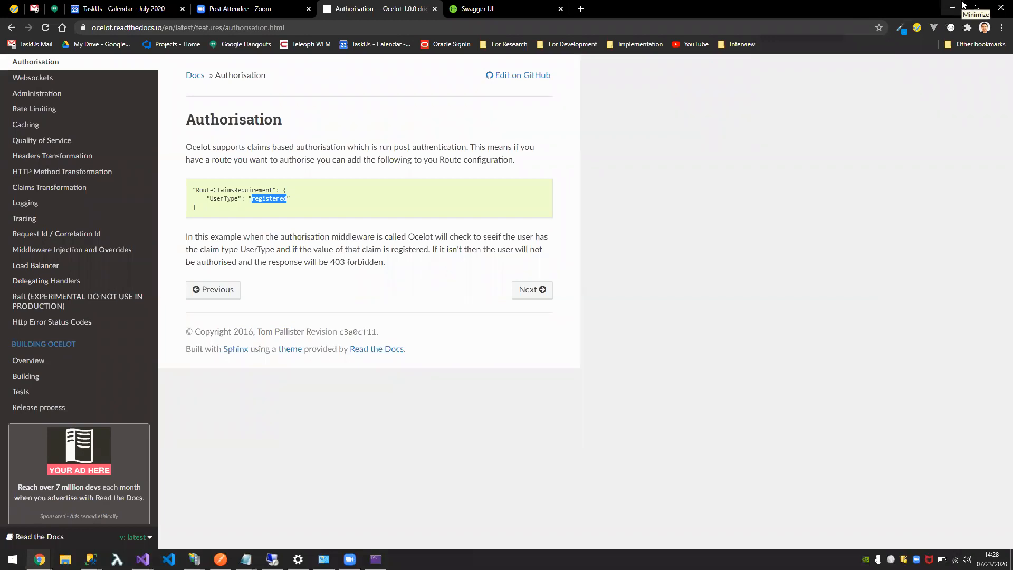
{"action": "mouse_move", "coordinate": [758, 272]}
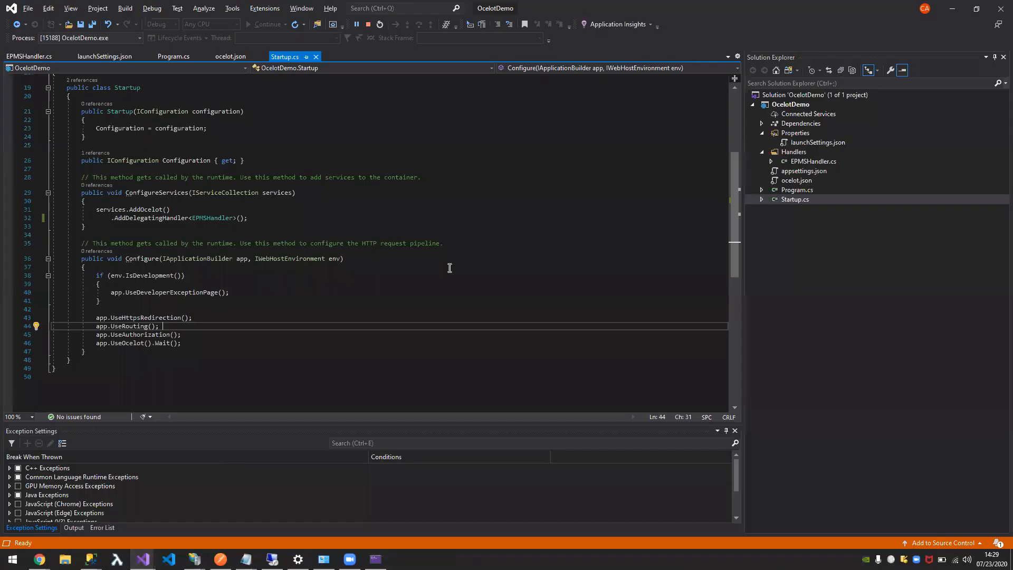
{"action": "left_click", "coordinate": [467, 267]}
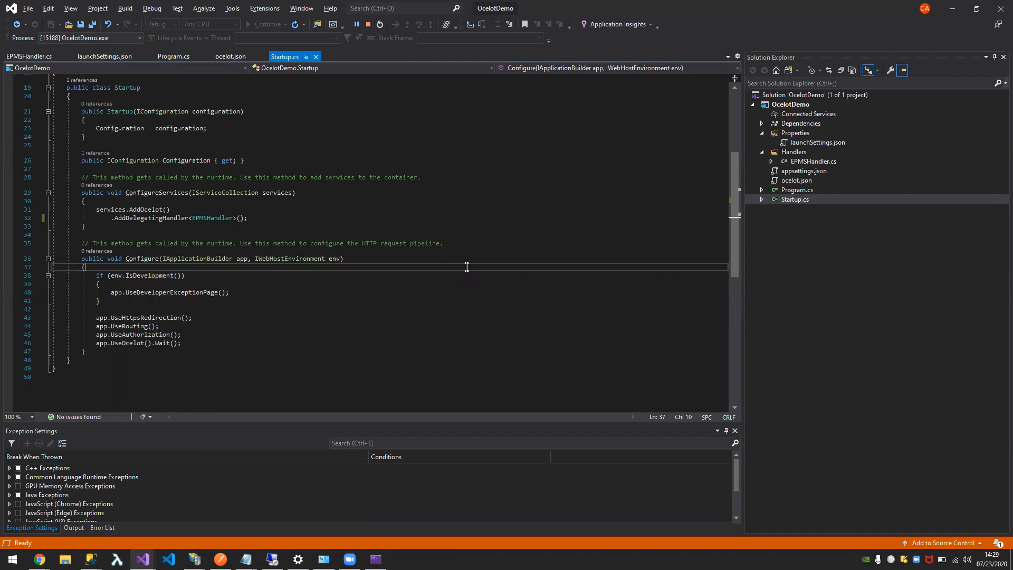
{"action": "mouse_move", "coordinate": [500, 272]}
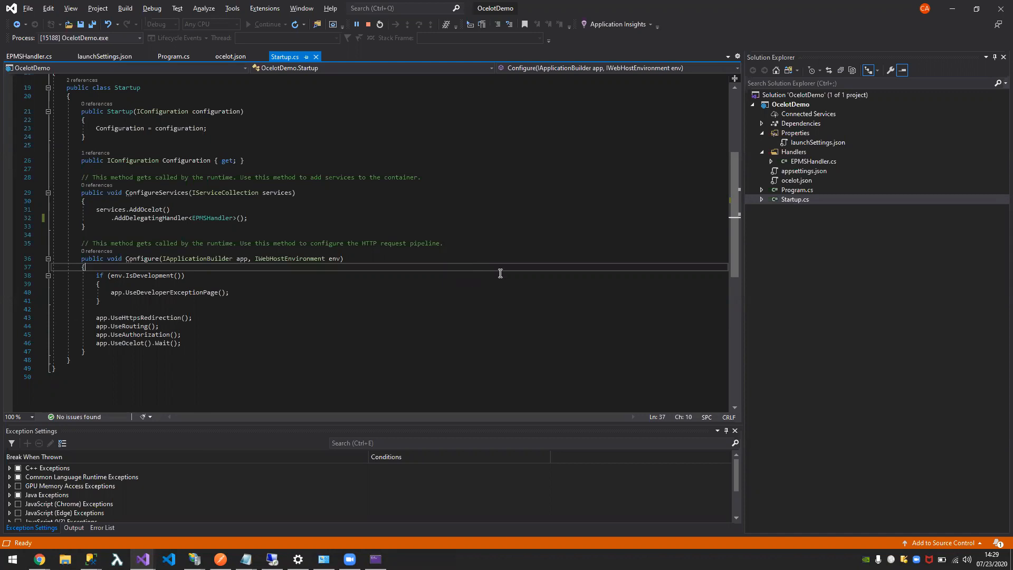